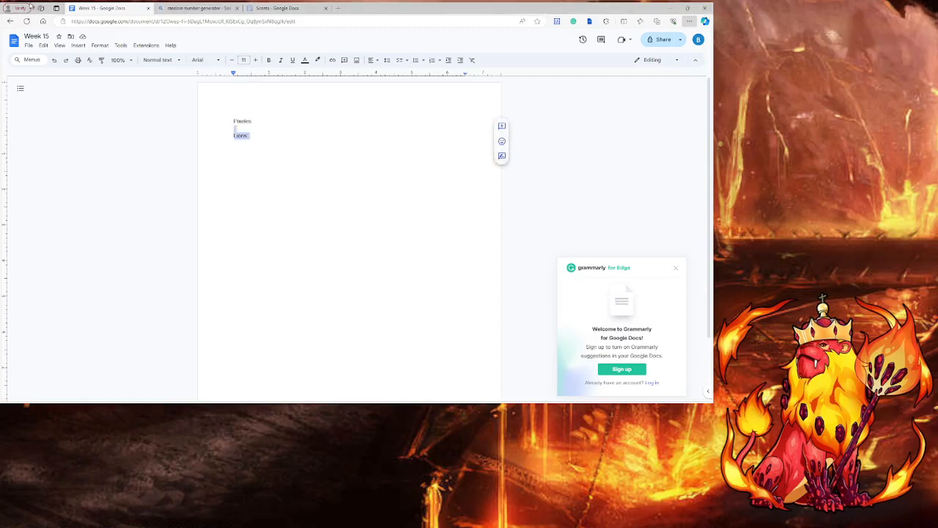
Generate random scores and enter Pixies 26 and Lions 166 in Week 15.
click(191, 8)
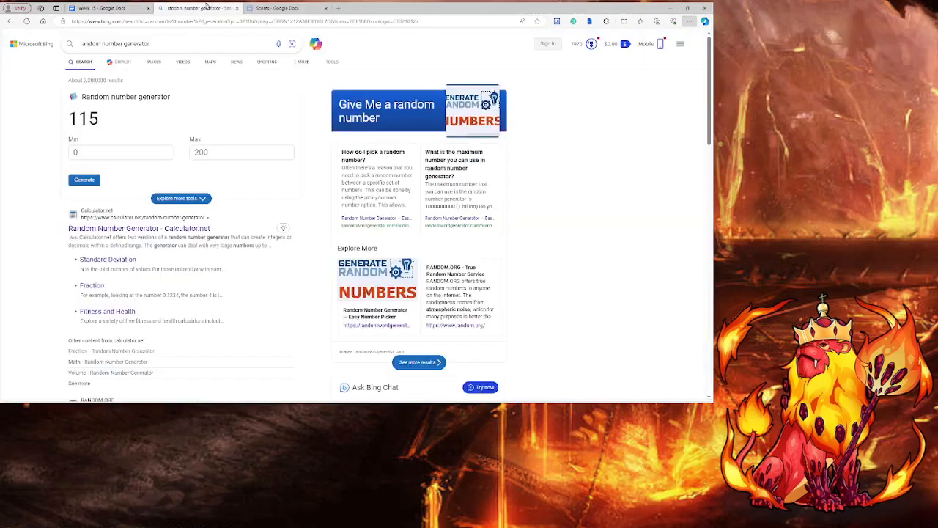
click(103, 8)
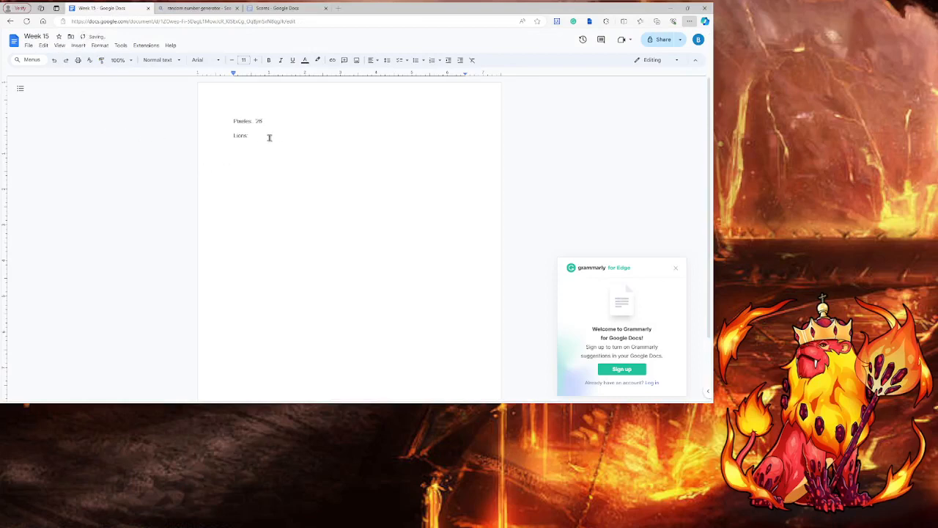
click(197, 8)
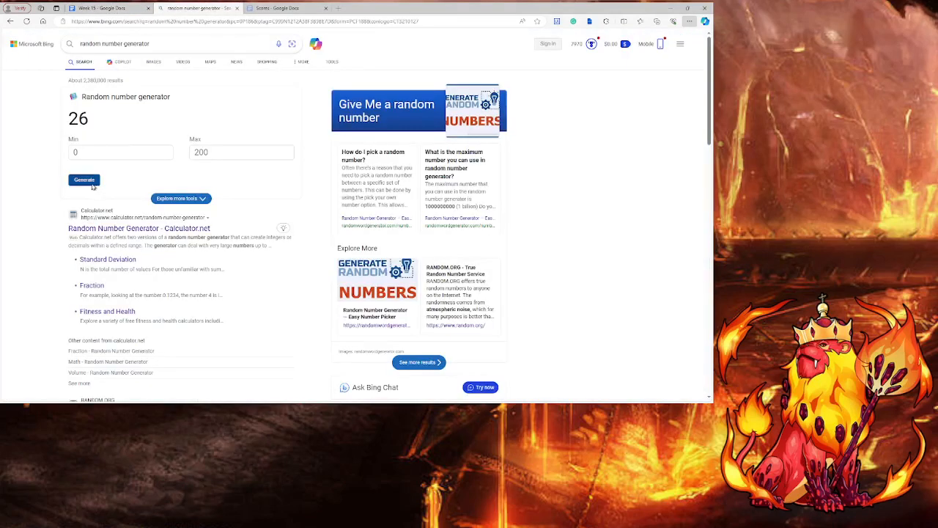
click(103, 8)
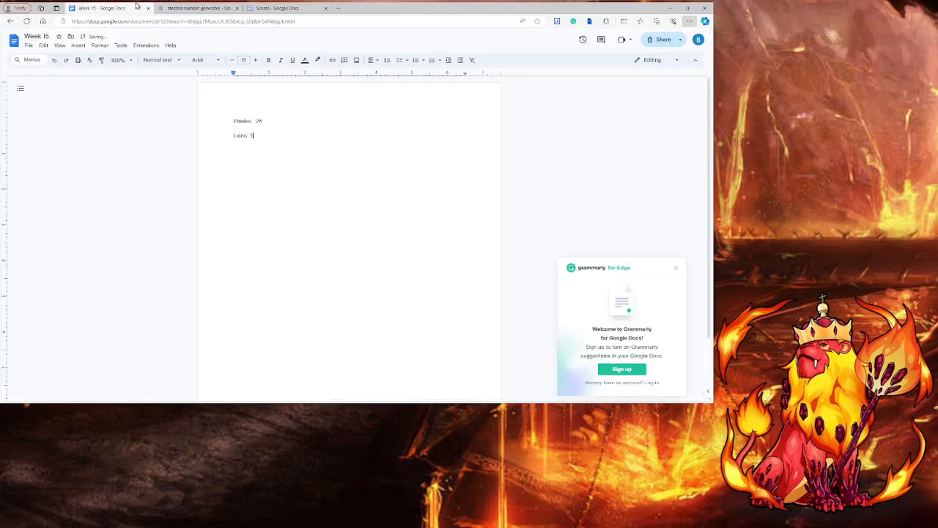
text(66)
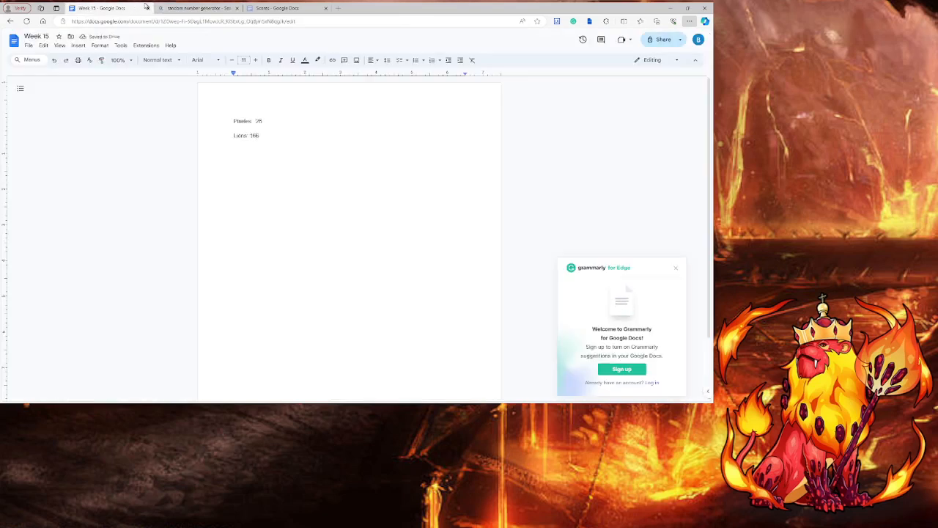
Review the team records in the Scores document.
click(286, 8)
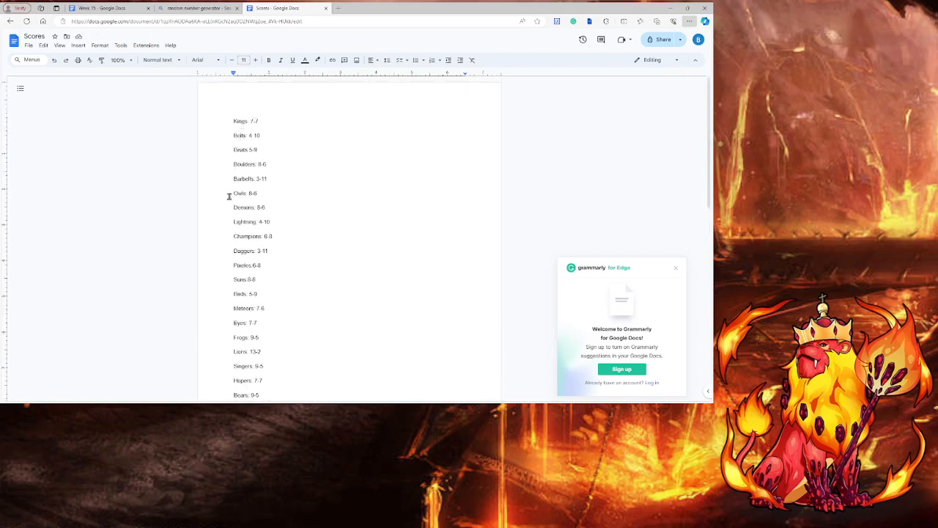
scroll(down, 3)
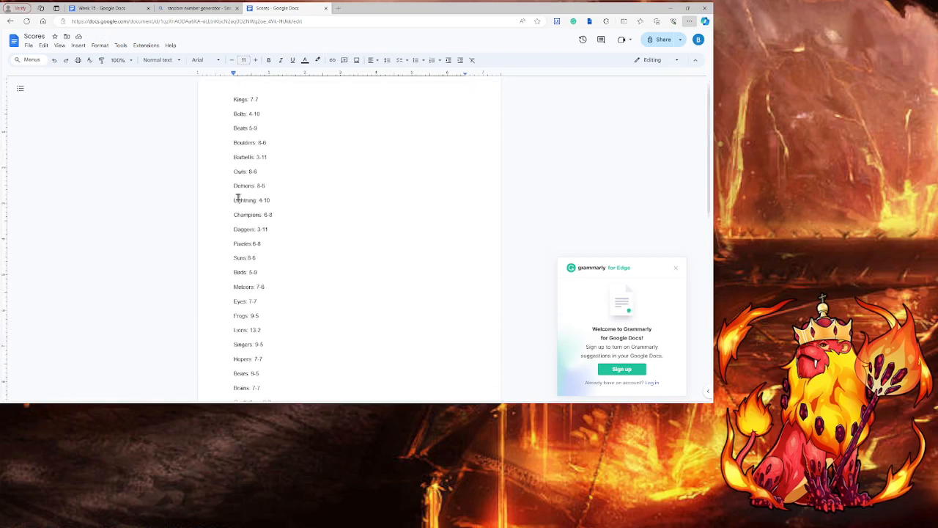
scroll(down, 3)
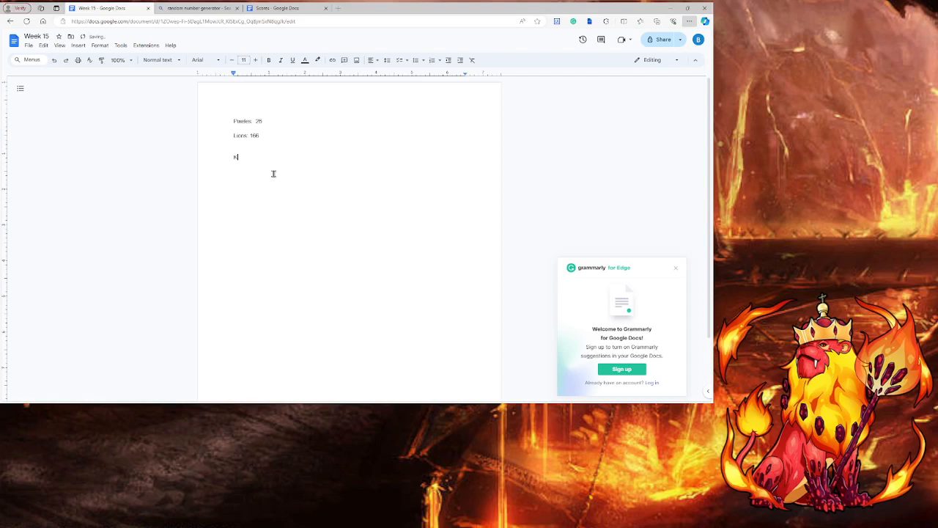
Add the Kings and Rabbits lines with generated scores 150 and 49.
text(ings:)
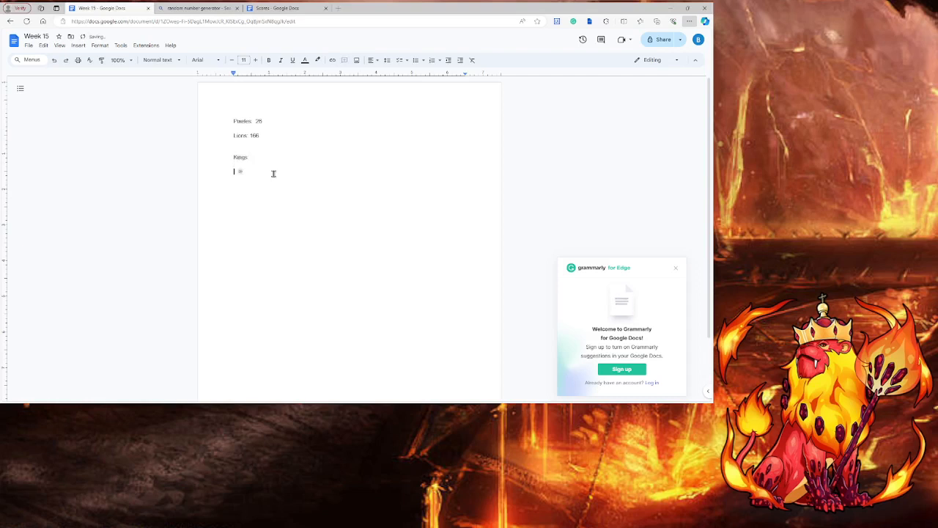
text(Rabbits:)
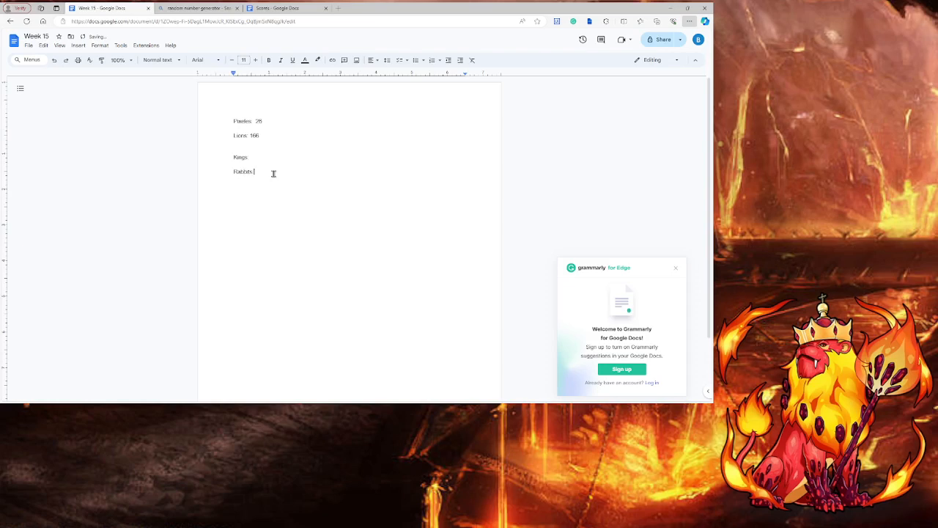
click(198, 8)
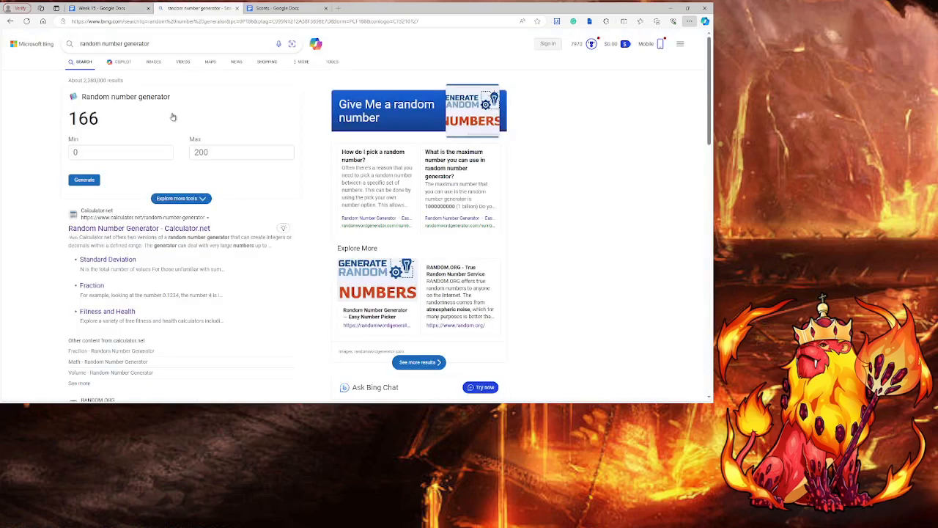
click(114, 8)
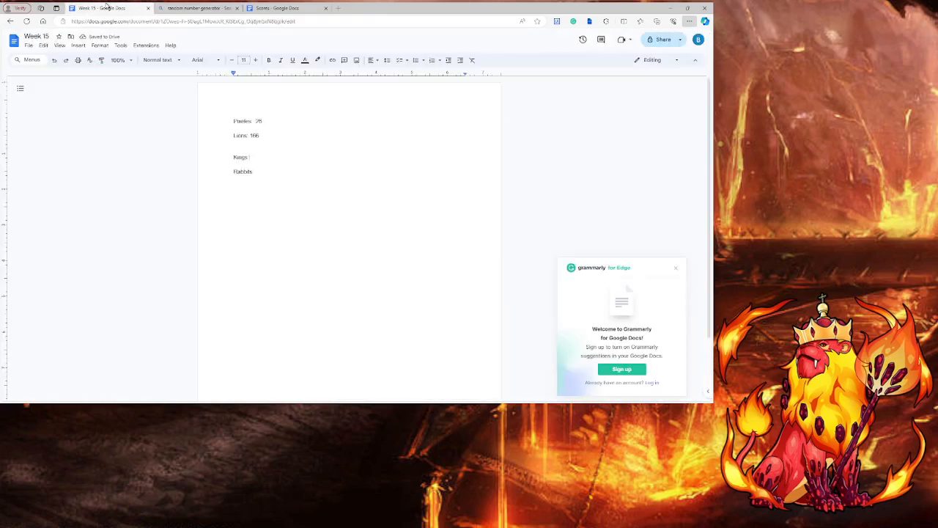
text(150)
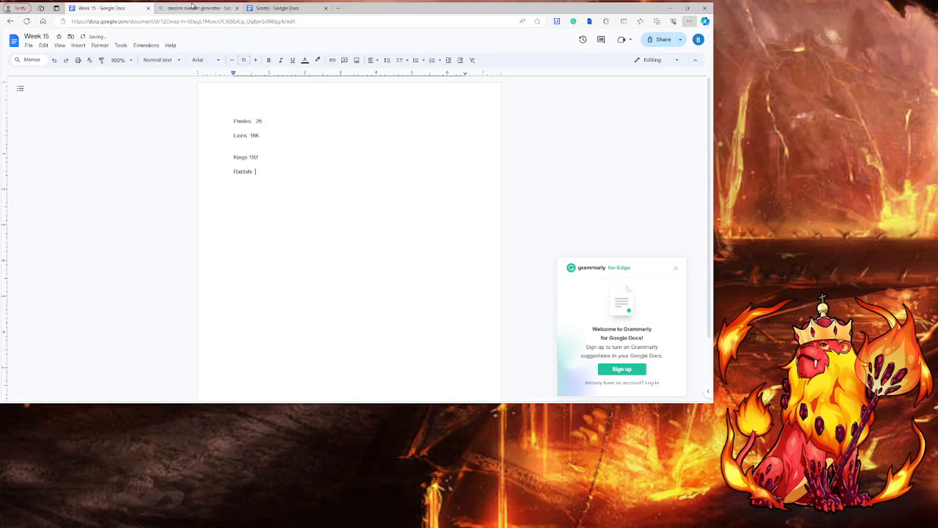
click(202, 8)
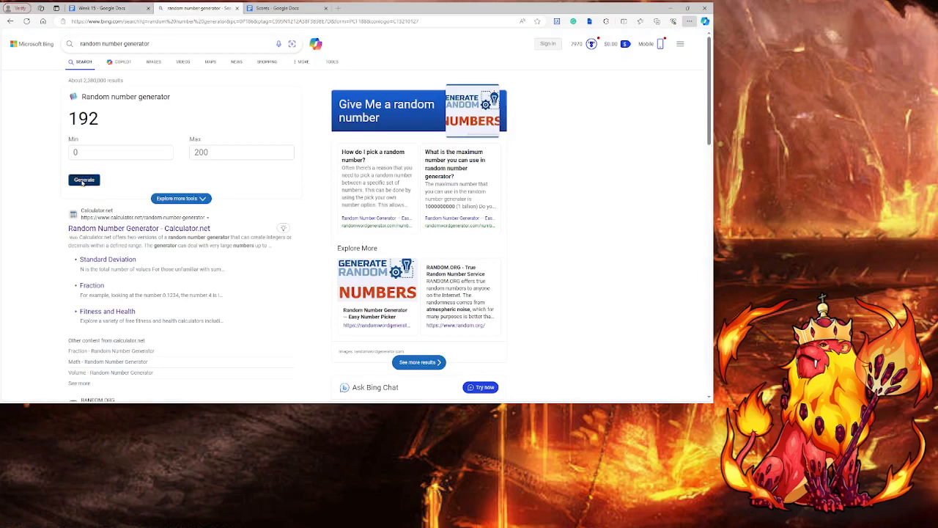
click(95, 8)
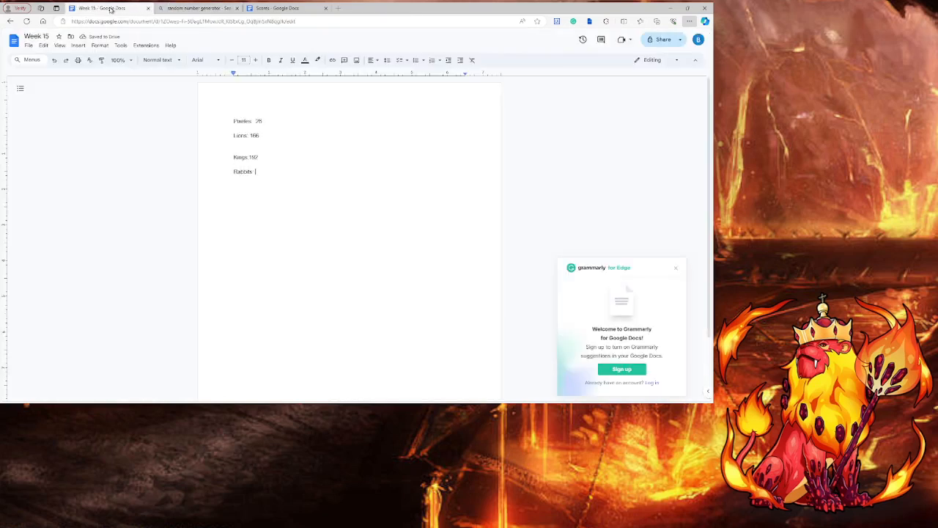
text(49)
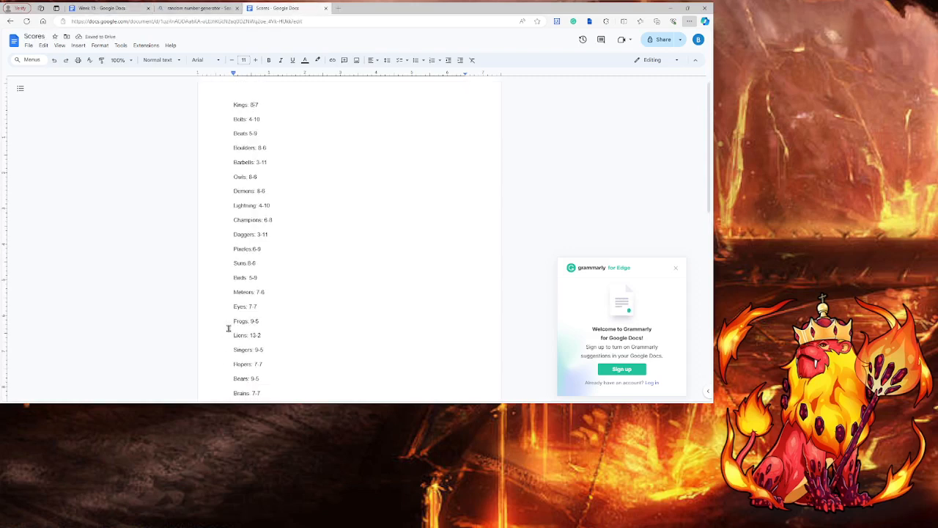
Update the Kings record to 8-7 in the Scores document.
scroll(down, 3)
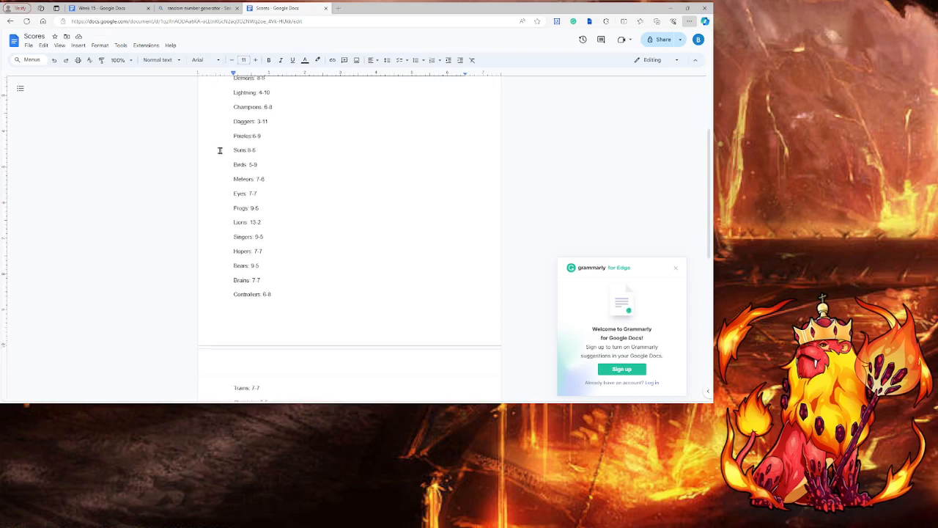
scroll(down, 3)
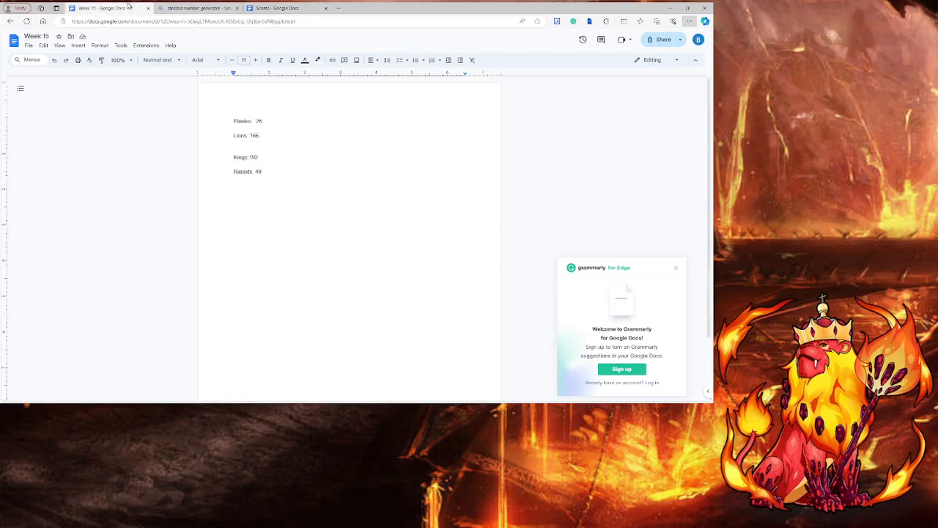
text(@)
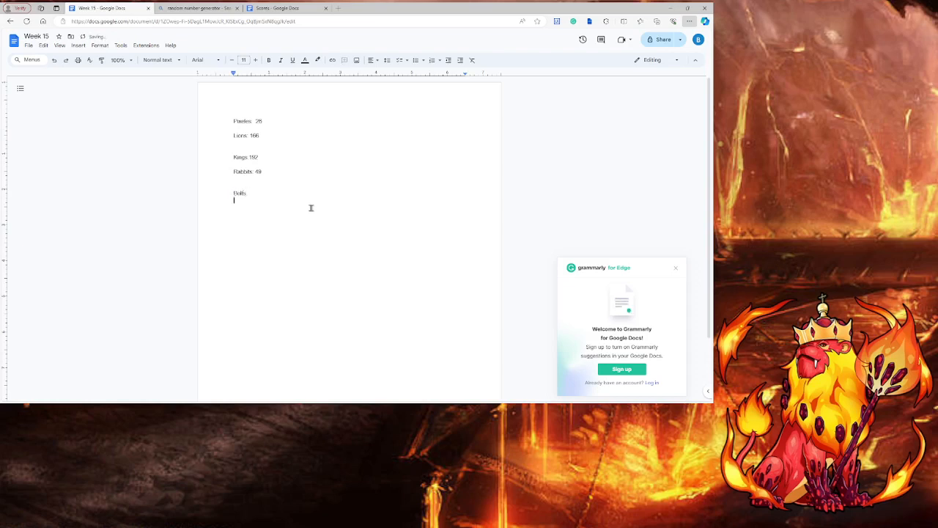
Enter Bolts 185 and Magicians 119 from the generator, and update Bolts to 5-10.
text(Magicians:)
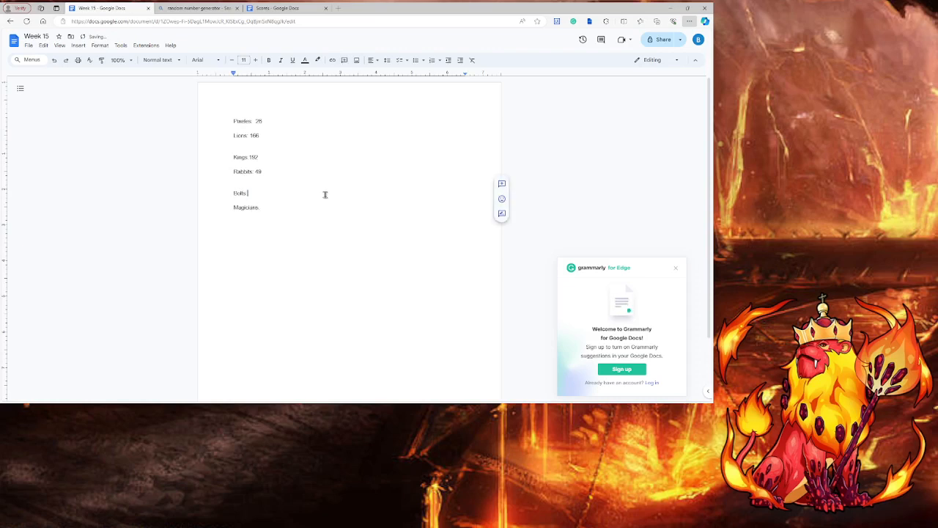
click(198, 8)
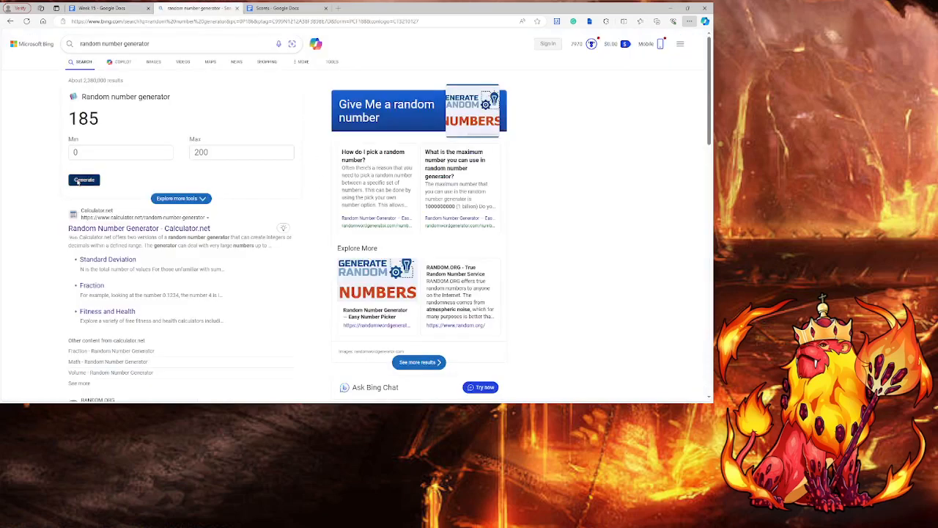
click(103, 9)
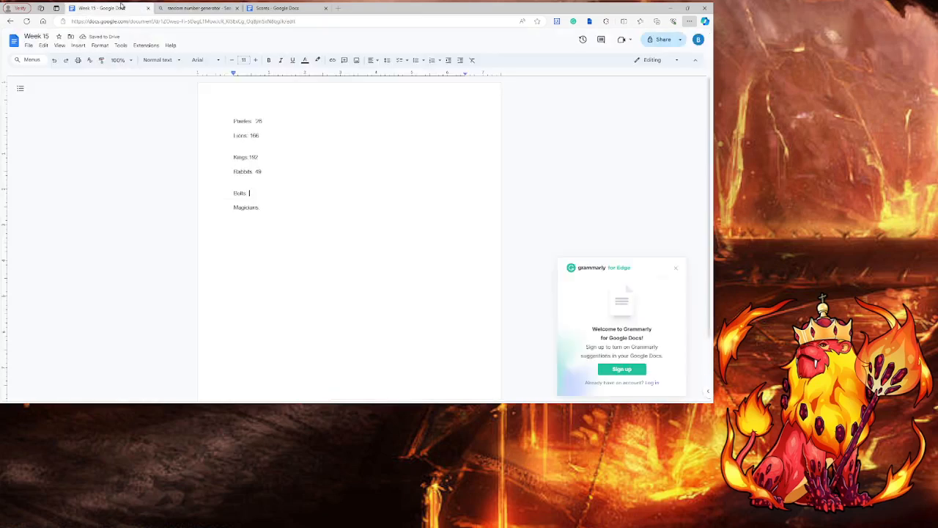
text(185)
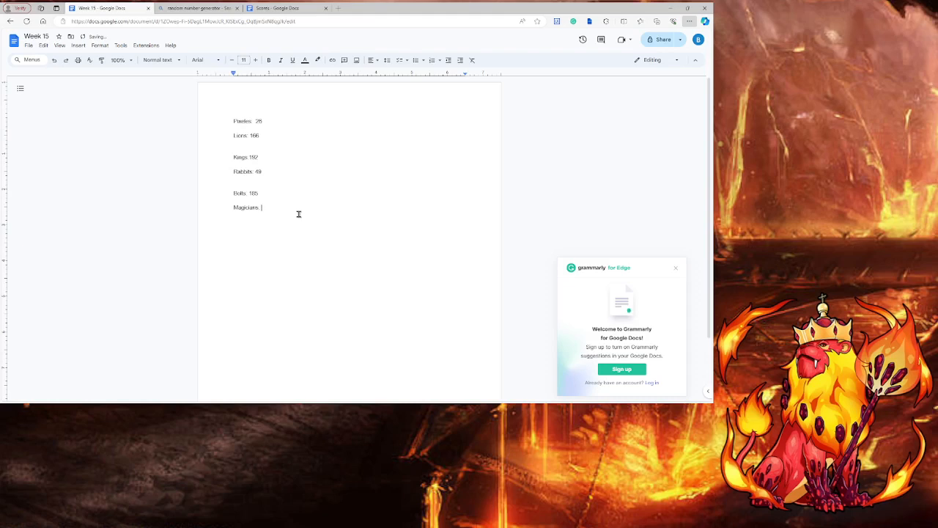
click(198, 8)
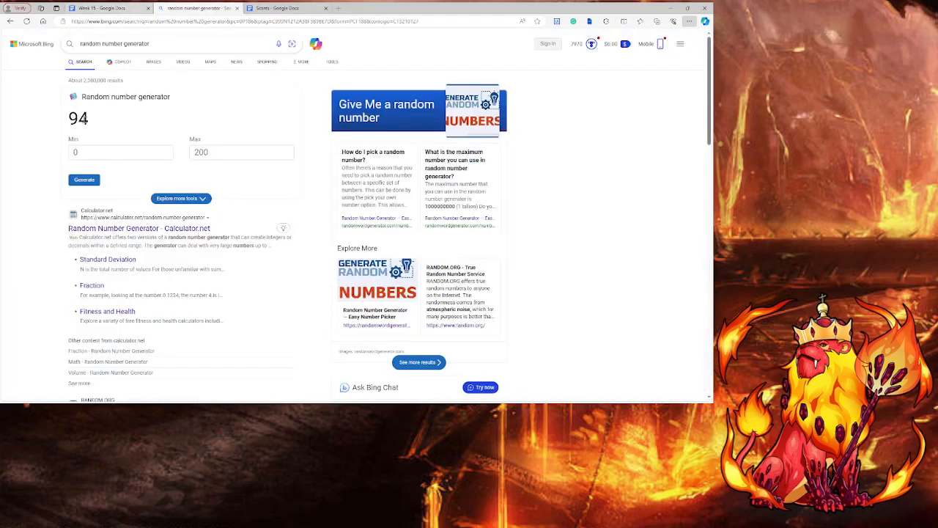
click(116, 8)
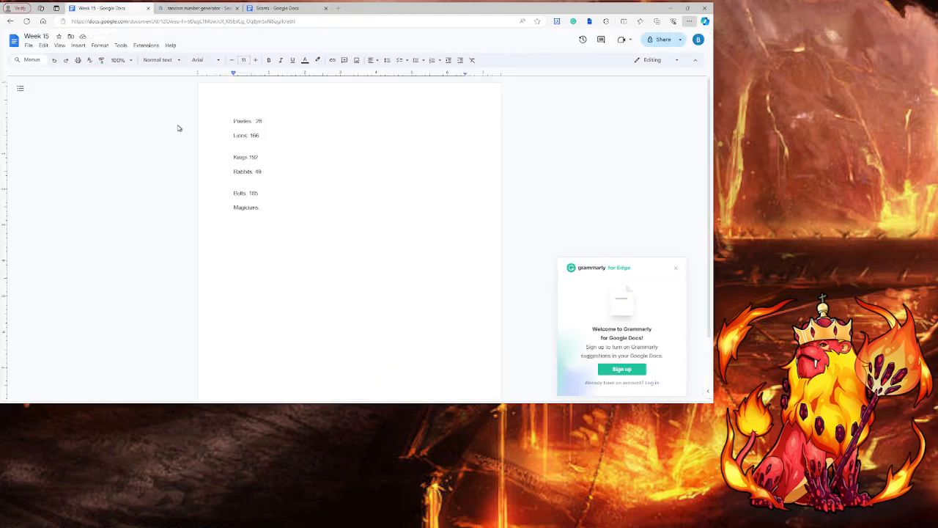
text(119)
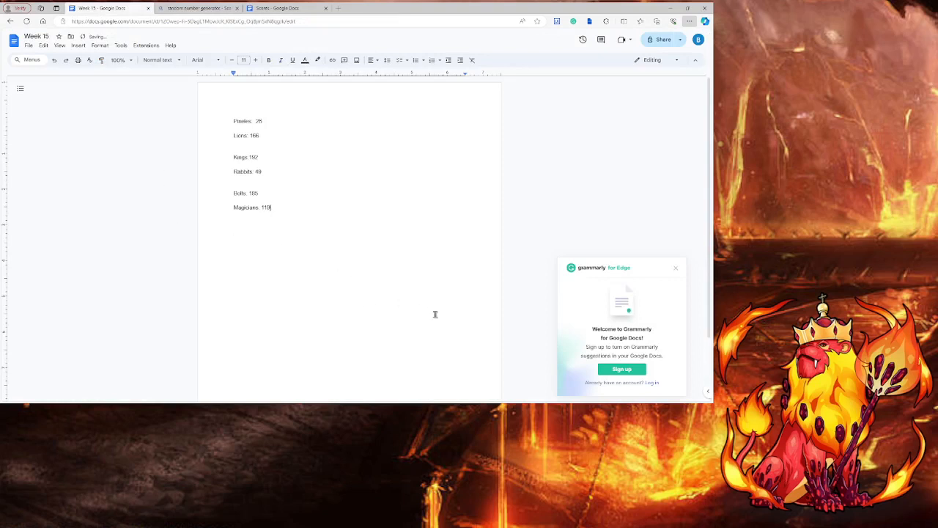
mouse_move(322, 194)
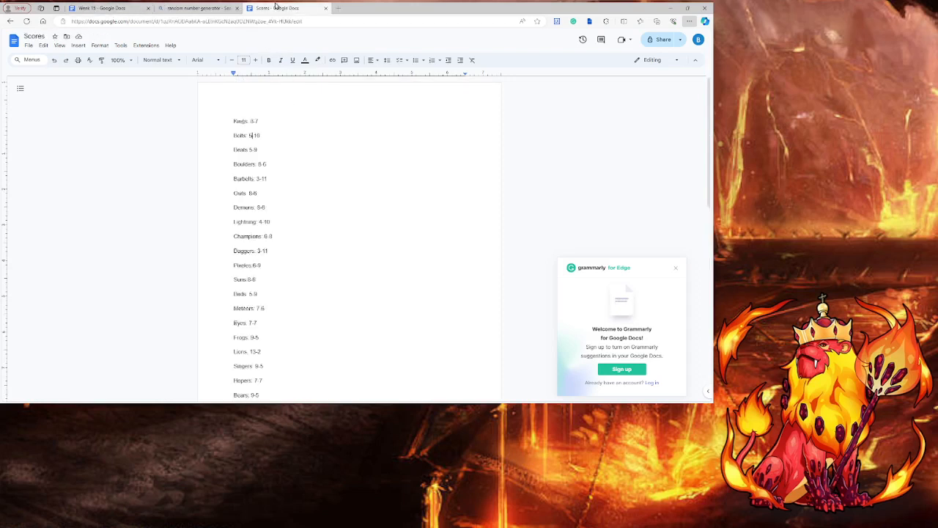
scroll(down, 3)
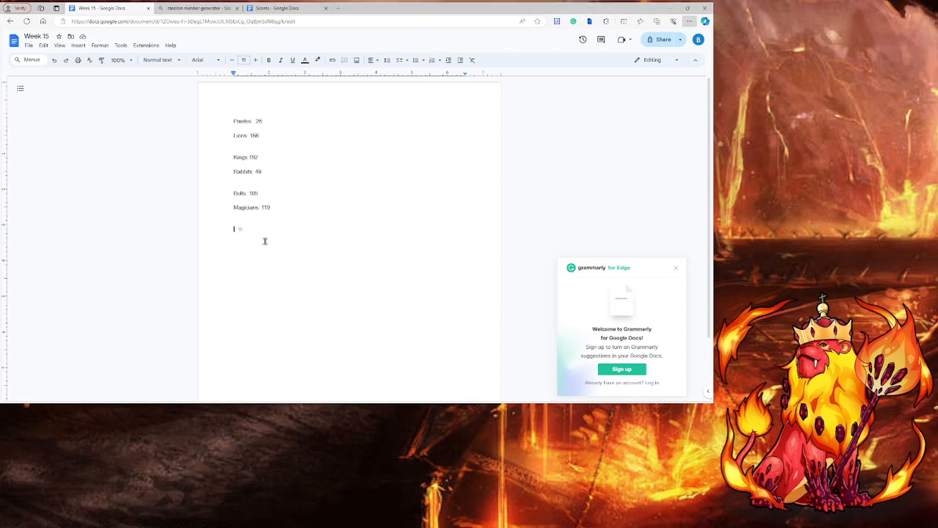
Add the Boats and Burgers lines with scores 162 and 185.
text(Bears:)
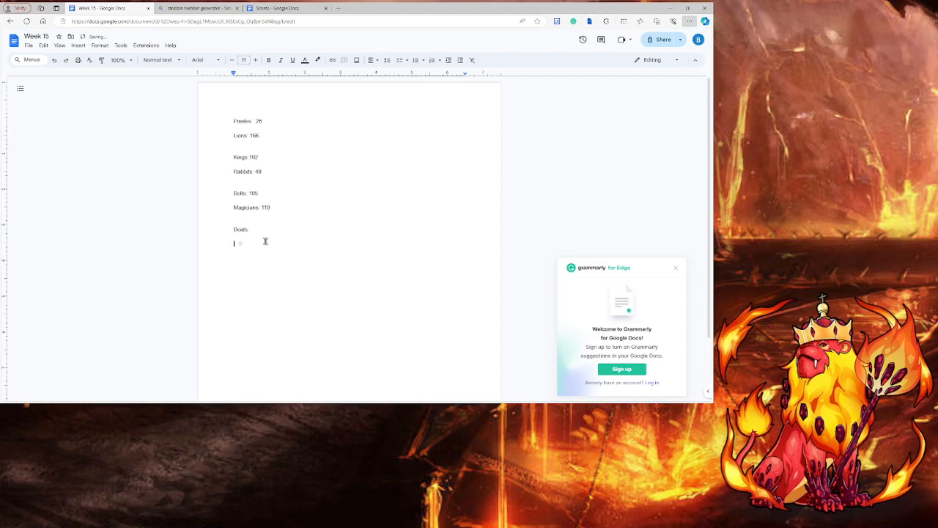
text(Burde)
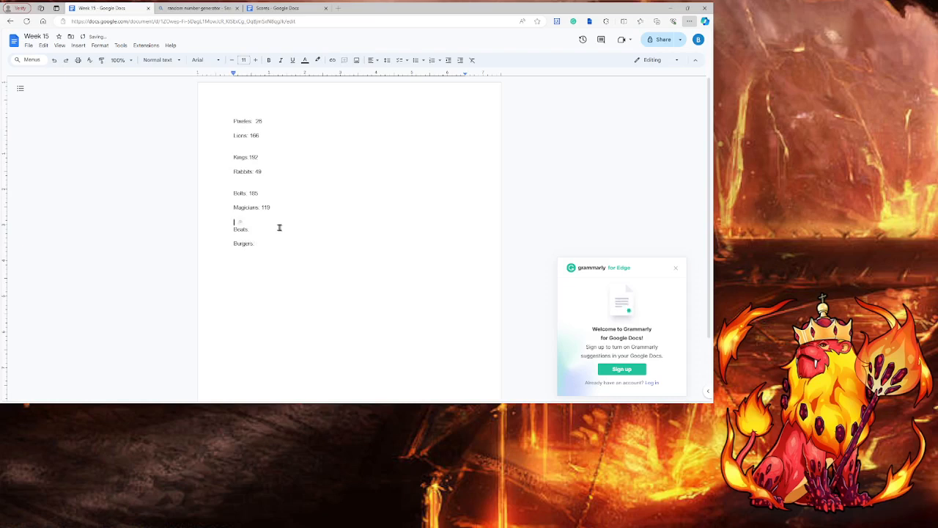
click(194, 8)
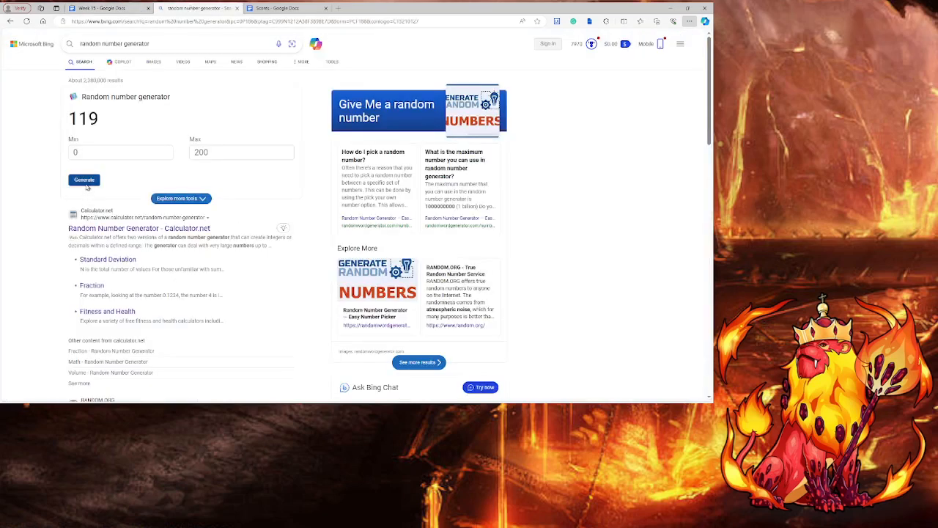
click(110, 8)
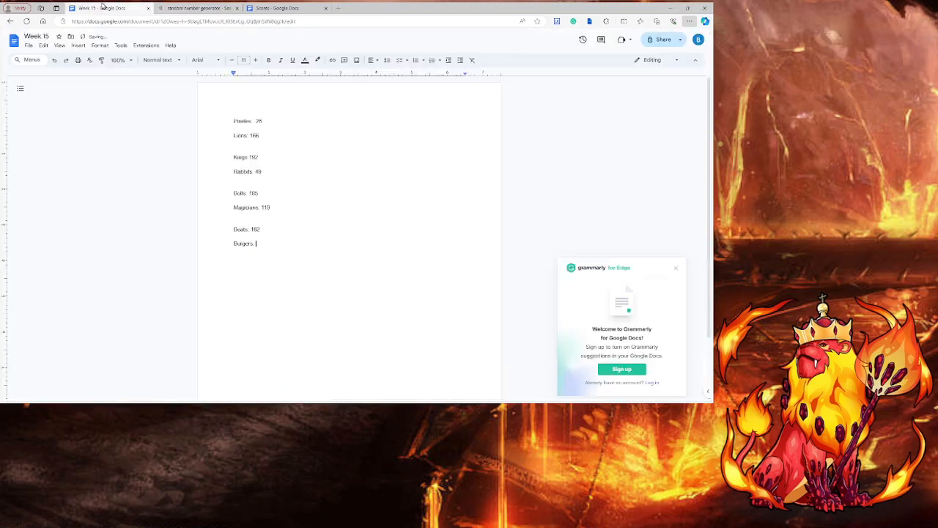
text(18)
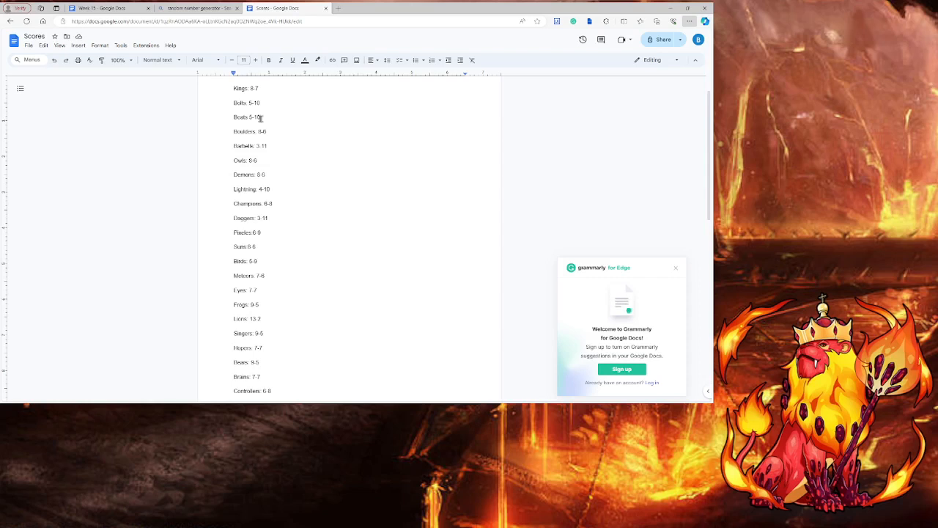
mouse_move(263, 143)
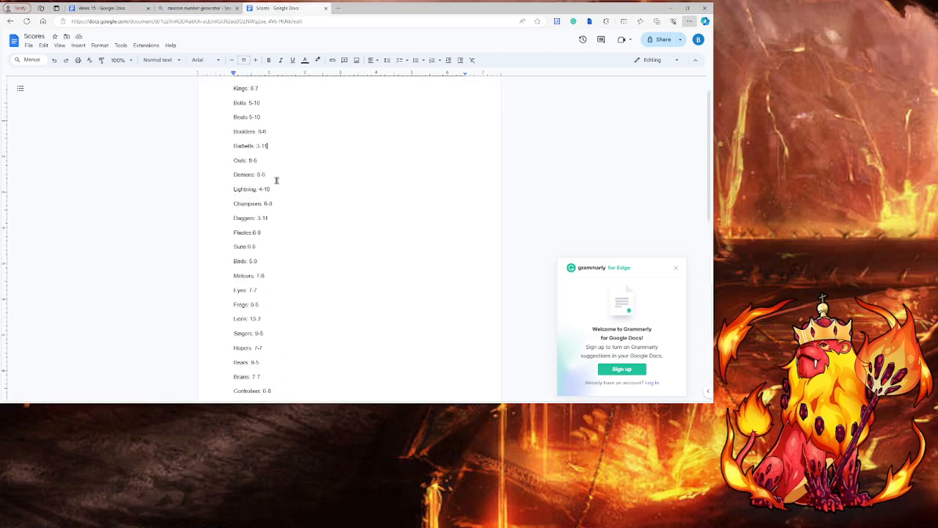
scroll(down, 3)
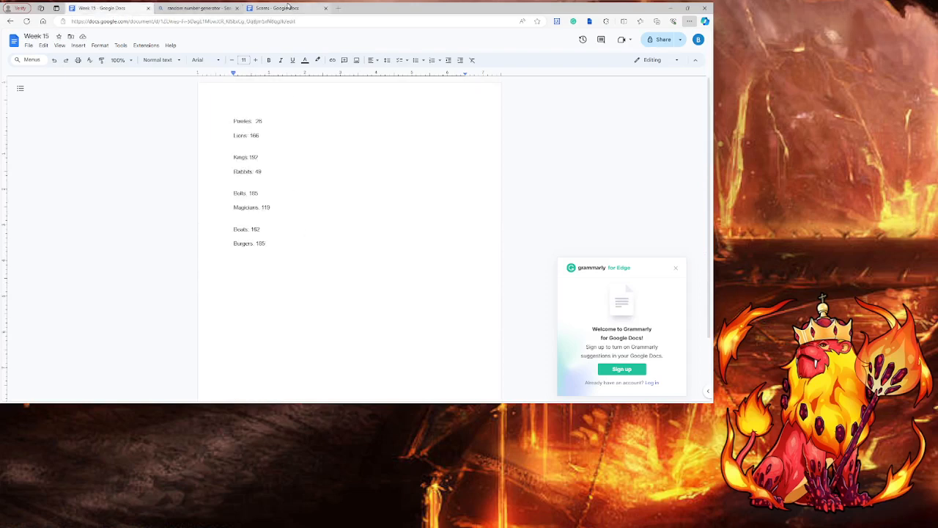
scroll(down, 3)
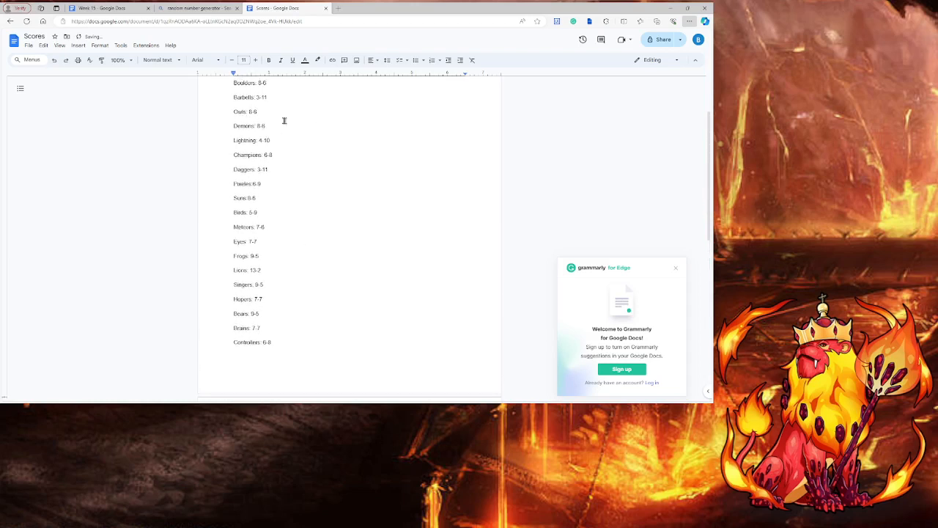
mouse_move(240, 170)
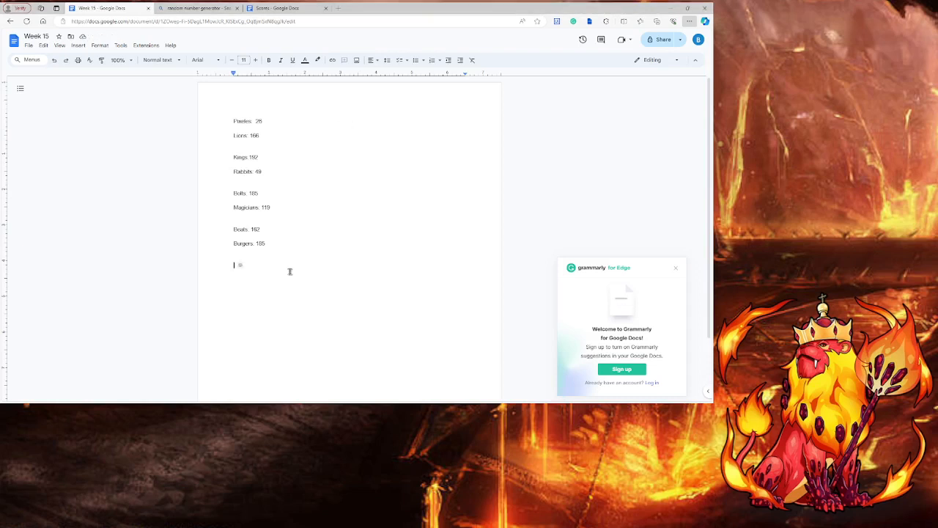
Add the Barbells 182 and Trains 49 lines to Week 15.
text(Barbells)
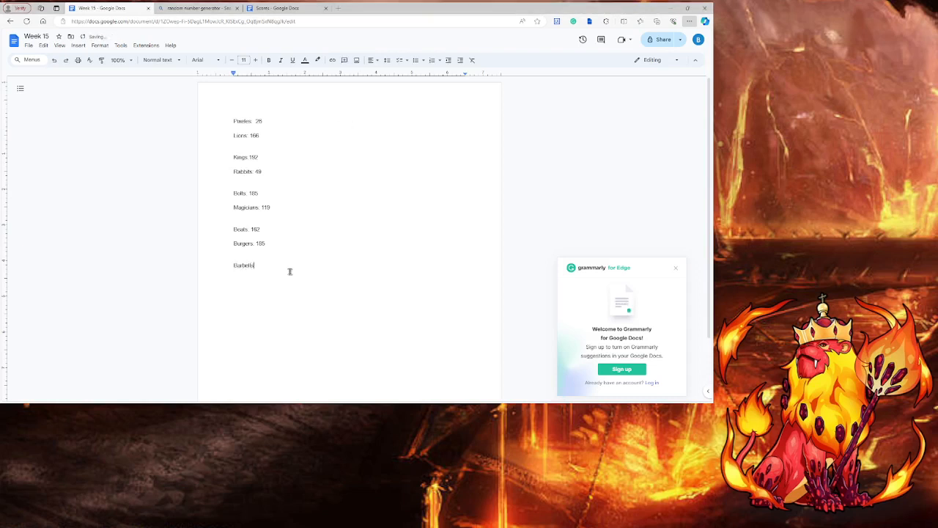
text(Trail)
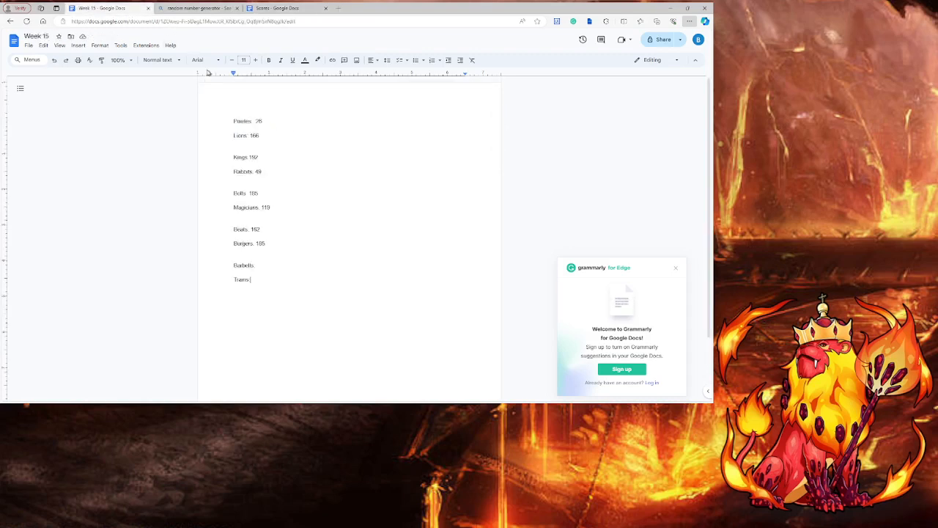
click(193, 8)
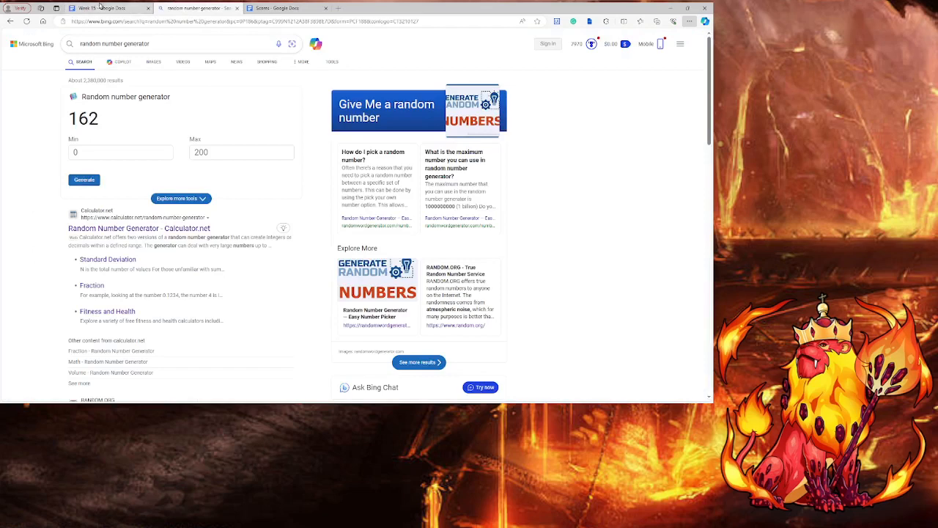
click(110, 8)
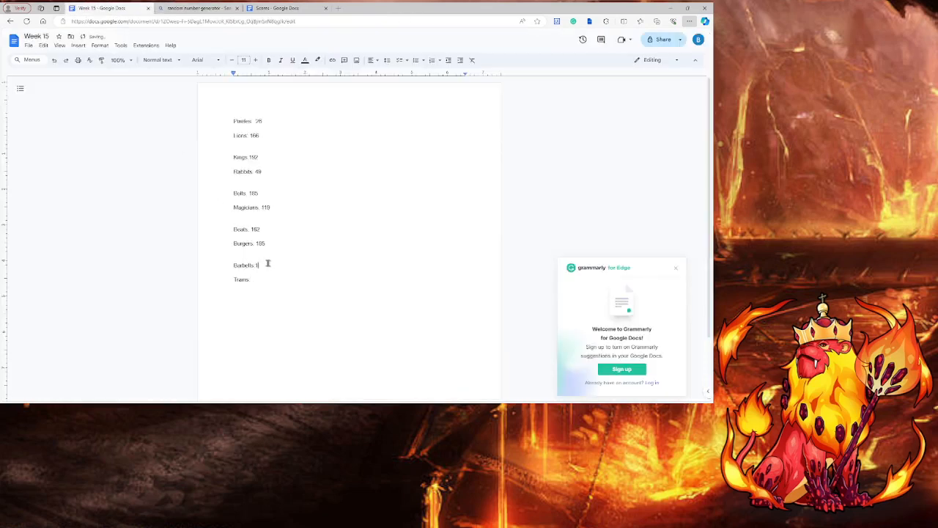
text(82)
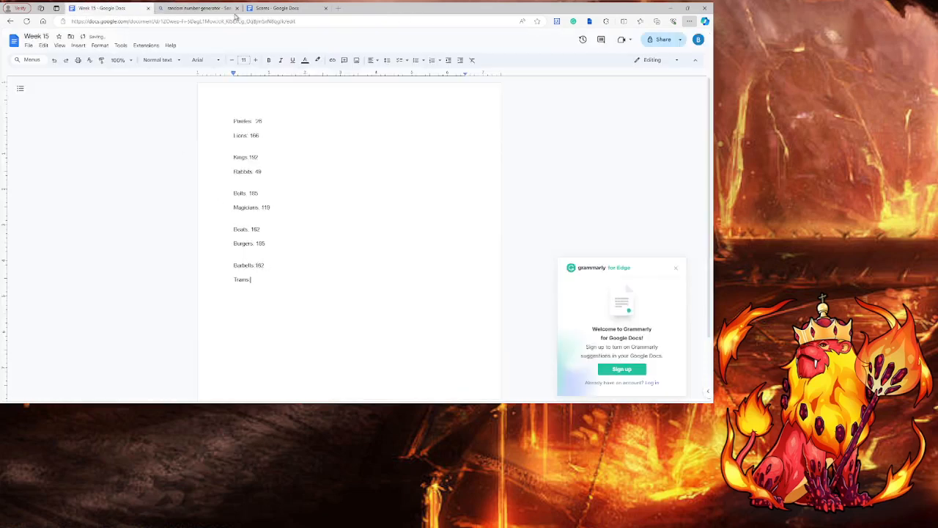
Raise the Barbells record to 4-11 in the Scores document.
click(209, 8)
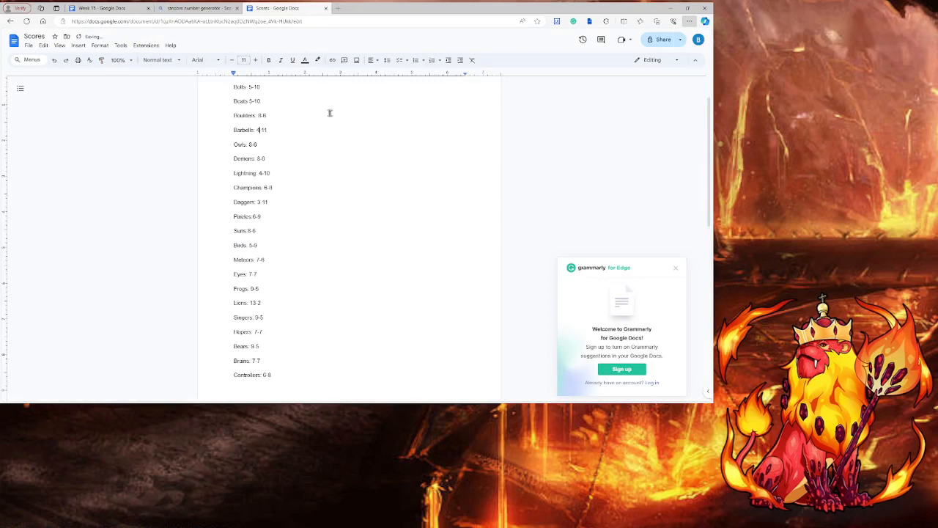
scroll(down, 3)
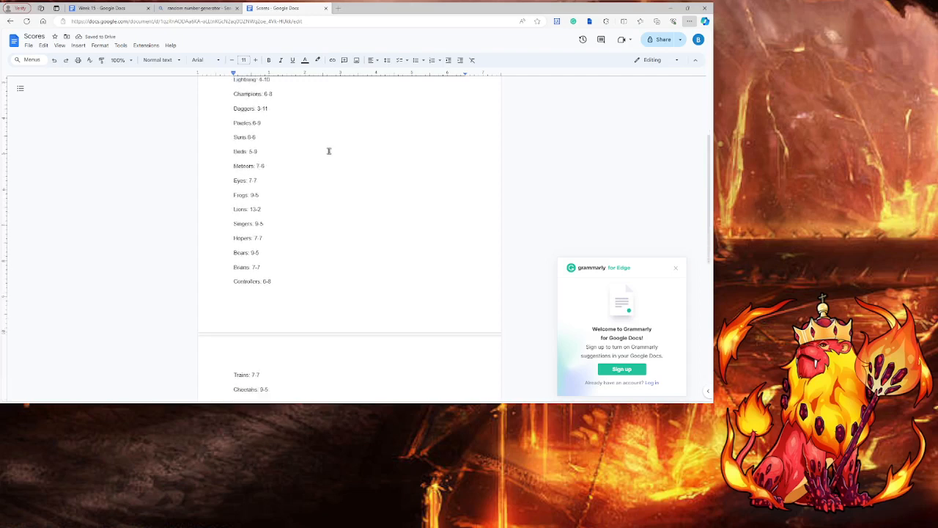
scroll(down, 3)
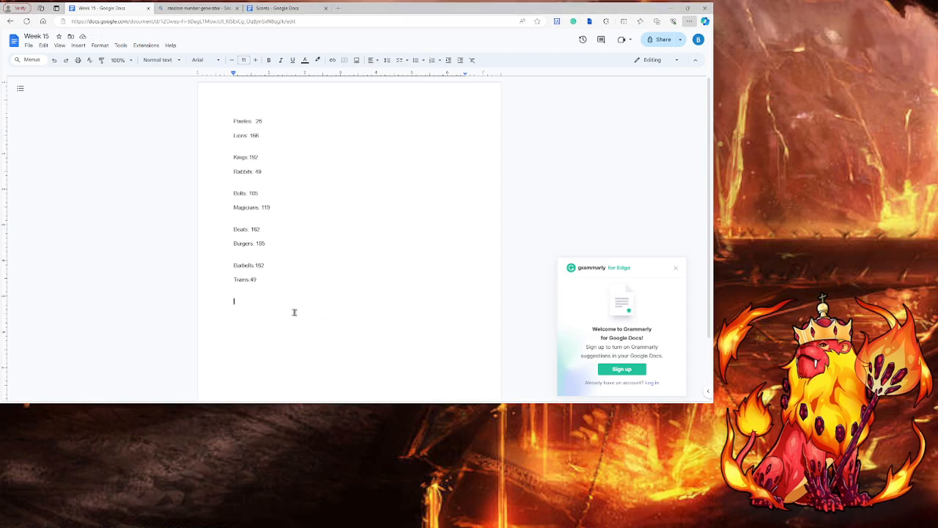
Add Demons: and Brains: lines to Week 15, scoring Demons 59.
text(Demons:)
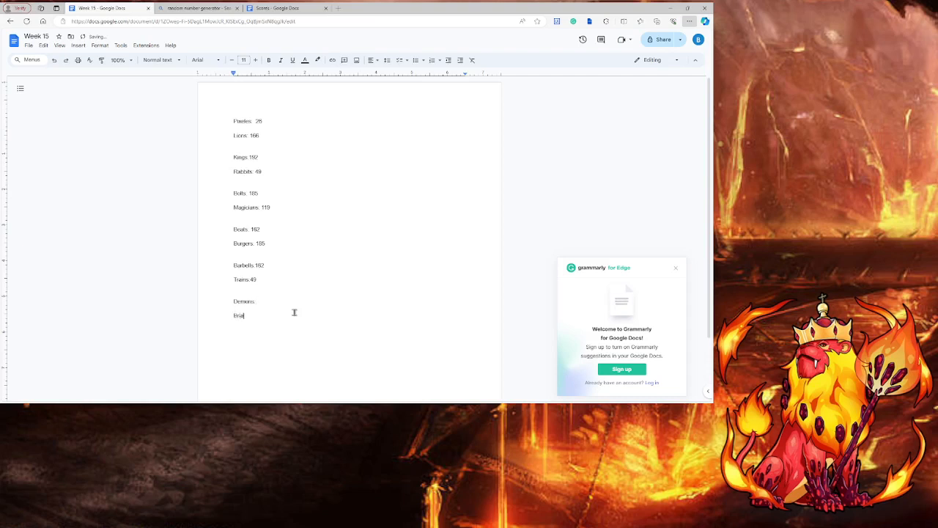
text(ns:)
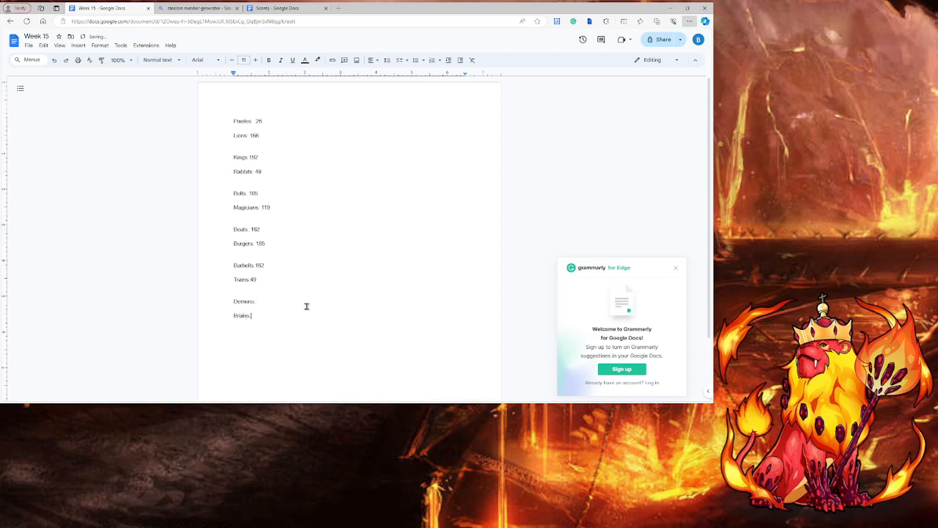
click(198, 8)
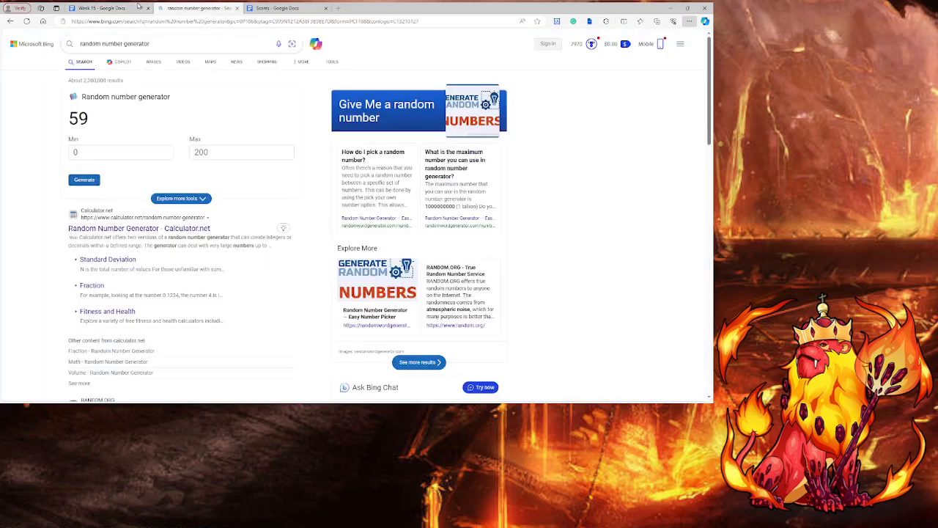
click(98, 8)
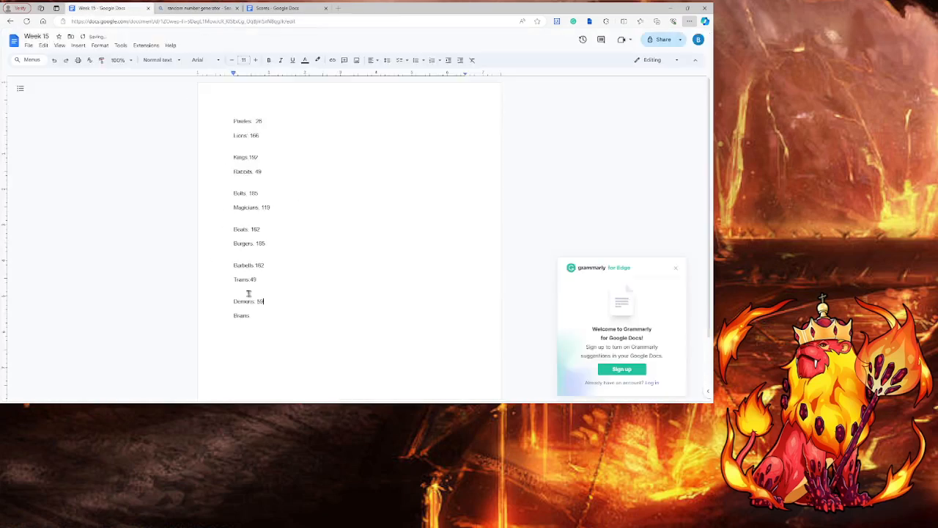
click(169, 60)
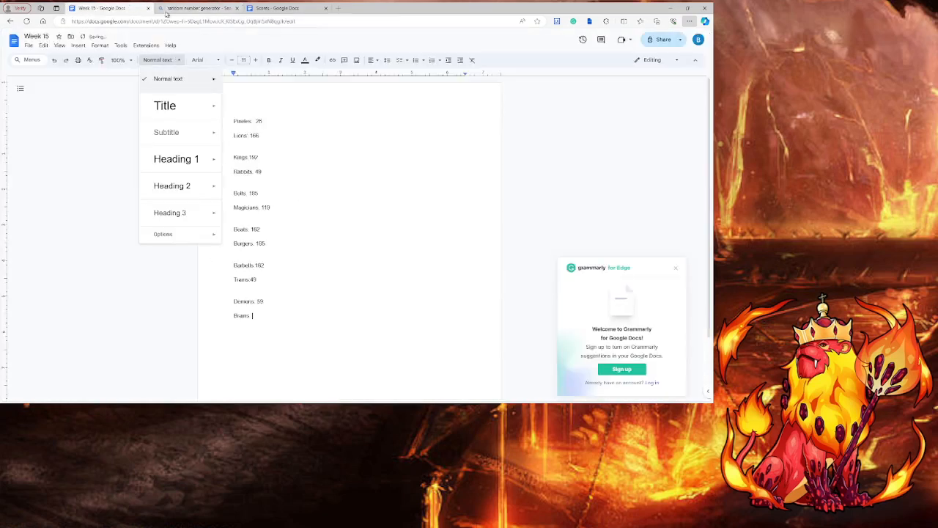
Enter Brains 176, then set Demons to 8-7 and Trains to 7-8 in Scores.
click(198, 8)
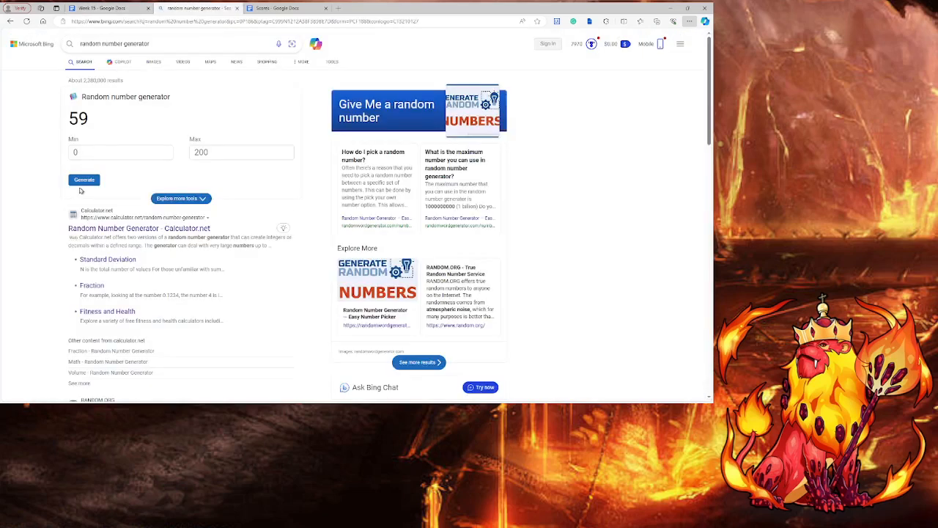
click(92, 8)
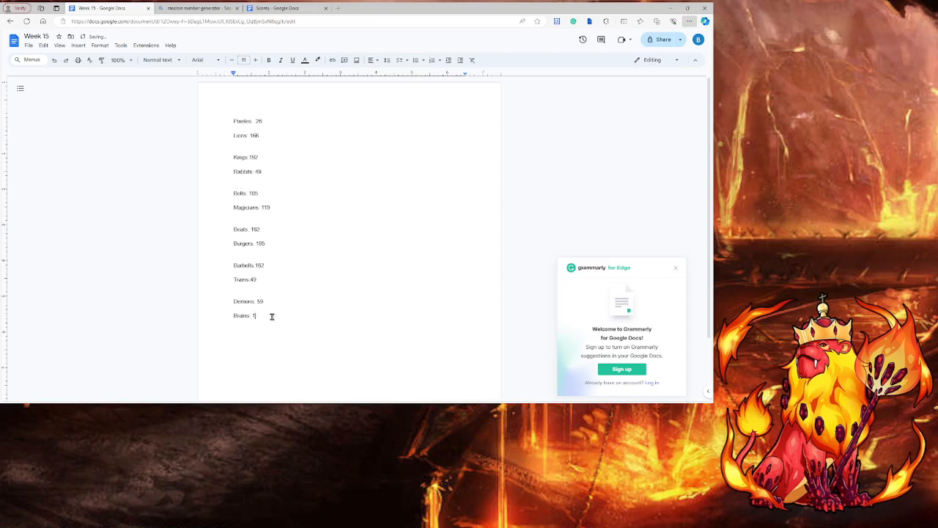
click(192, 8)
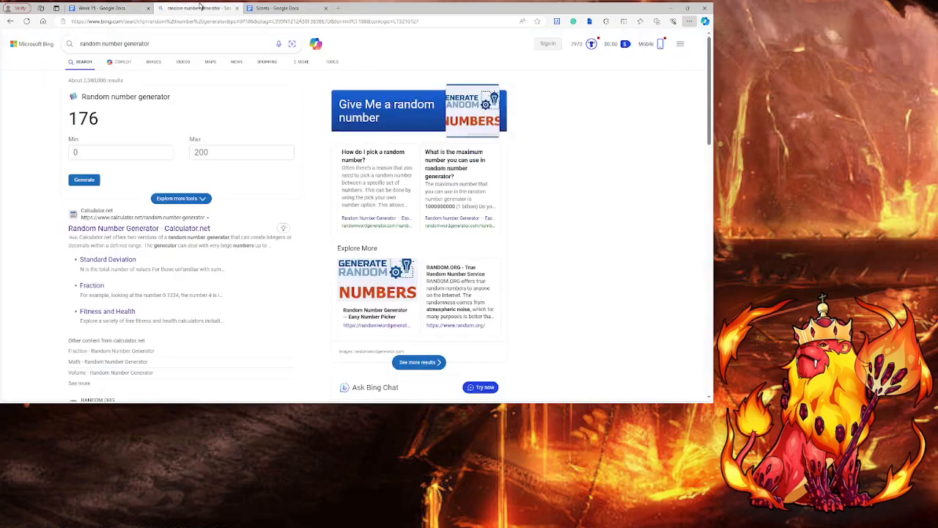
click(286, 8)
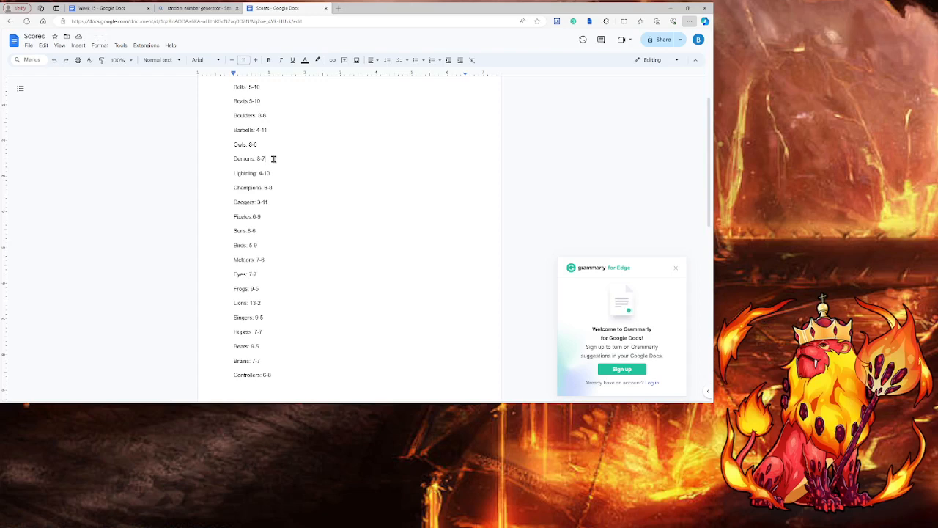
scroll(down, 3)
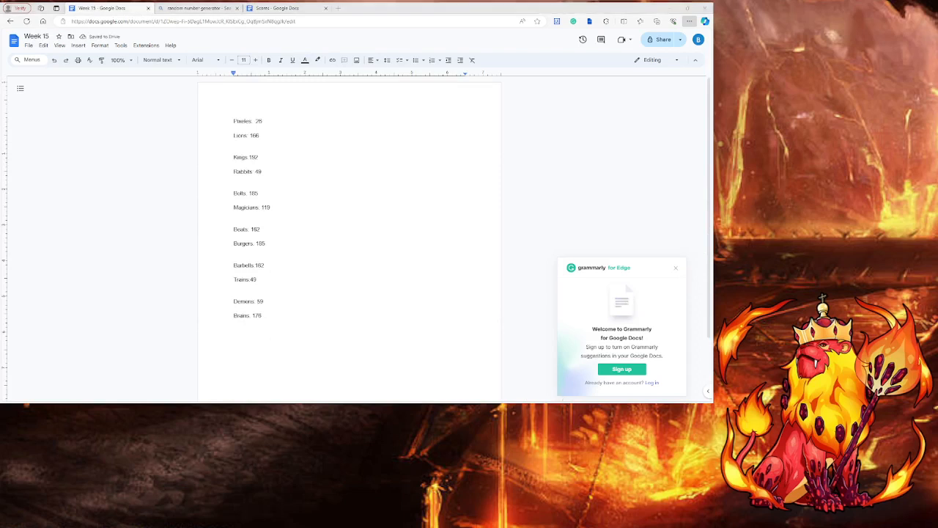
scroll(down, 3)
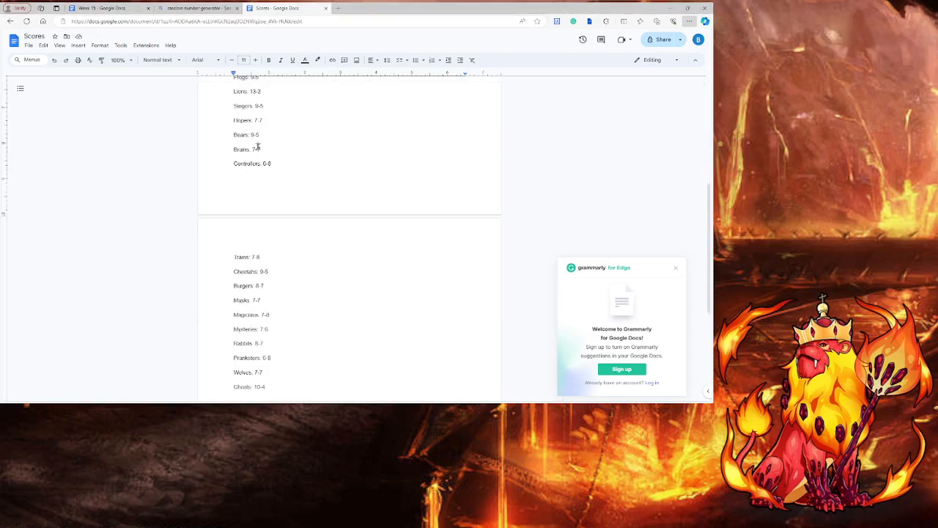
mouse_move(272, 144)
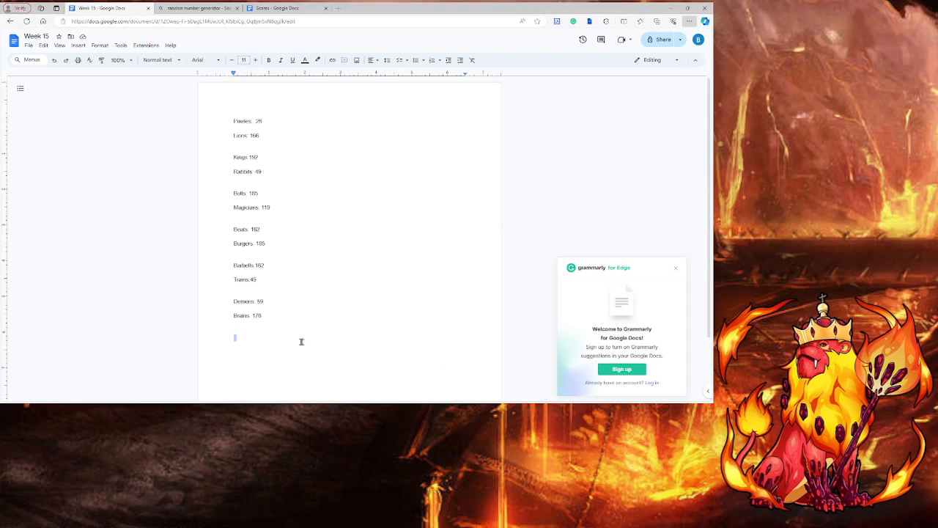
Enter Champions: 148 and Hopers: 78 from generated numbers, then check Scores.
text(Champions)
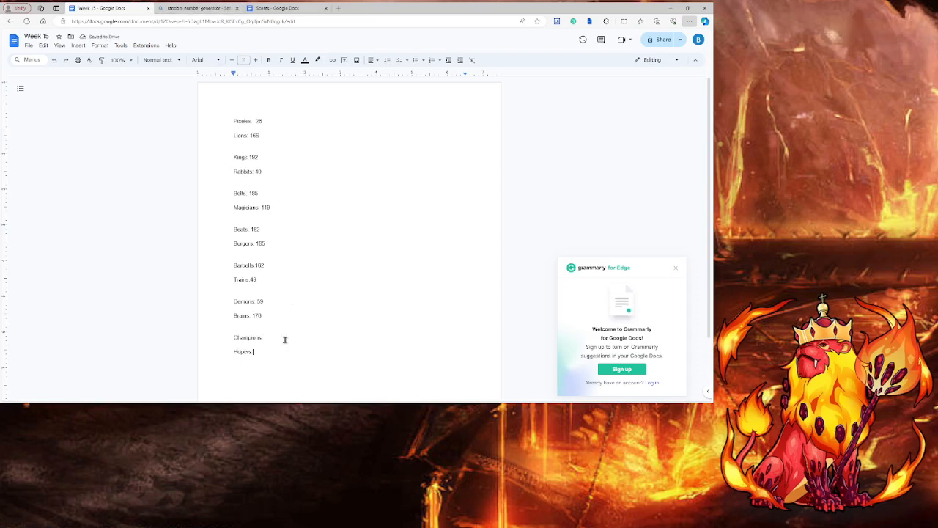
click(197, 9)
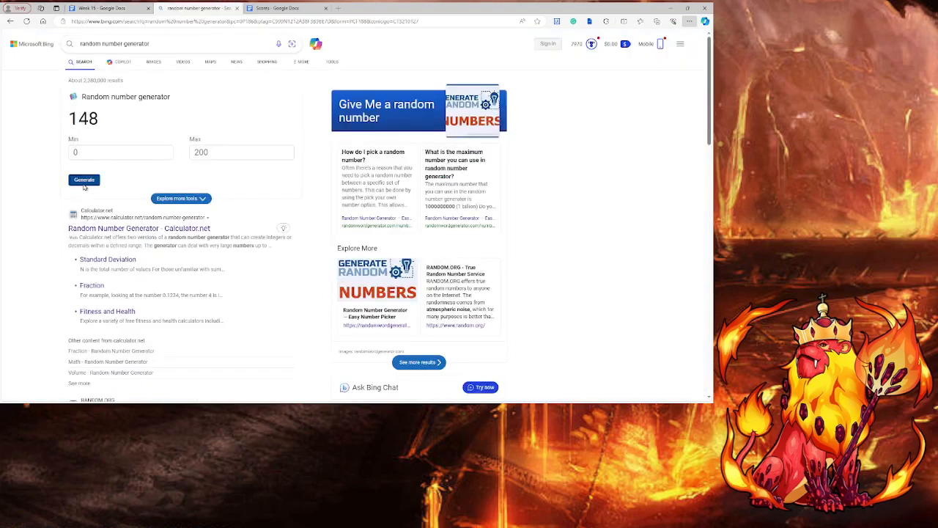
click(110, 8)
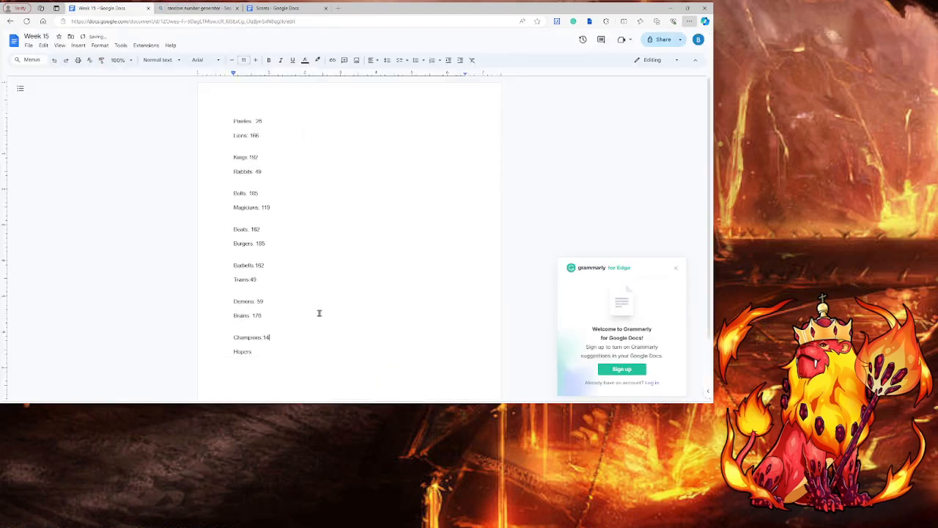
click(197, 8)
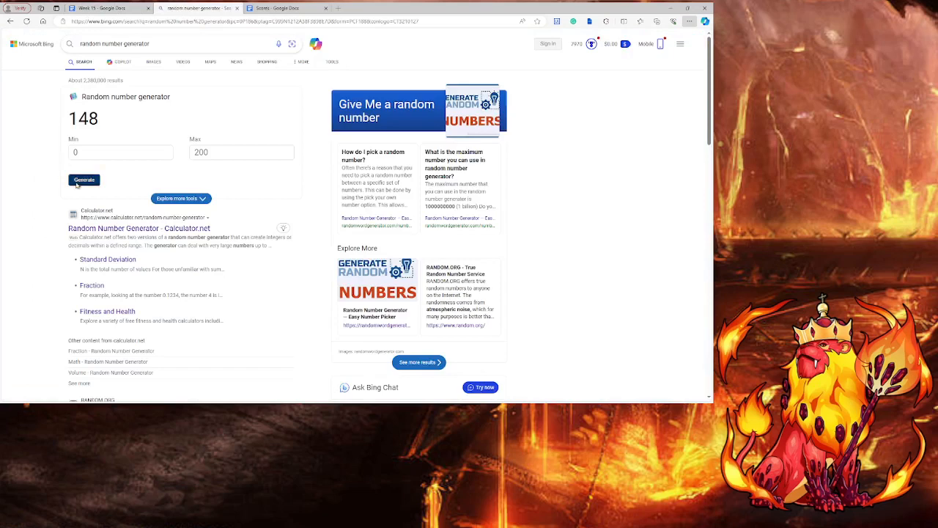
click(114, 8)
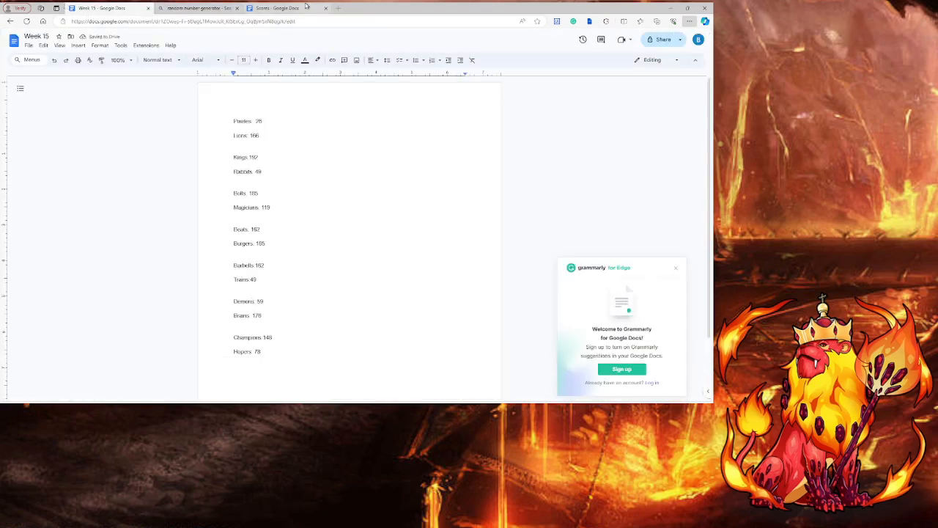
scroll(down, 3)
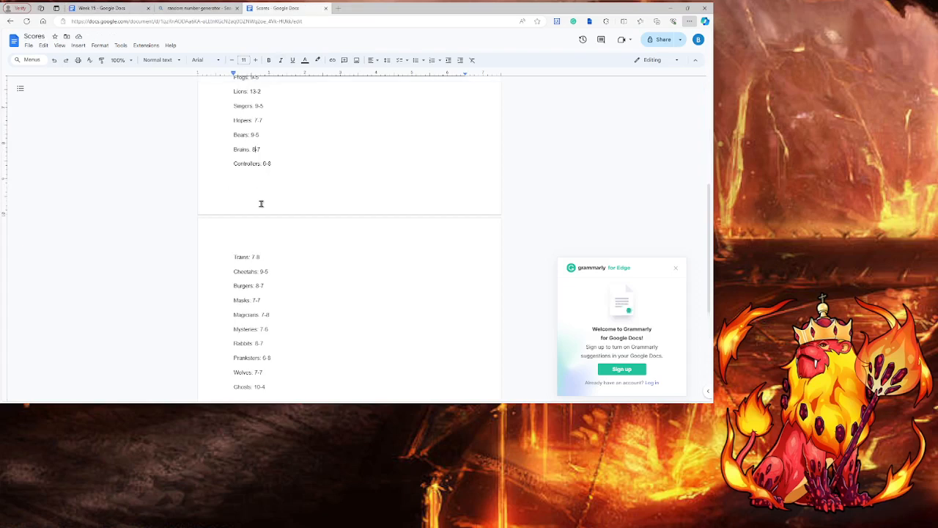
scroll(up, 3)
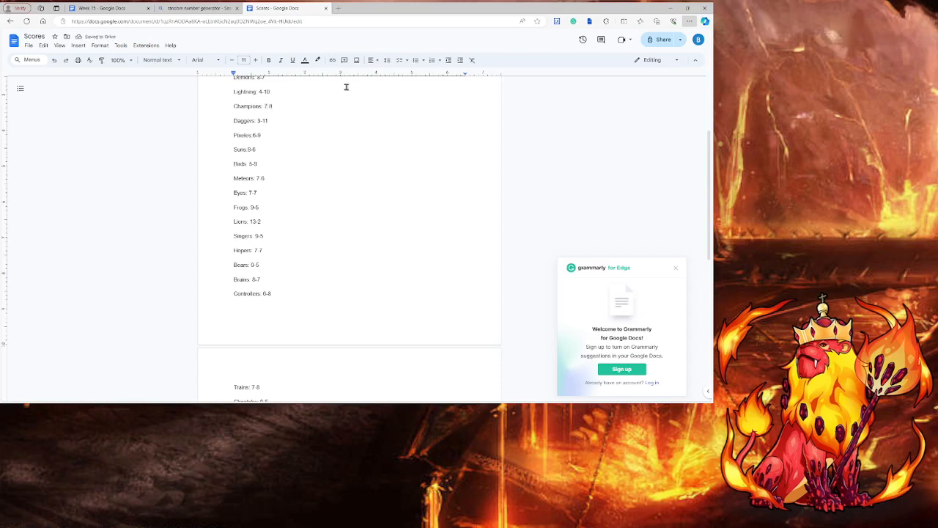
mouse_move(336, 173)
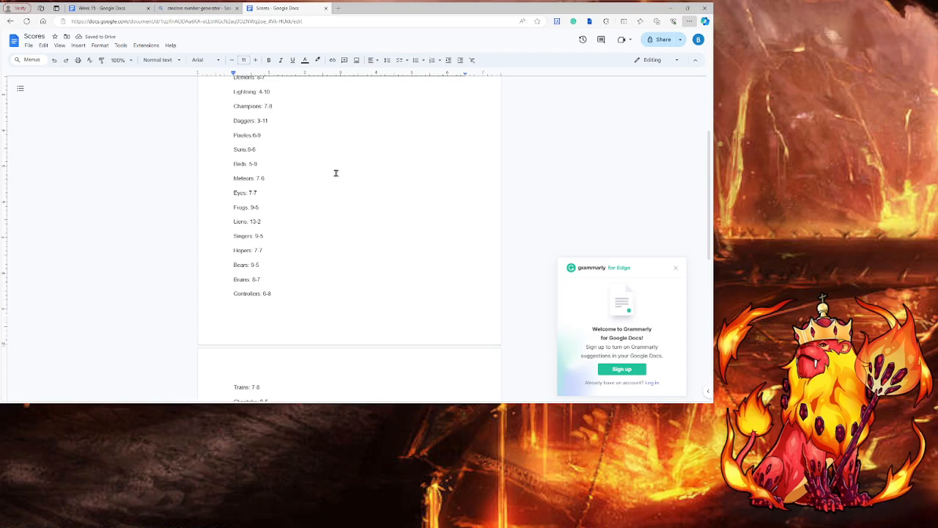
scroll(down, 3)
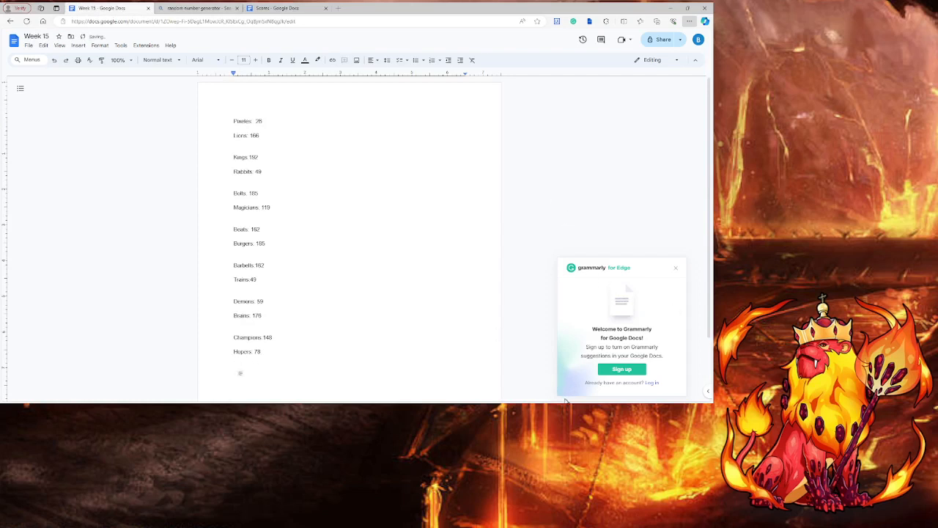
mouse_move(602, 352)
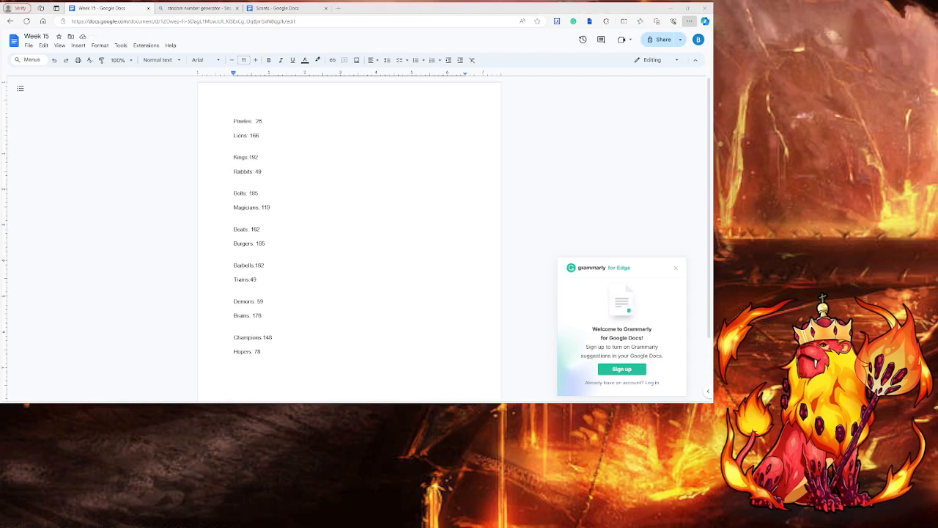
Add the Birds 188 vs Eyes 141 matchup to Week 15.
scroll(down, 3)
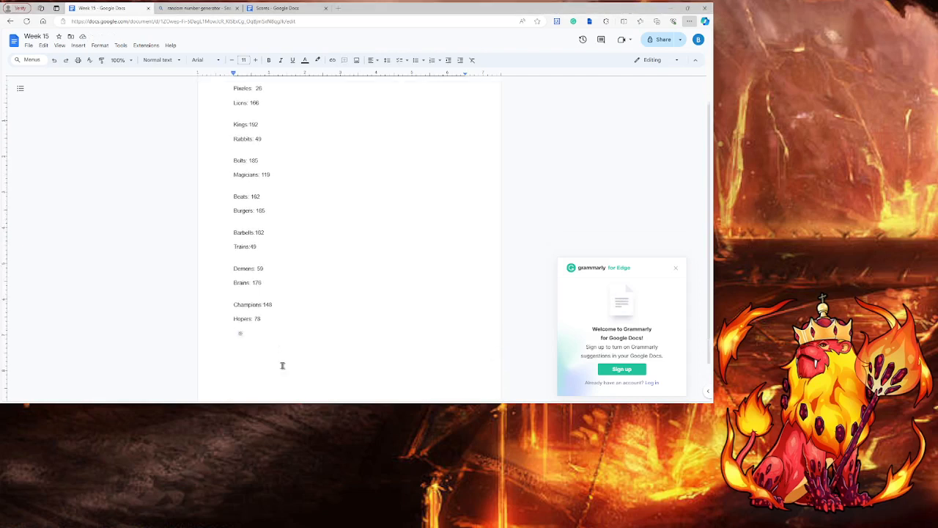
scroll(down, 3)
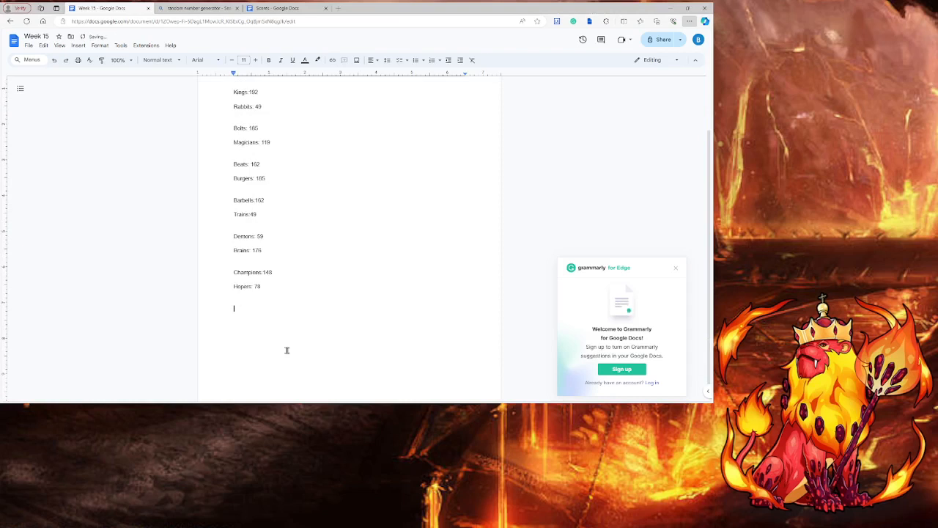
text(Birds:)
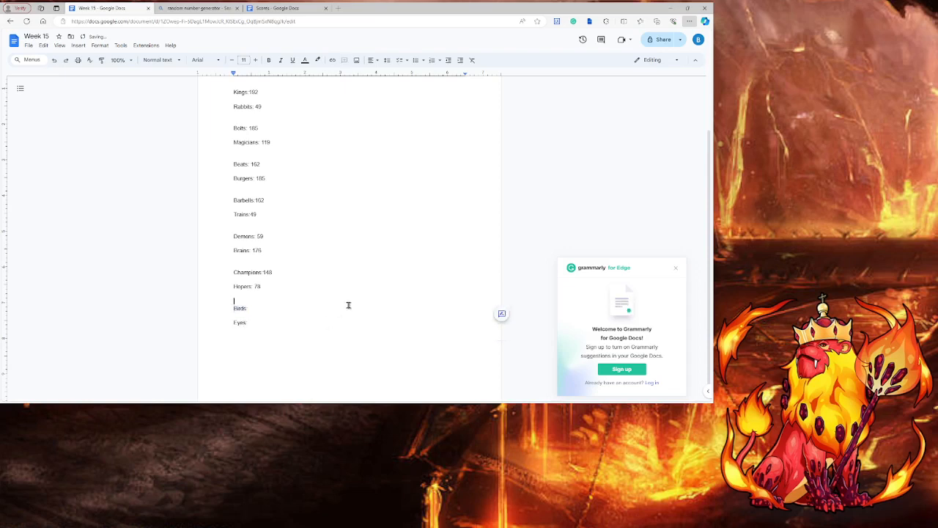
click(191, 8)
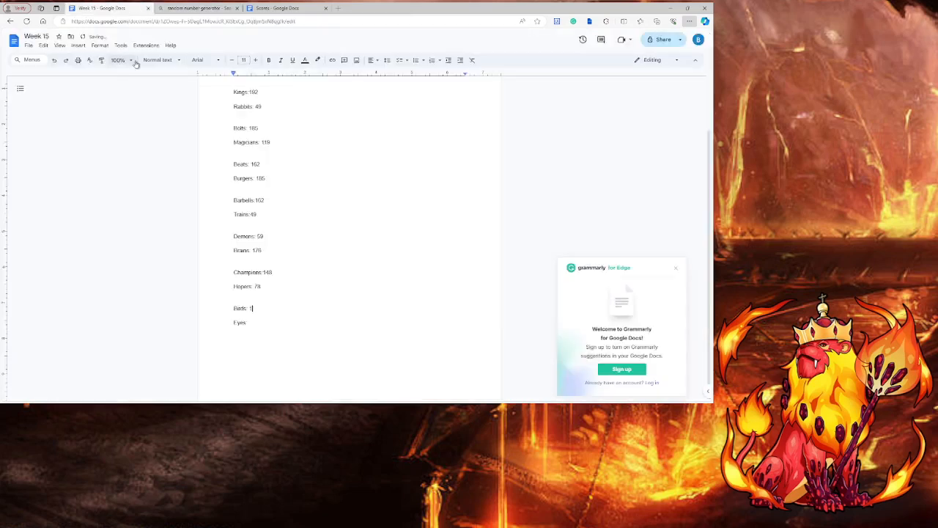
text(188)
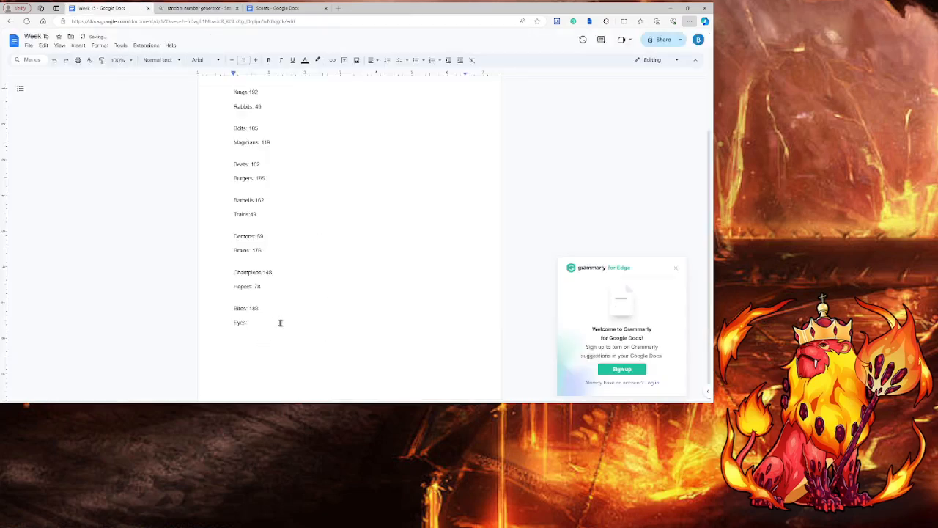
click(198, 8)
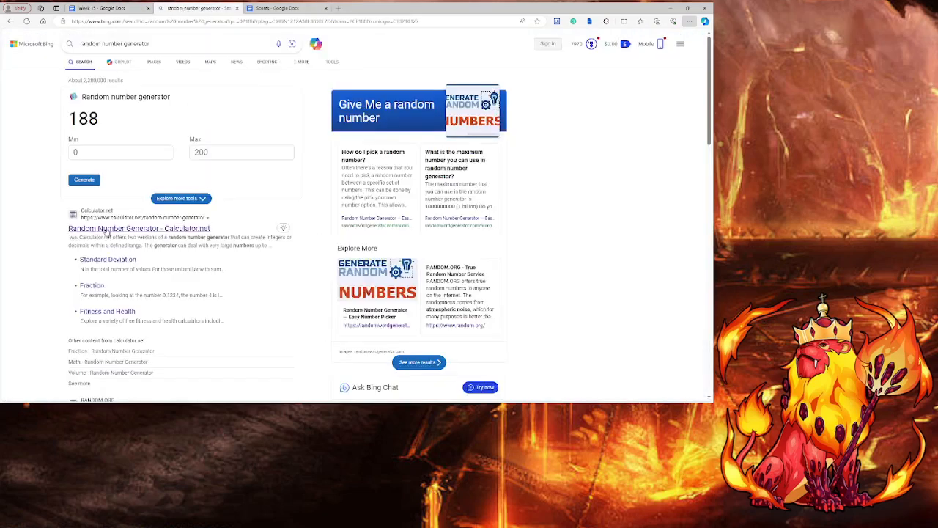
click(95, 8)
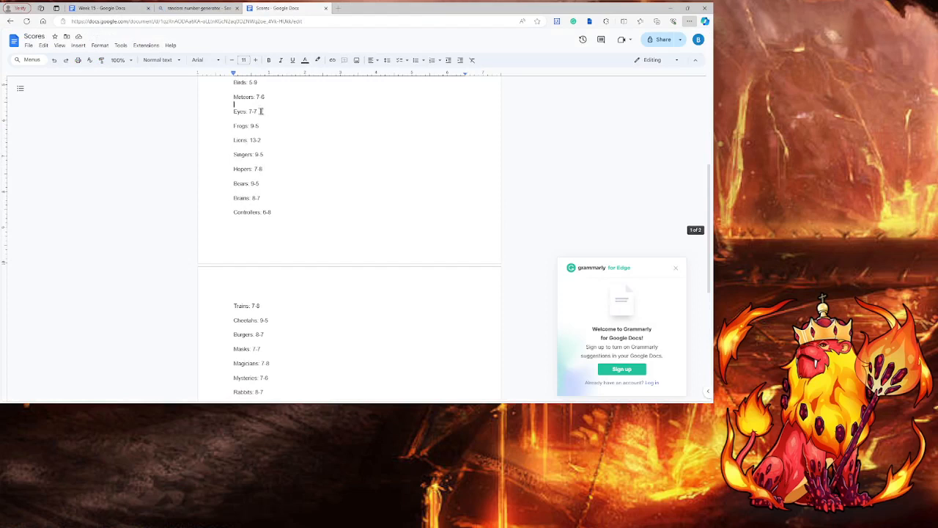
text(88)
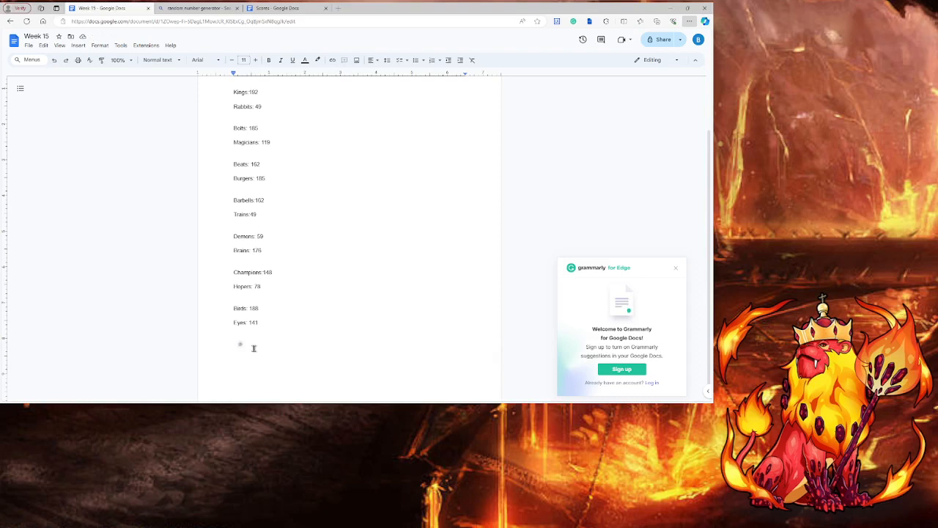
Add Wolves 154 vs Boulders 178 and update their win-loss records in Scores.
text(Wolves:)
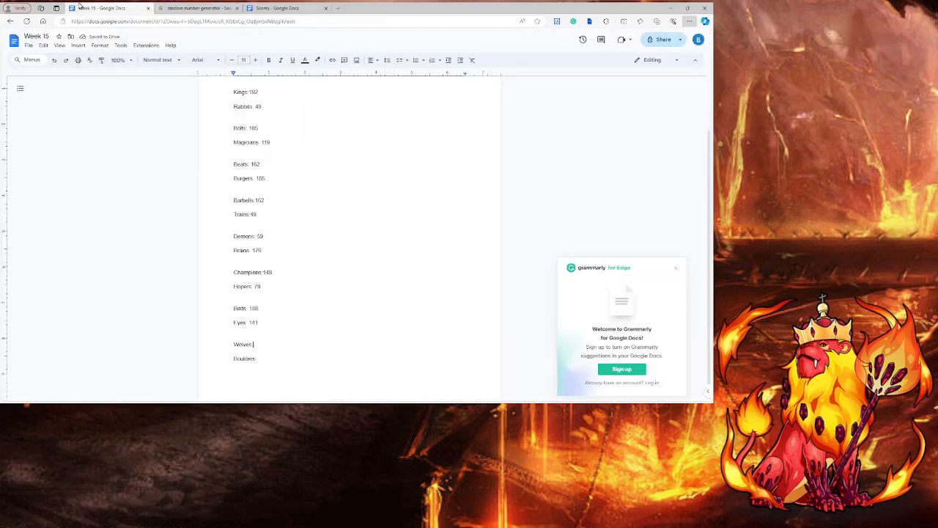
text(154)
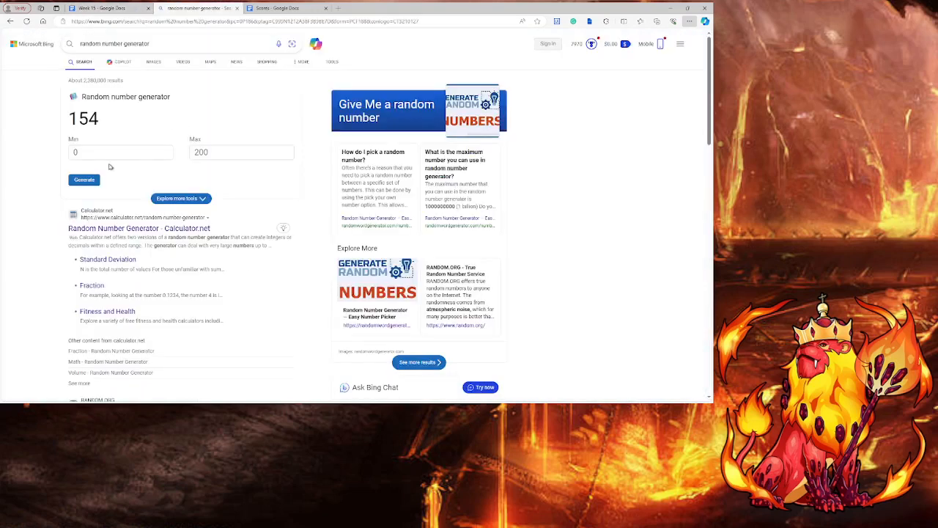
click(103, 8)
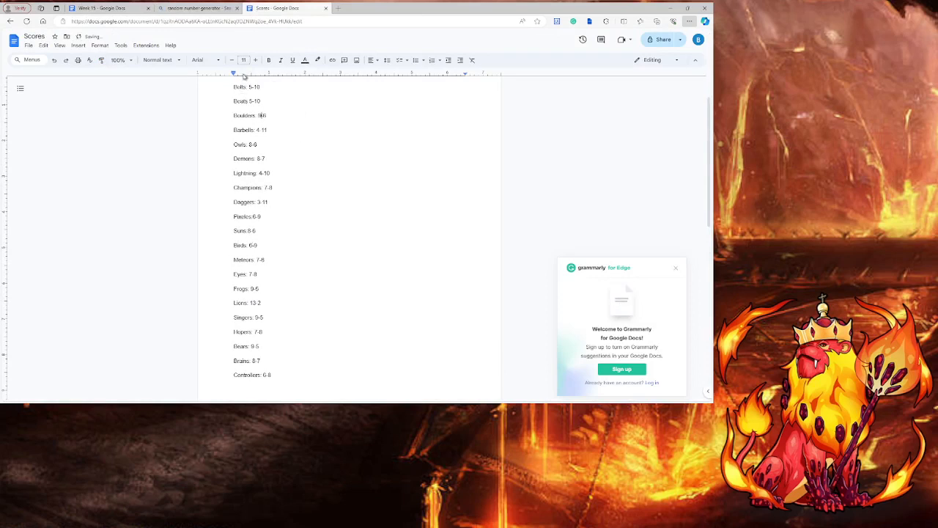
scroll(down, 3)
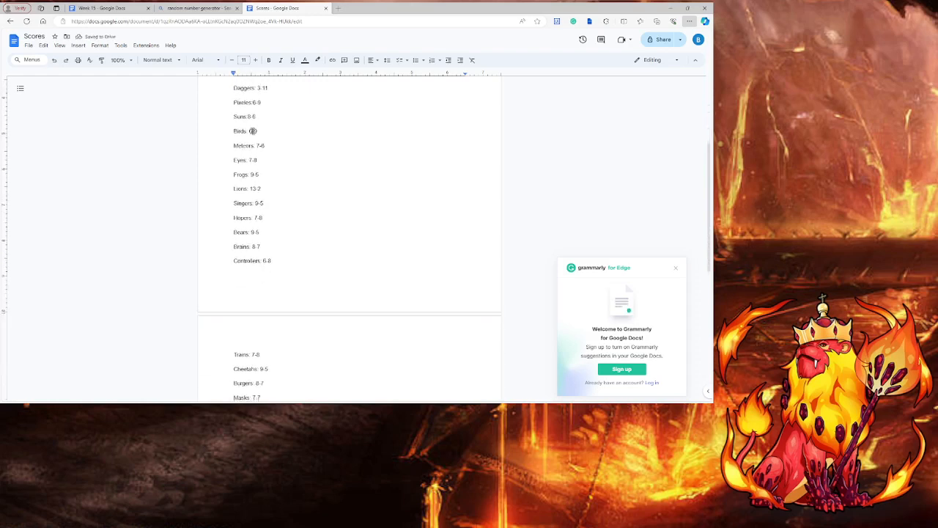
scroll(down, 3)
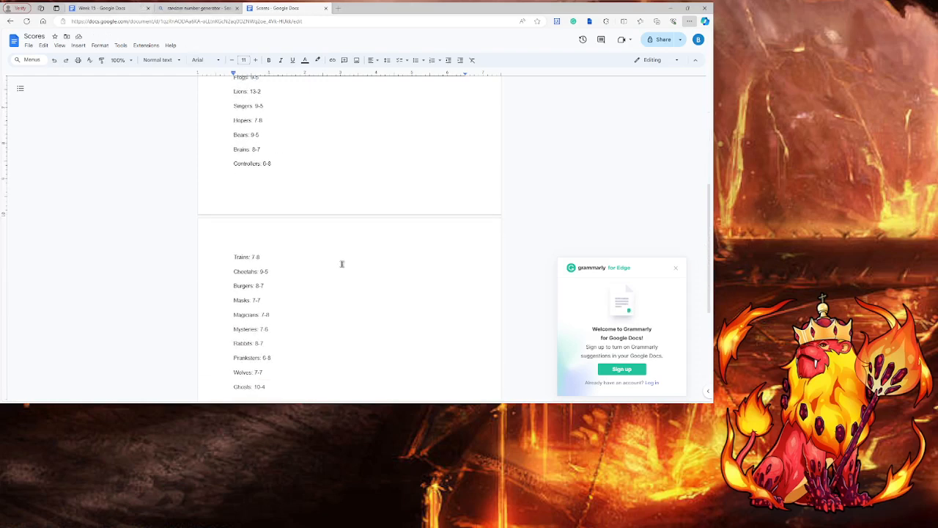
scroll(down, 3)
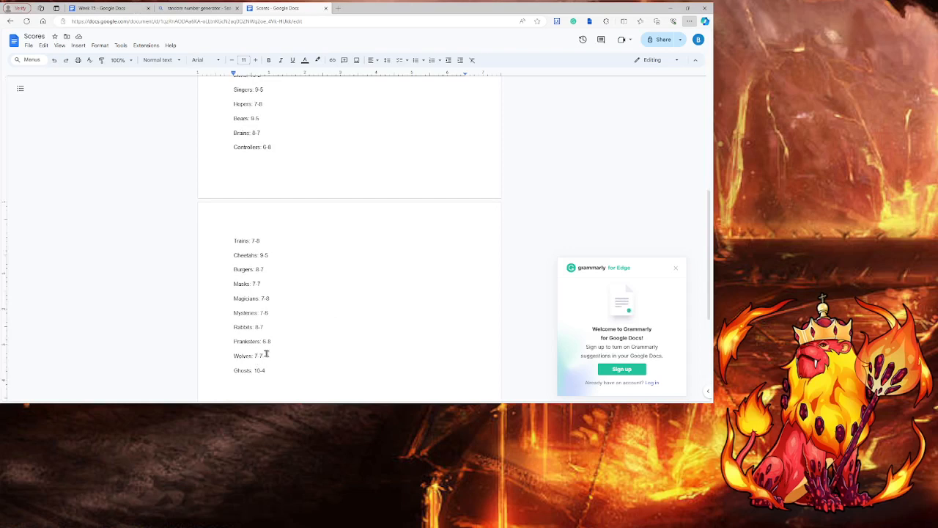
text(8)
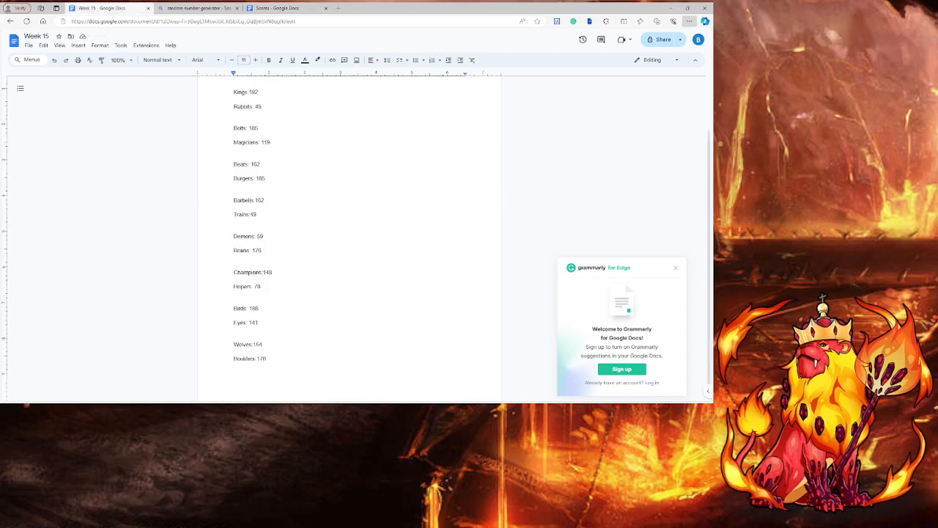
mouse_move(591, 366)
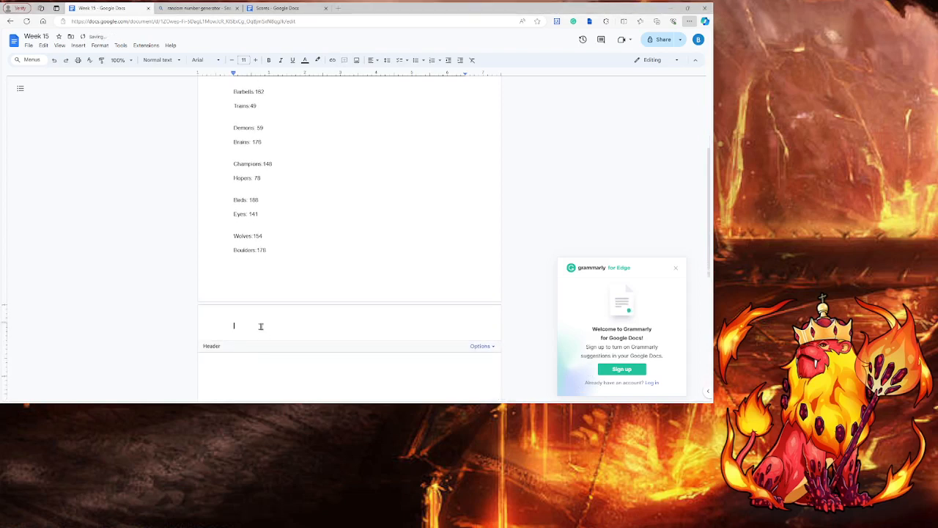
Remove the page header and enter the Pranksters 162 line.
click(480, 346)
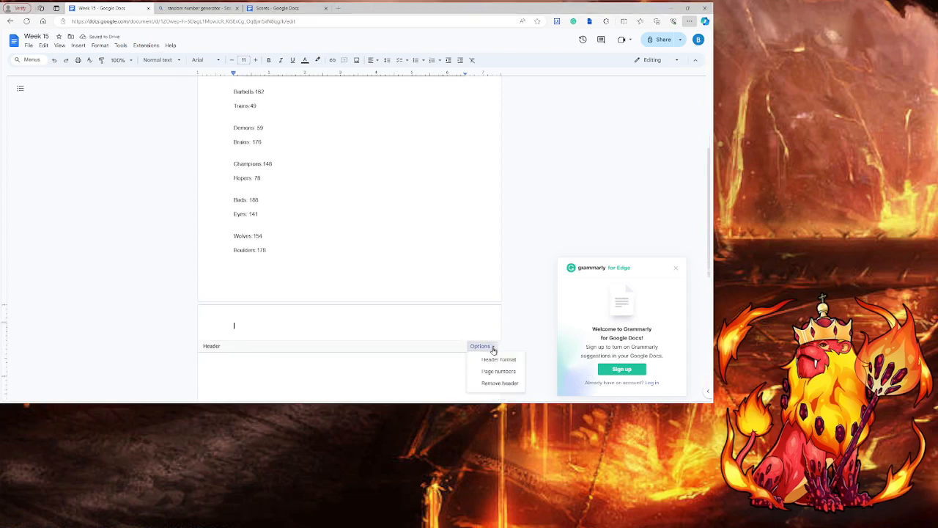
click(501, 382)
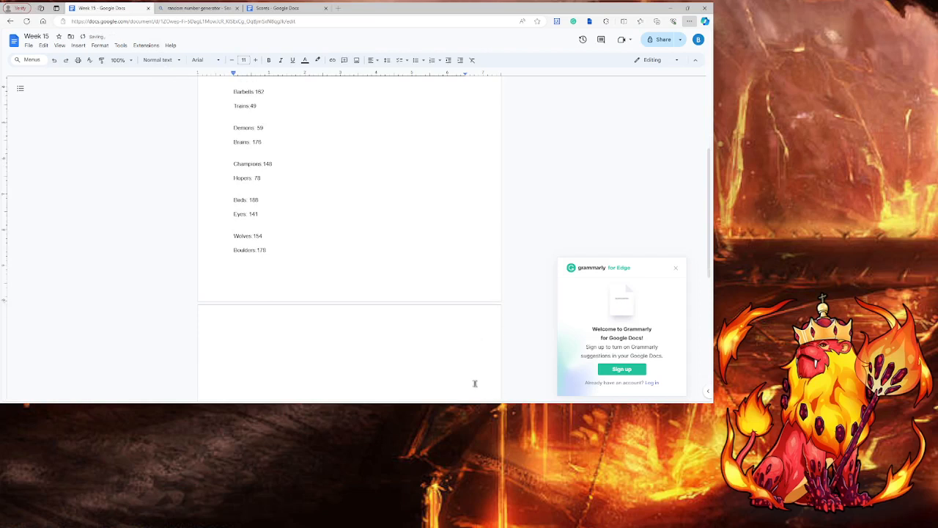
text(Hi)
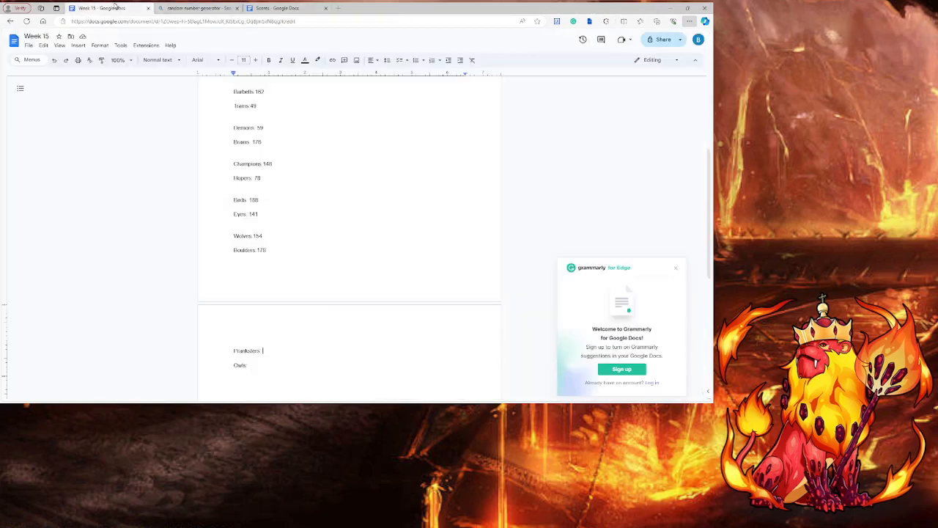
text(162)
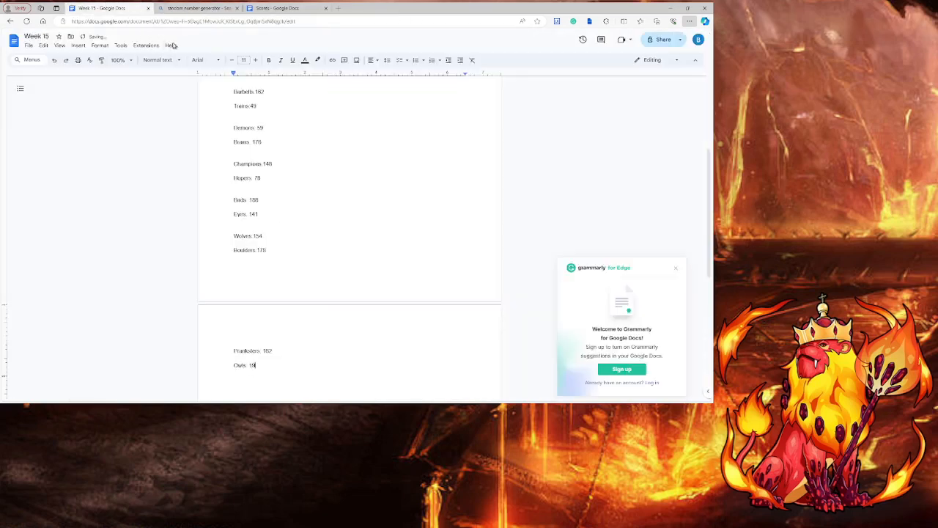
Record Owls: 193 and begin the Mysteries and Lightnings lines below it.
scroll(down, 3)
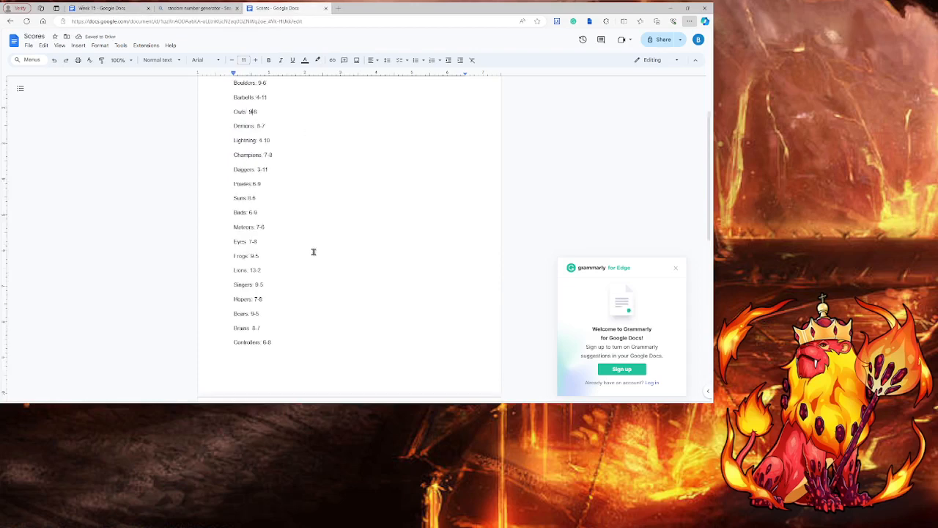
scroll(down, 3)
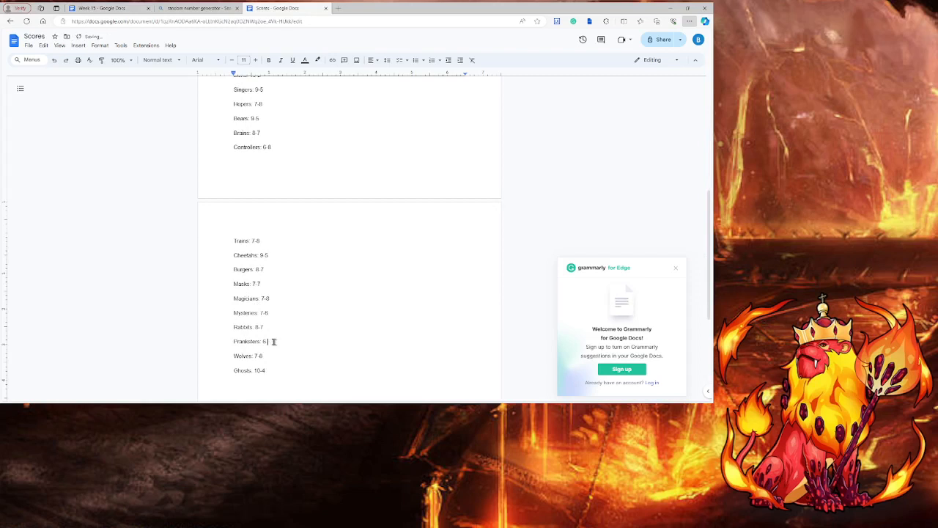
text(4)
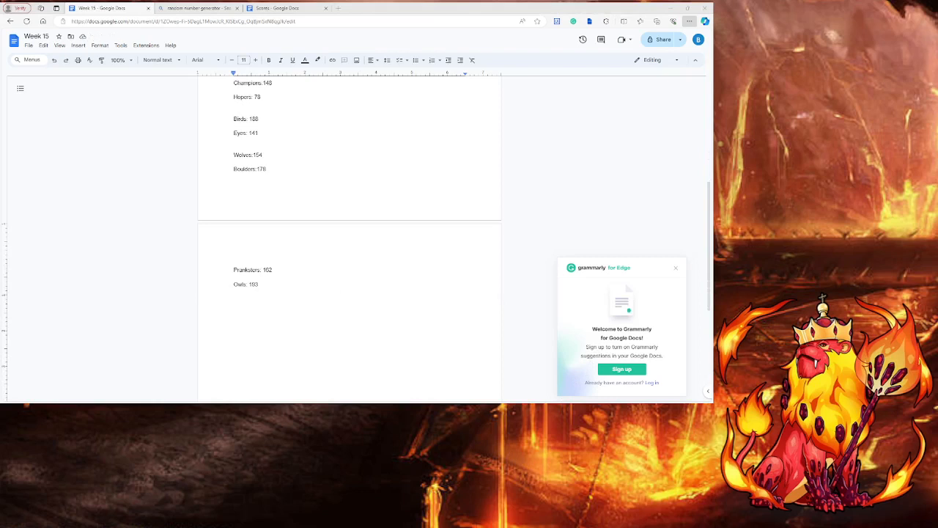
click(235, 305)
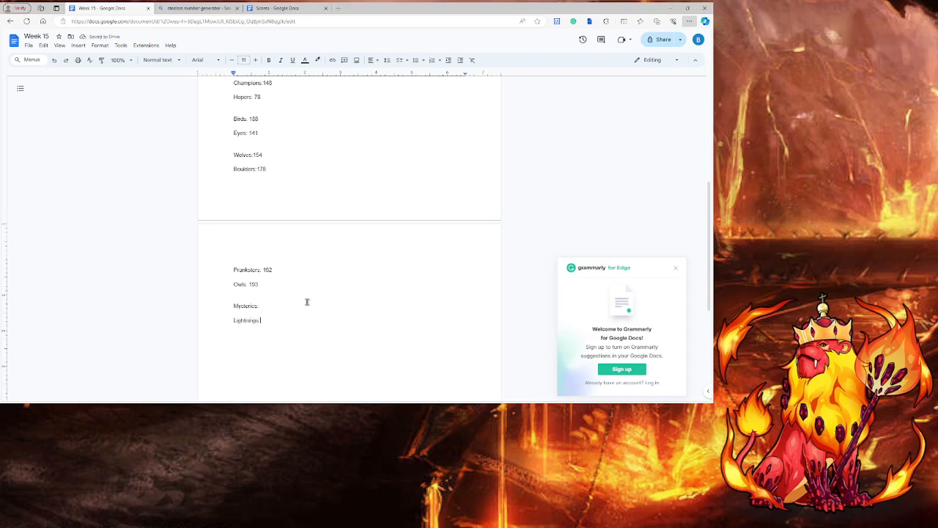
Generate and enter a score of 76 for Mysteries.
click(198, 9)
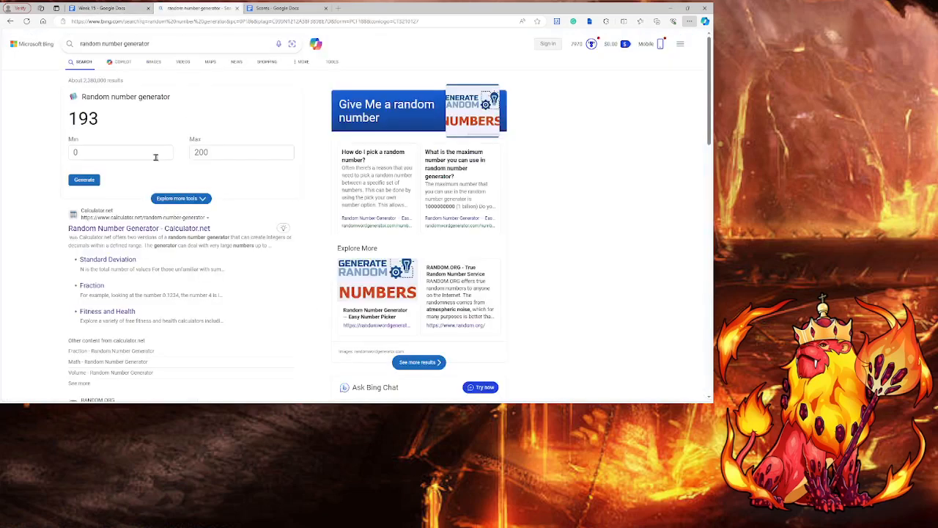
click(95, 8)
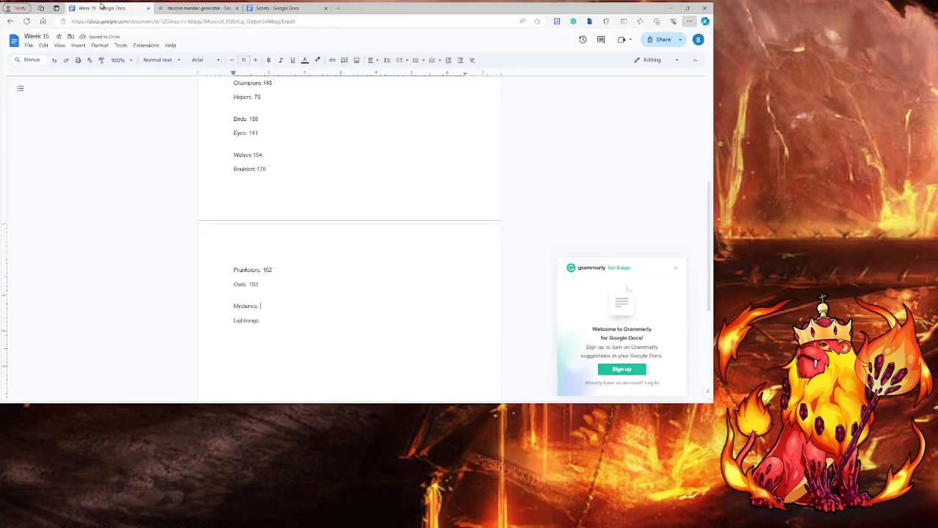
text(77)
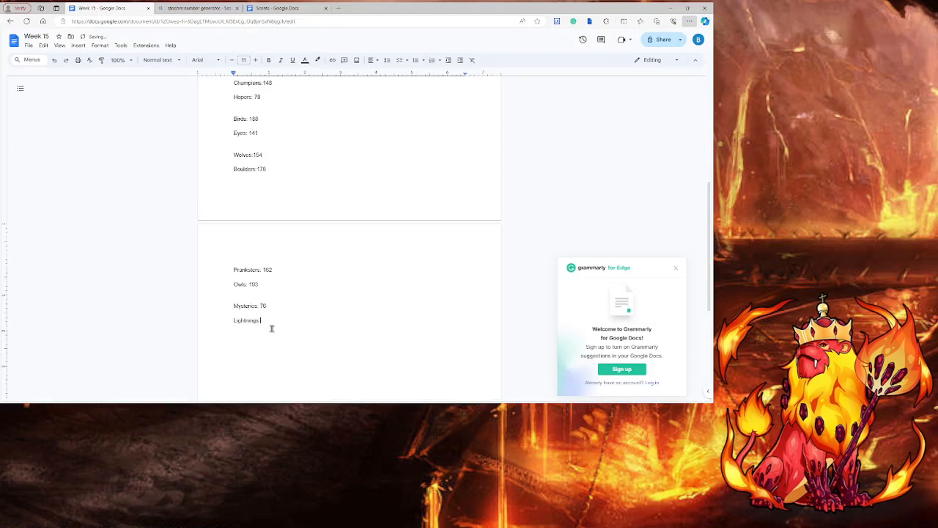
Enter Lightnings: 92 and select the Mysteries win-loss record in Scores.
click(198, 8)
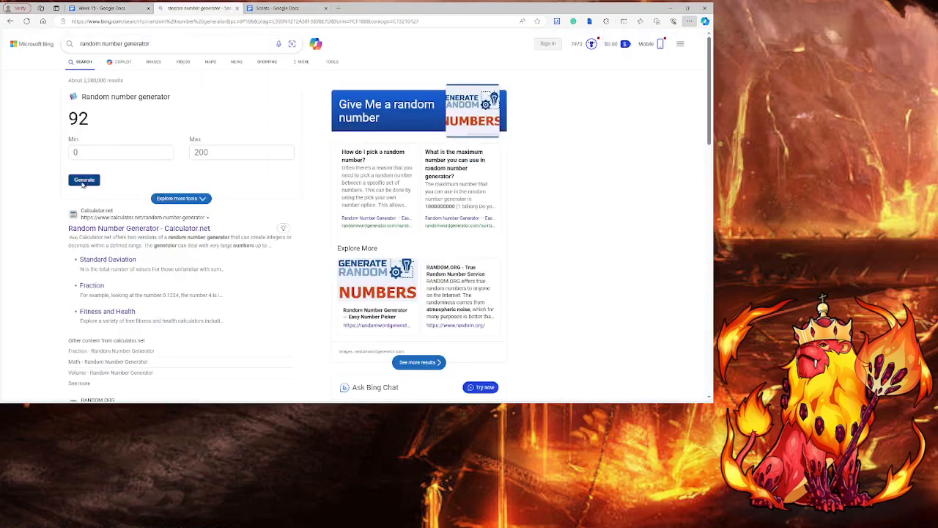
click(106, 8)
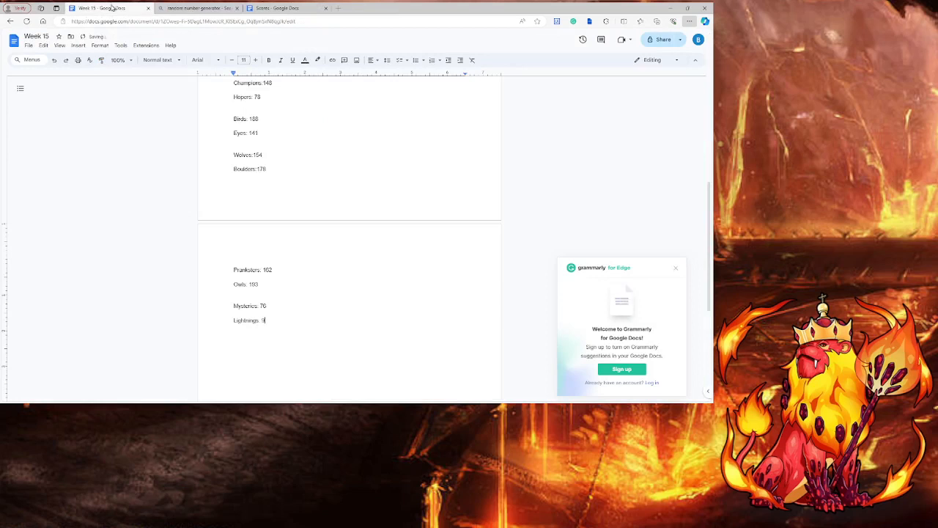
text(92)
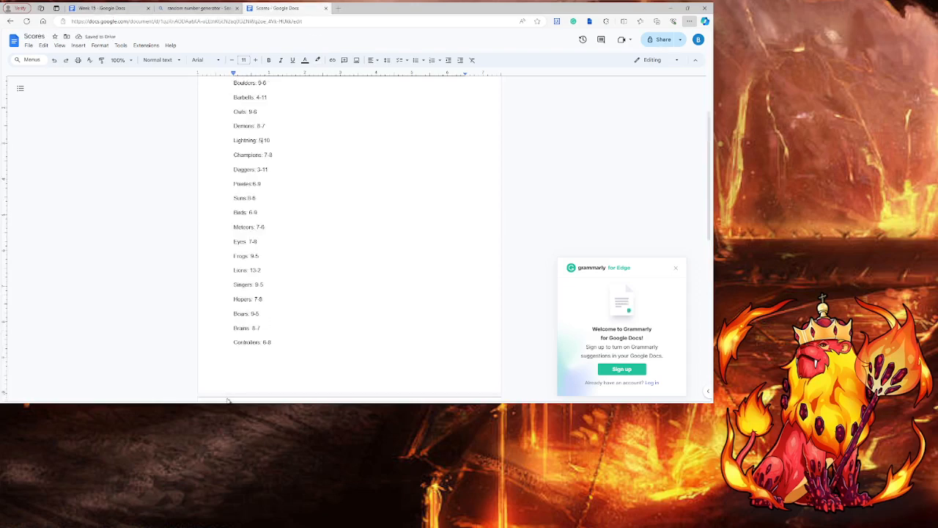
scroll(down, 3)
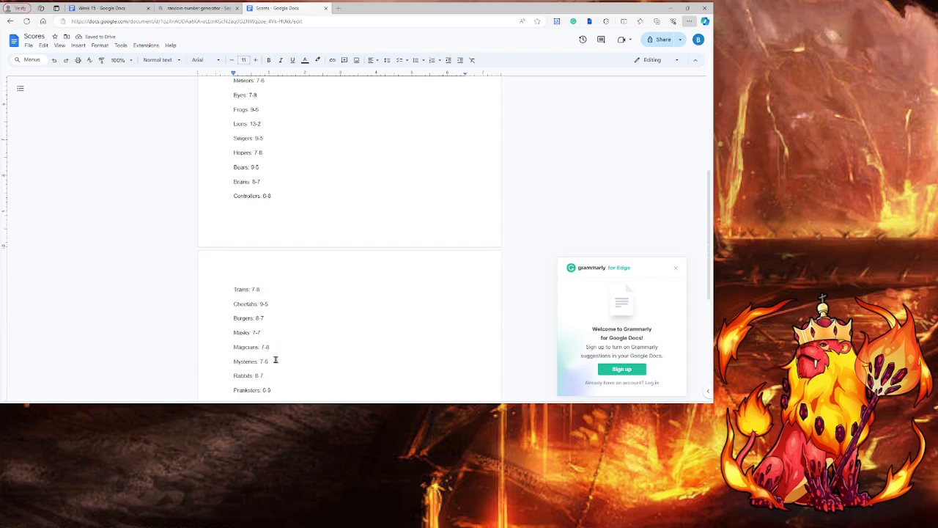
mouse_move(271, 360)
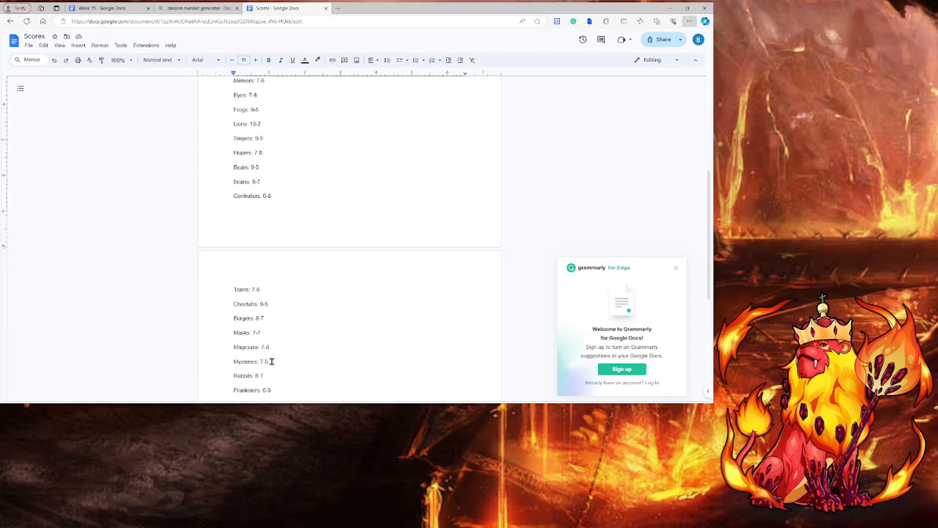
double_click(261, 361)
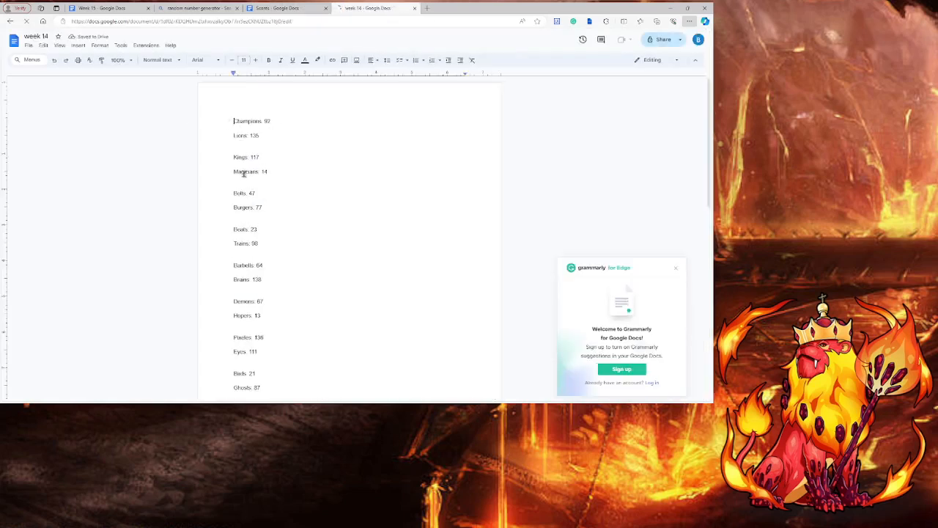
Scroll through the Week 14 matchups and reselect the Mysteries win-loss record.
scroll(down, 3)
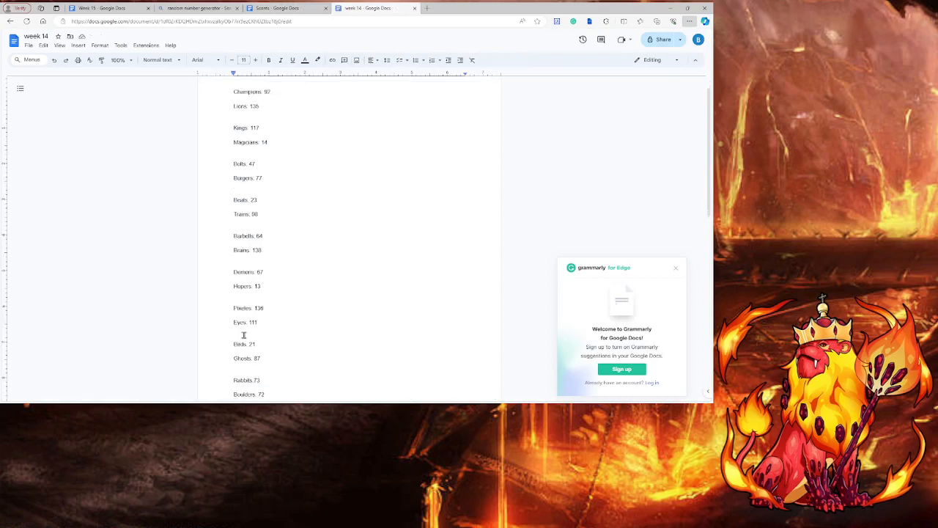
scroll(down, 3)
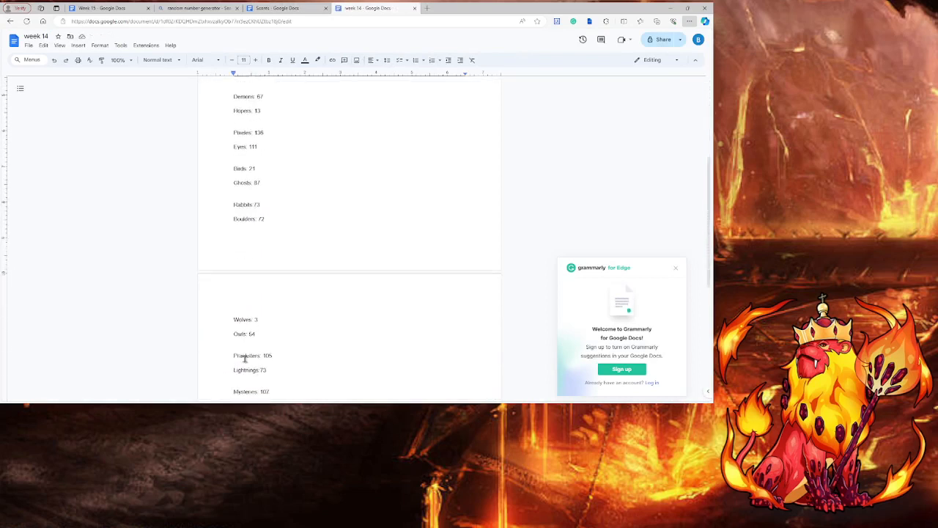
scroll(down, 3)
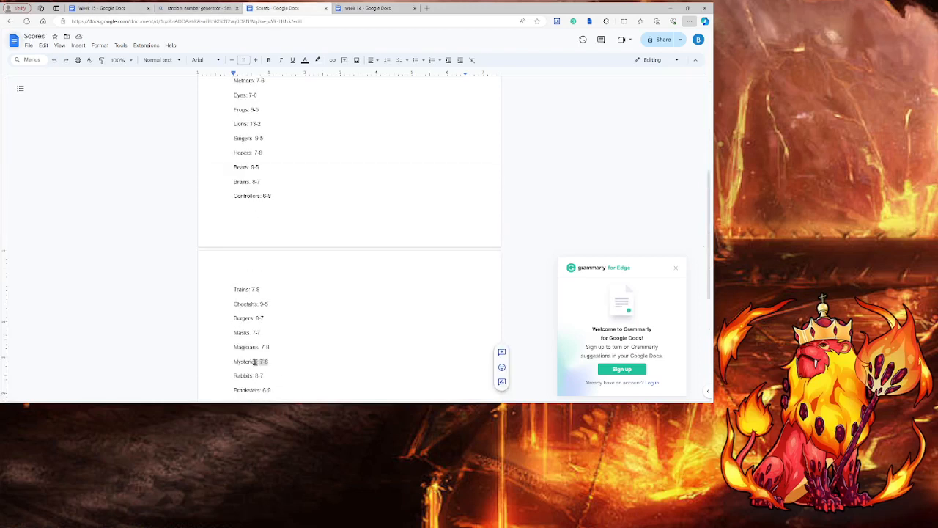
double_click(261, 362)
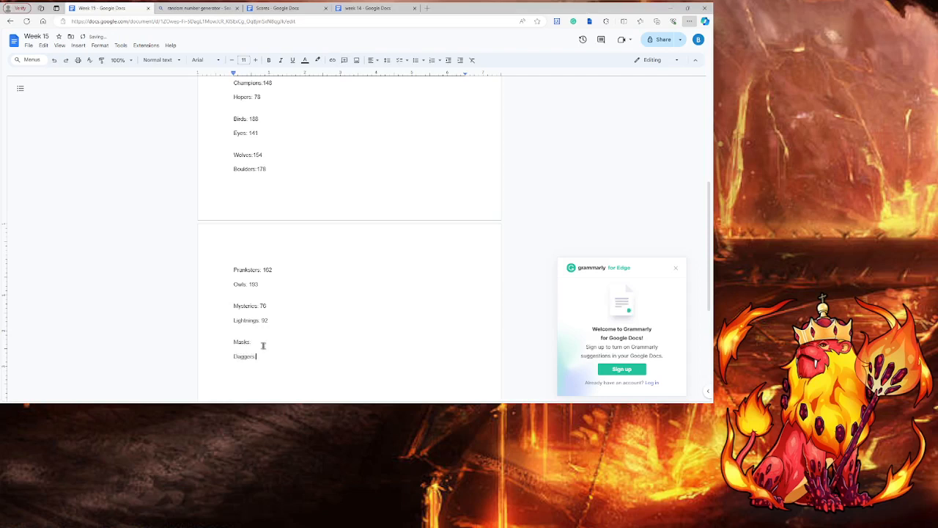
Generate scores on Bing and enter Masks 119 and Daggers 172 in Week 15.
click(205, 10)
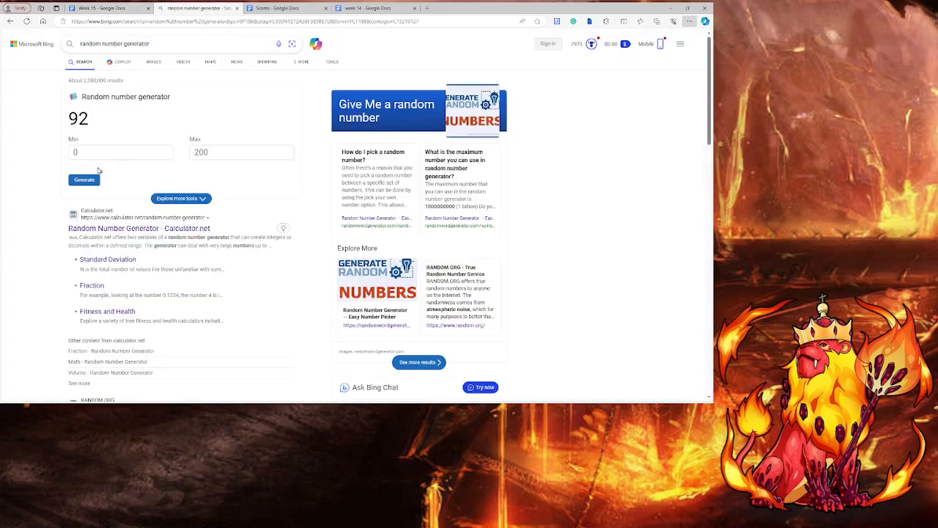
click(95, 8)
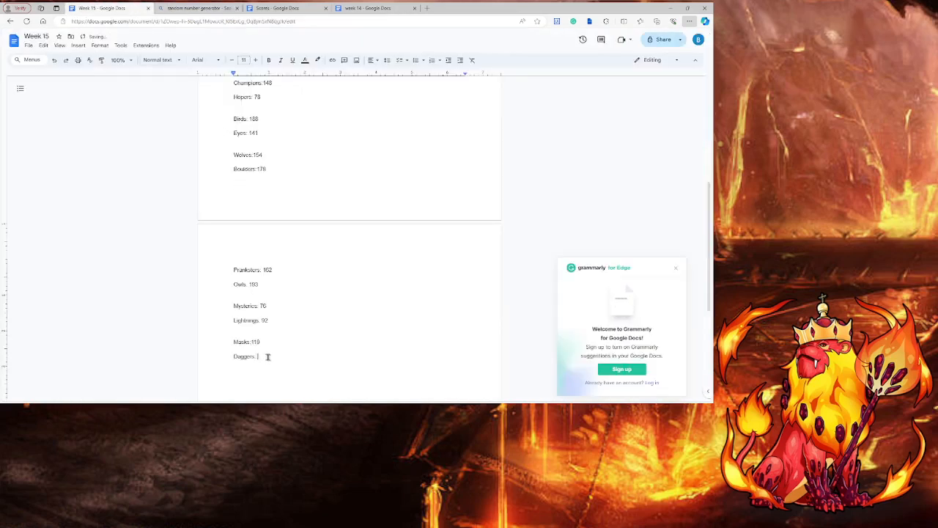
click(195, 8)
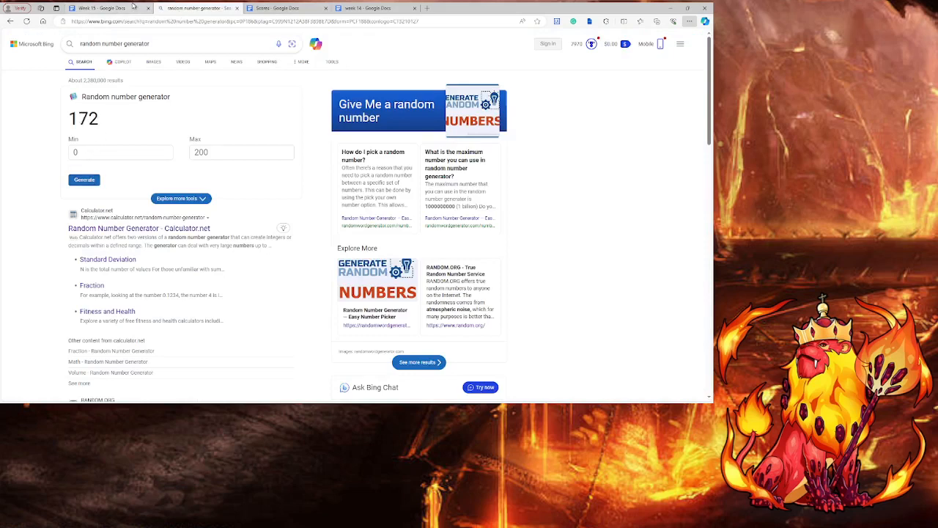
click(103, 8)
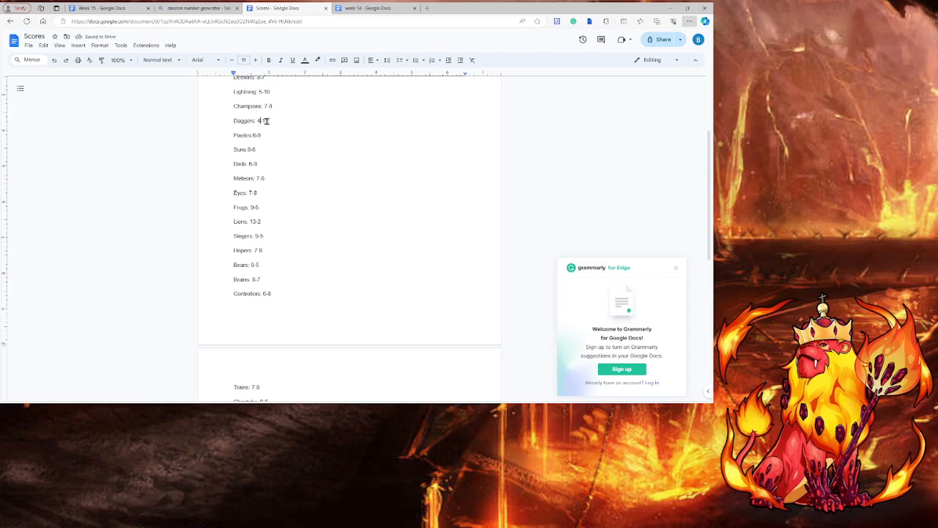
text(119)
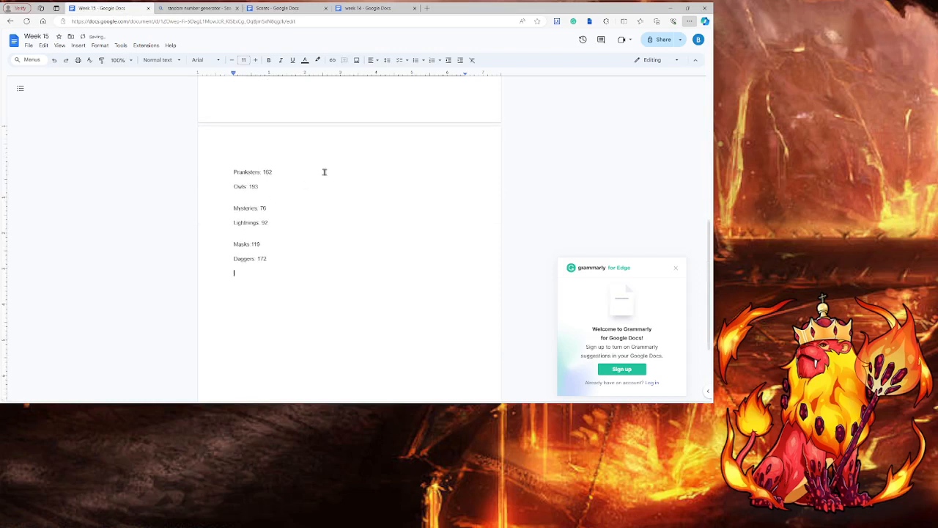
scroll(down, 3)
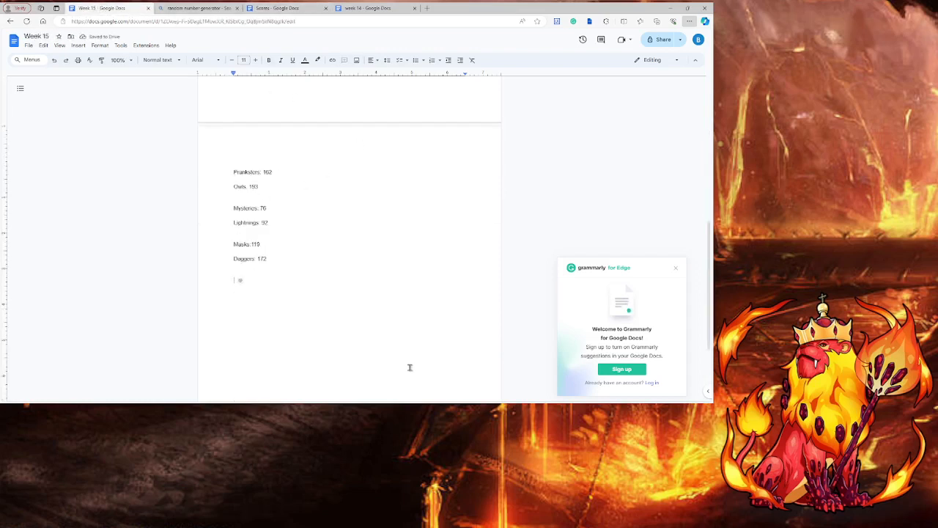
mouse_move(568, 395)
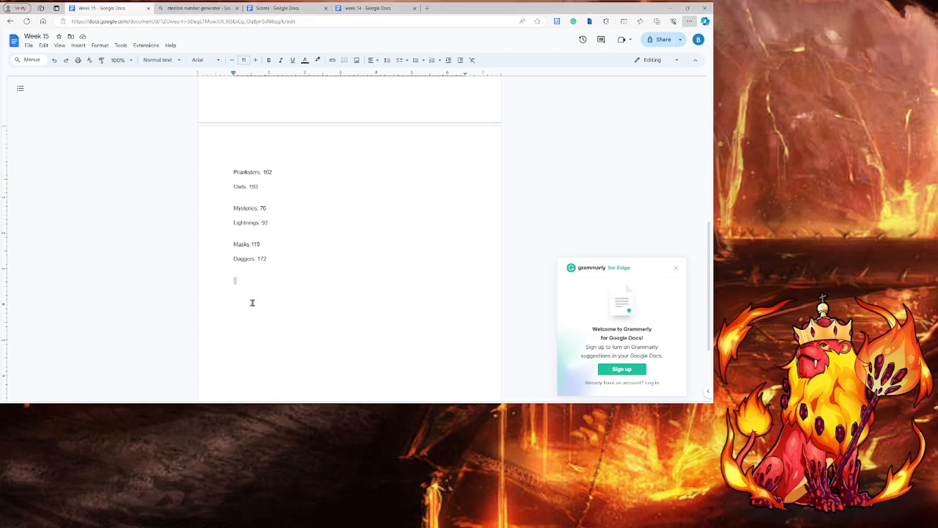
Add 'Cheetahs:' and 'Suns' lines to the Week 15 matchups.
text(Ch)
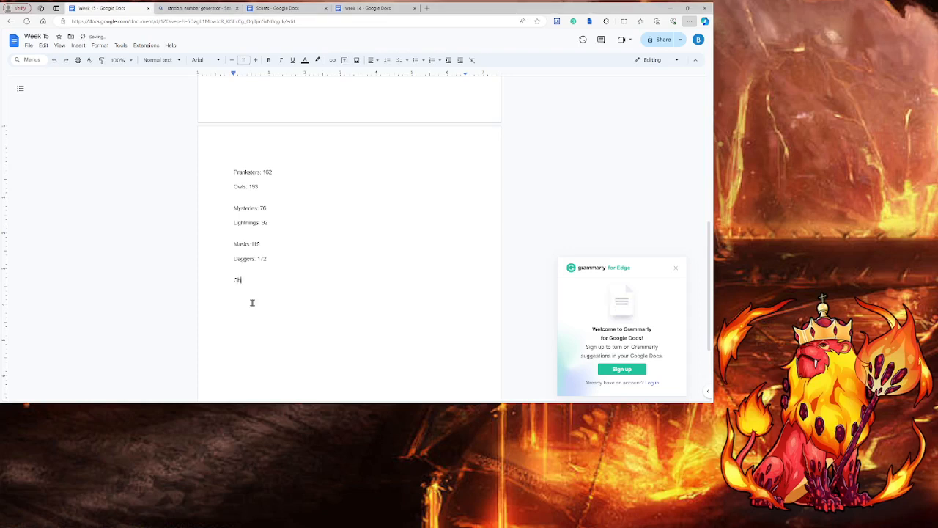
text(Cheetahs:)
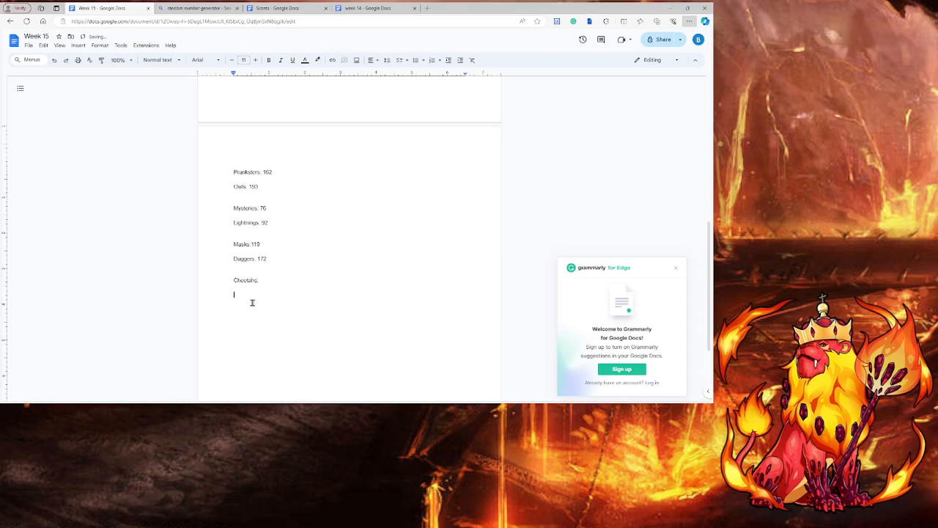
text(Suns:)
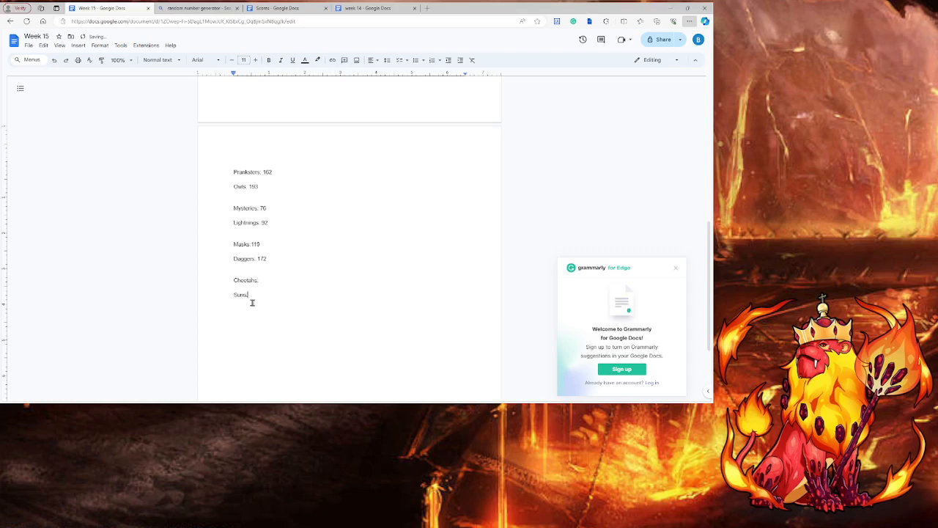
click(260, 280)
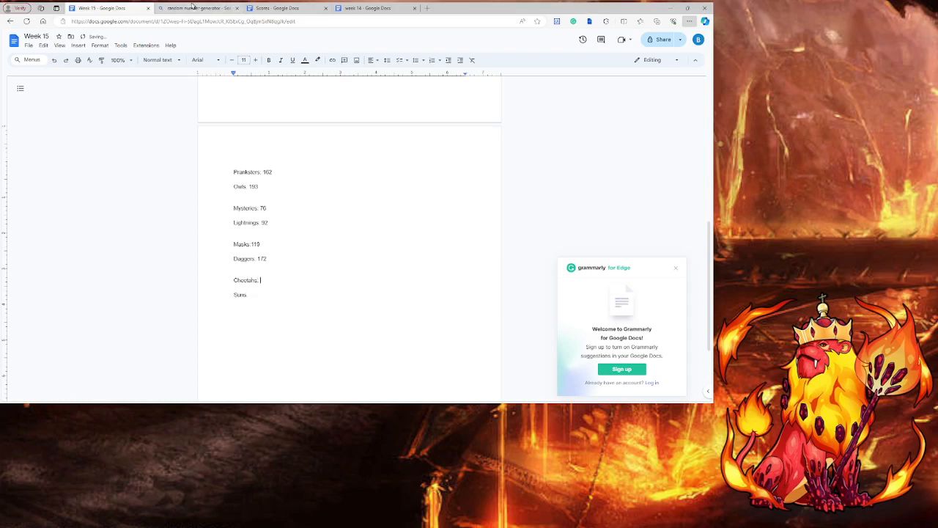
Generate scores on Bing and enter Cheetahs' 180, beginning the Suns score.
click(198, 8)
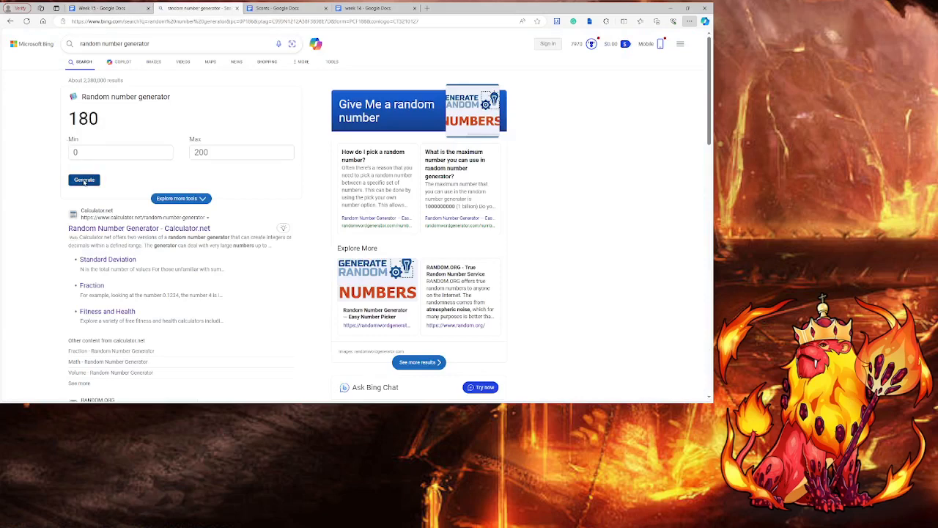
click(103, 7)
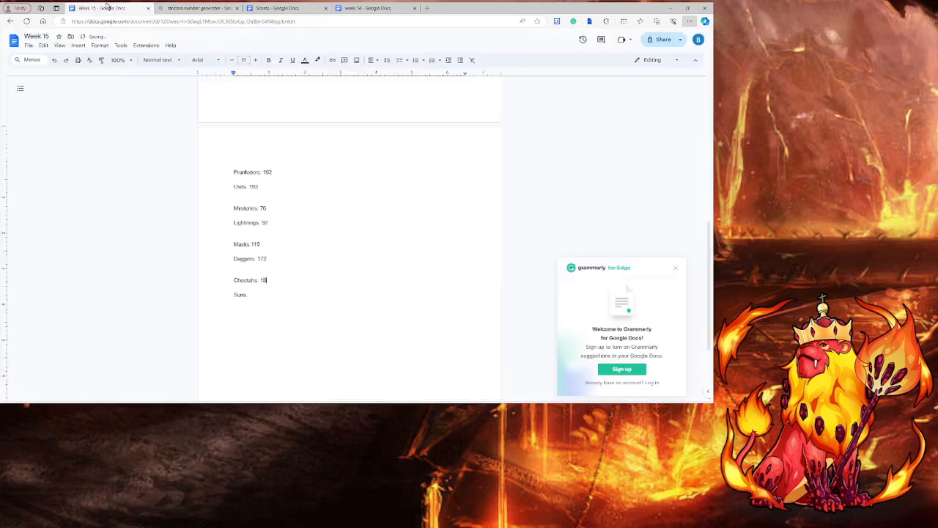
click(197, 8)
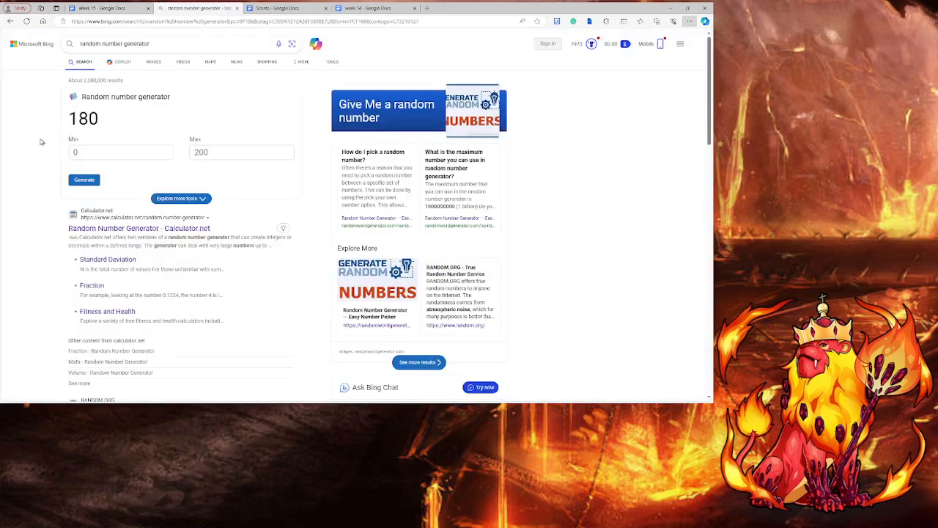
click(103, 8)
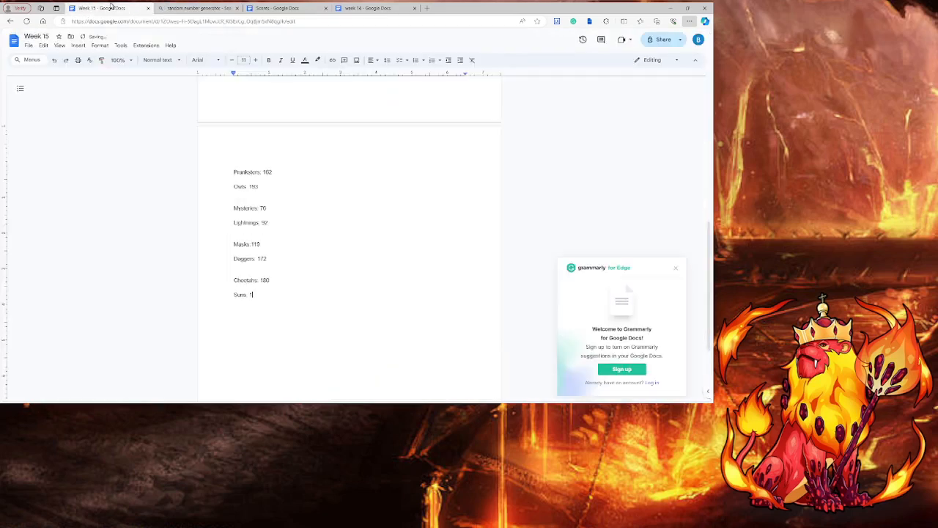
text(74)
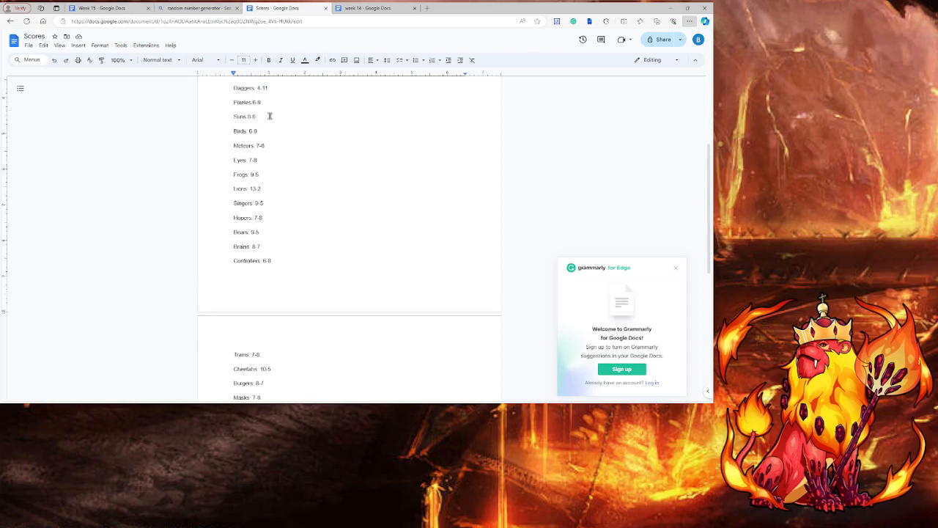
Finish entering the Suns' score of 174 in Week 15.
text(4)
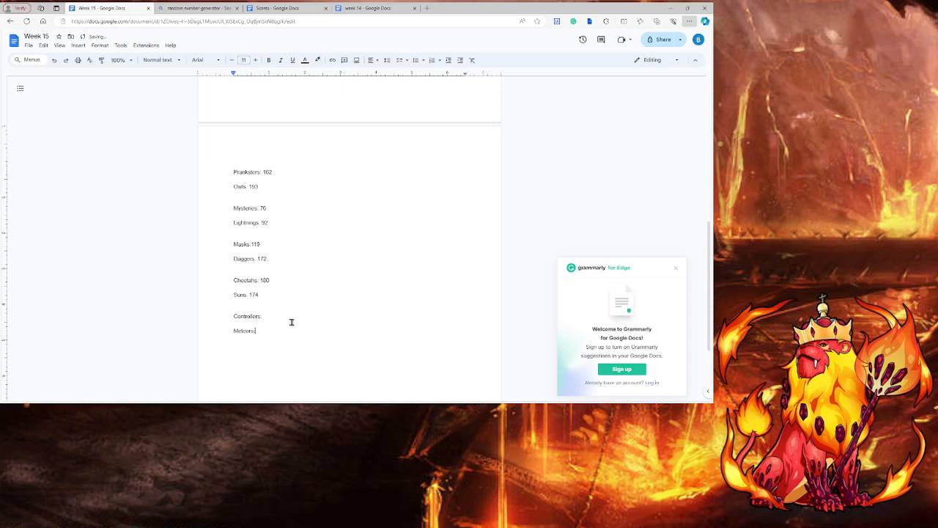
Generate scores on Bing and enter Controllers 80 and begin Meteors 108 in Week 15.
click(205, 9)
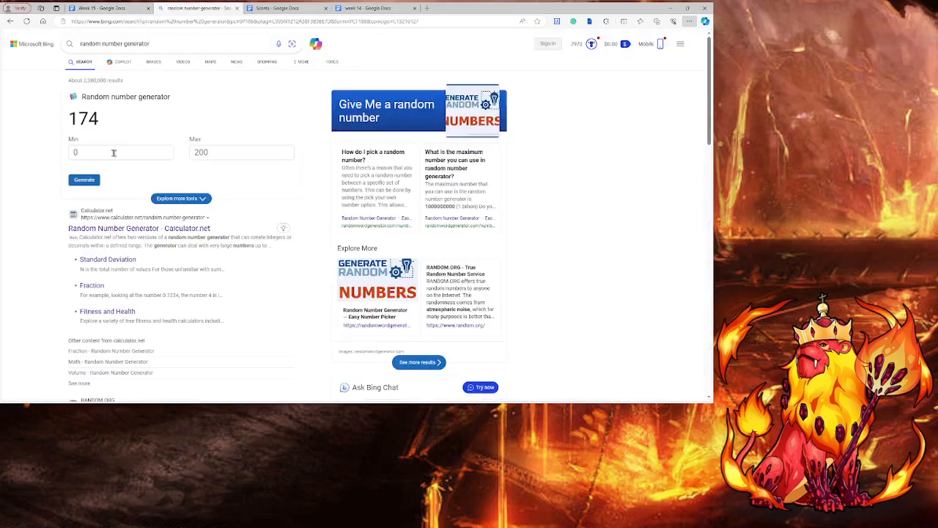
click(102, 8)
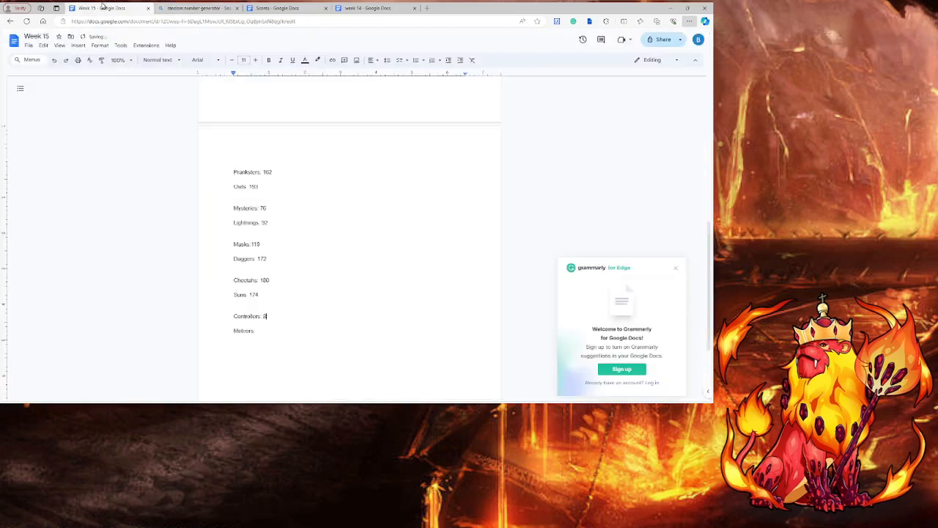
click(195, 8)
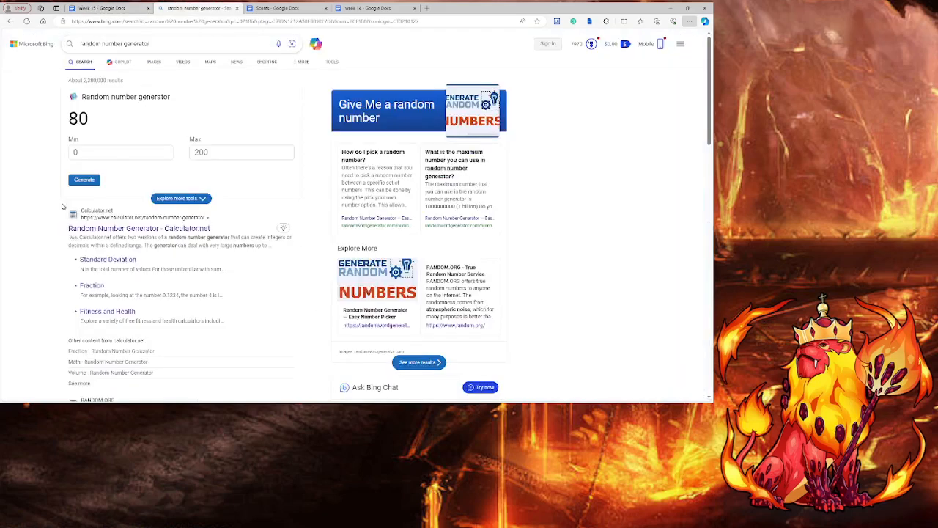
click(99, 8)
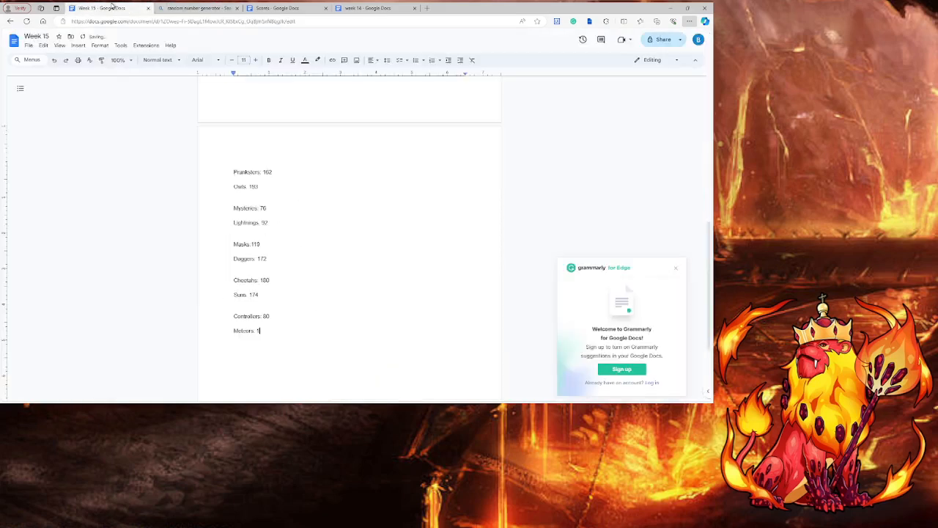
text(08)
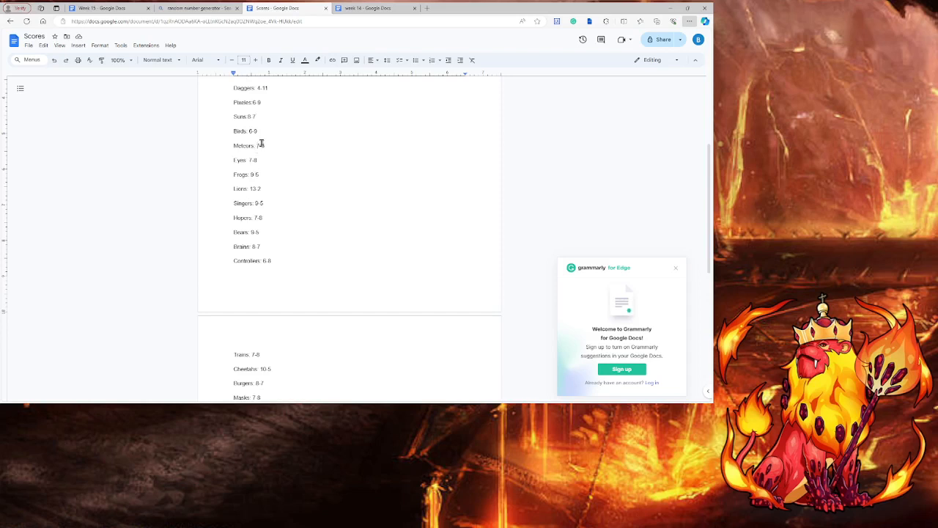
Select the Meteors' record in Scores and scroll down to the matchups.
double_click(257, 146)
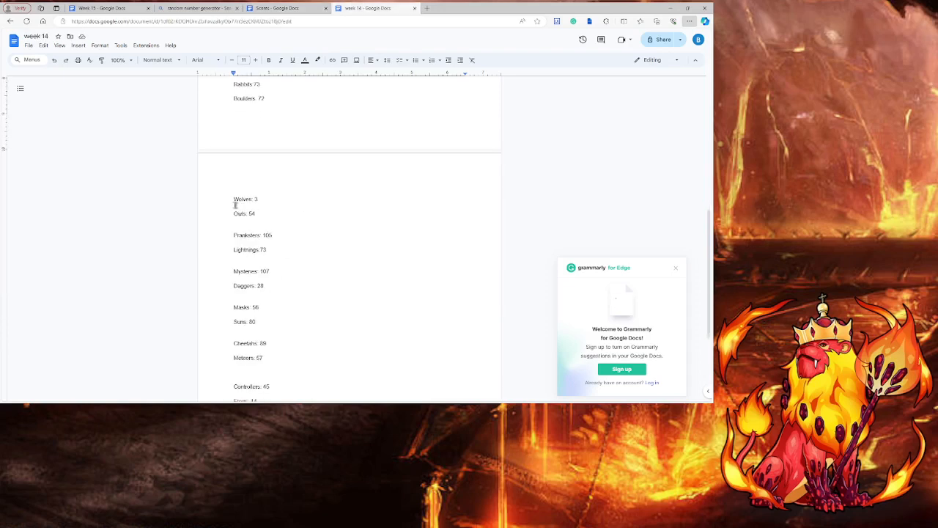
scroll(down, 3)
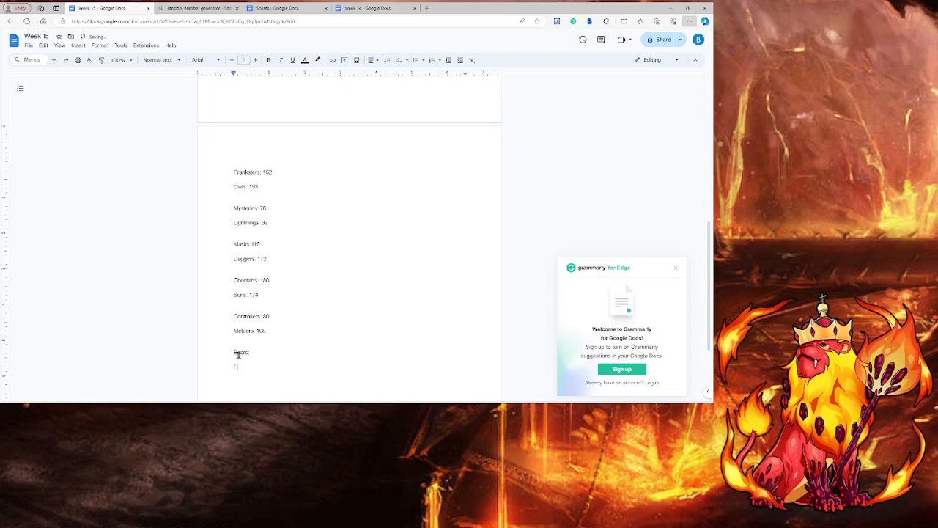
Add the Frogs line, then generate and enter Bears 9 and the Frogs' score.
text(rogs:)
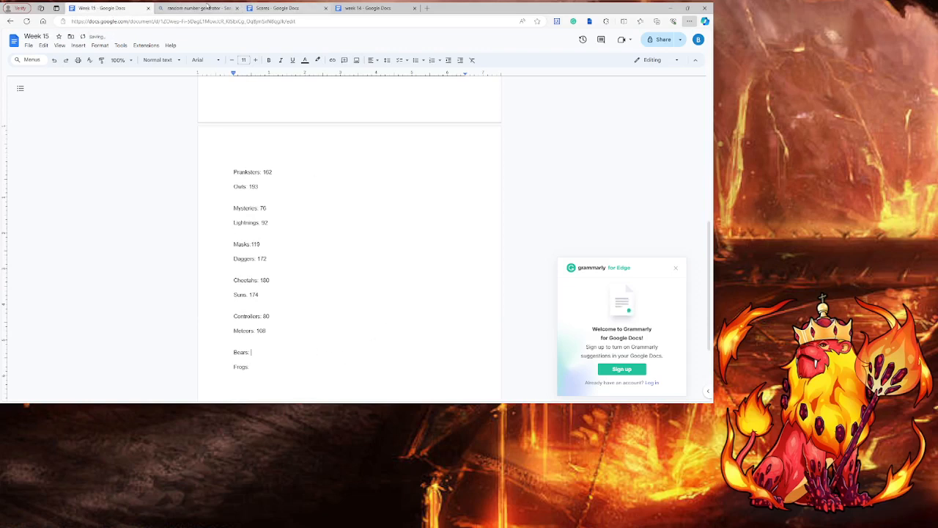
click(198, 8)
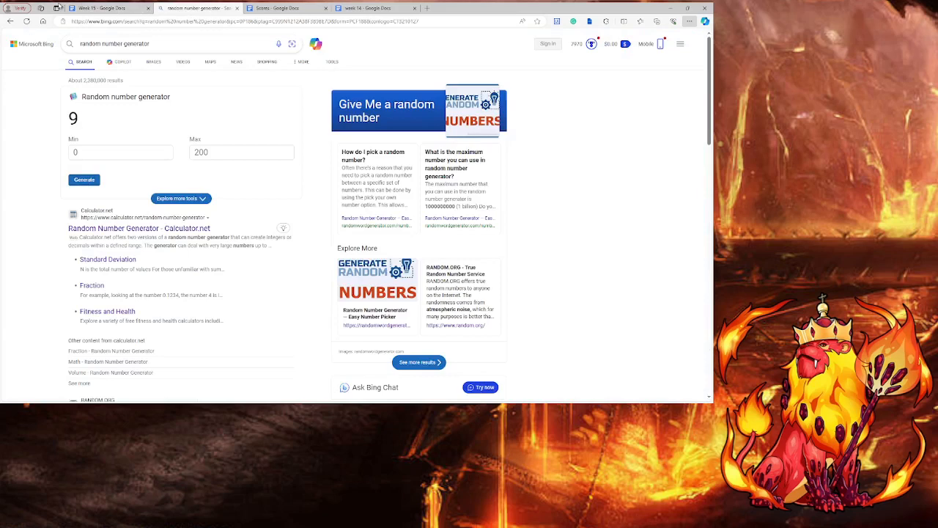
click(106, 8)
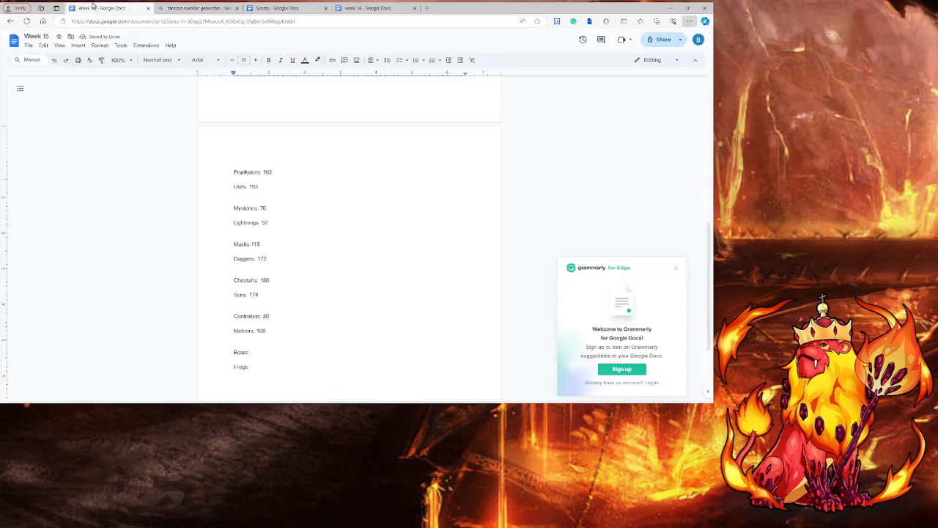
text(9)
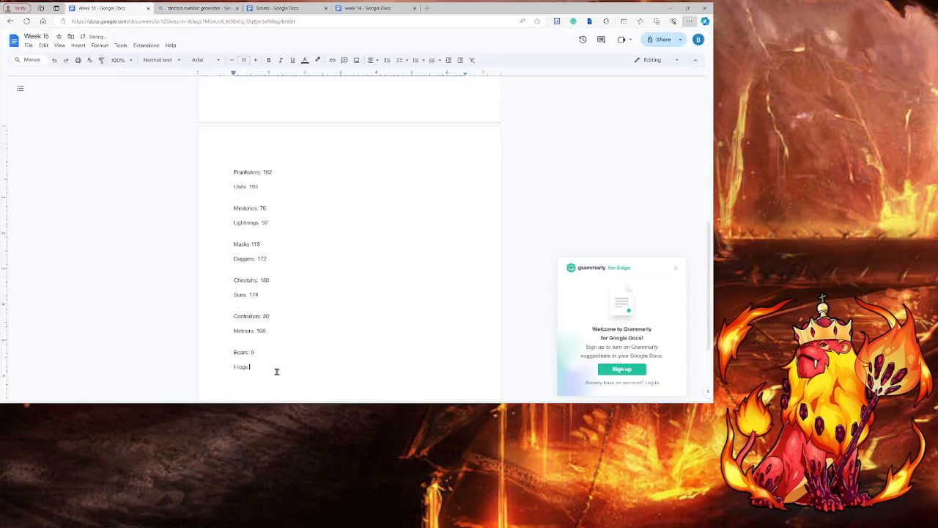
click(194, 8)
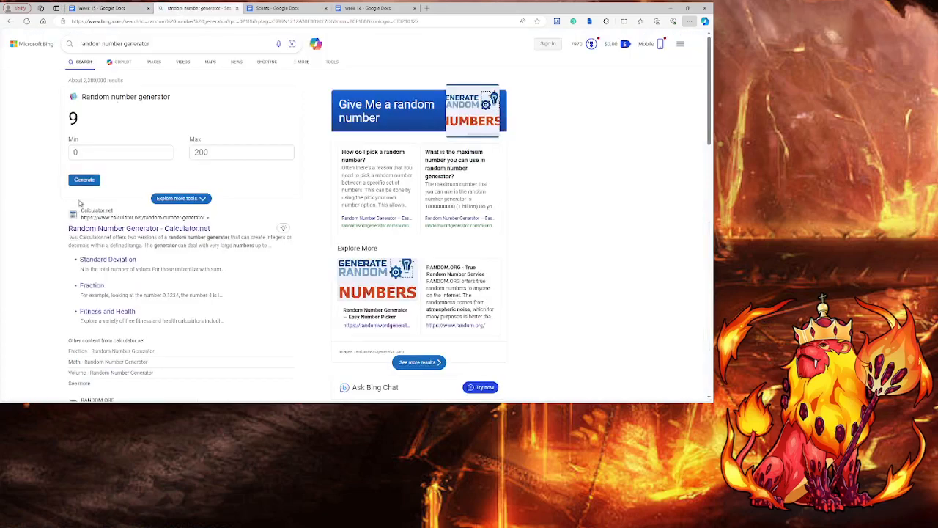
click(95, 8)
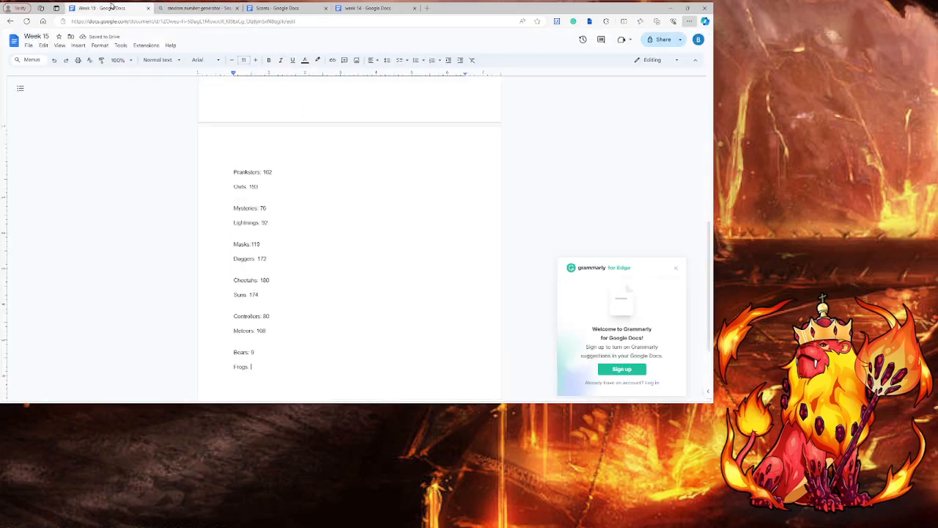
text(175)
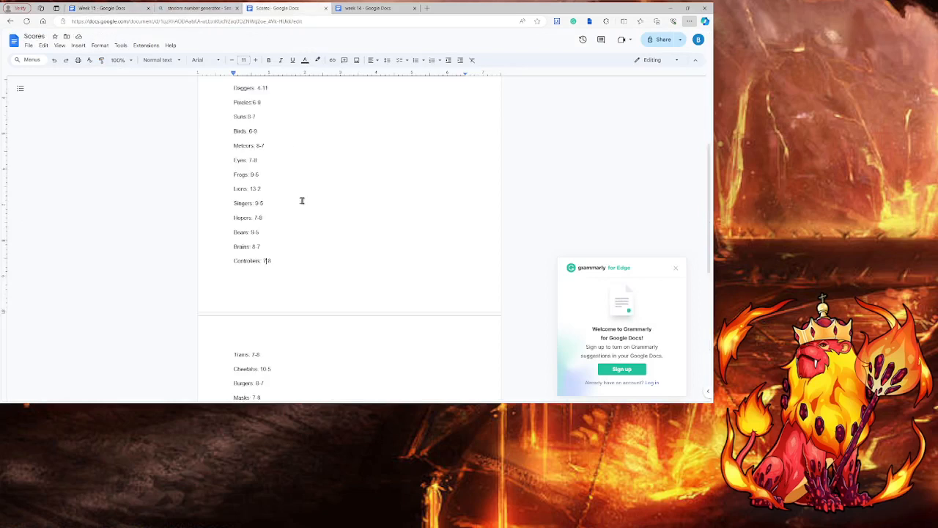
mouse_move(257, 218)
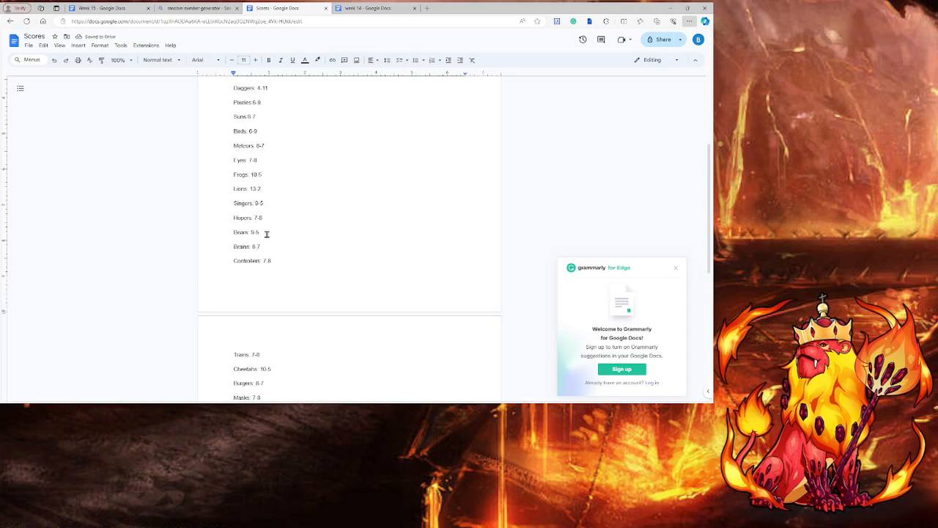
Update the Frogs' record to 10-5 in the Scores standings.
text(6)
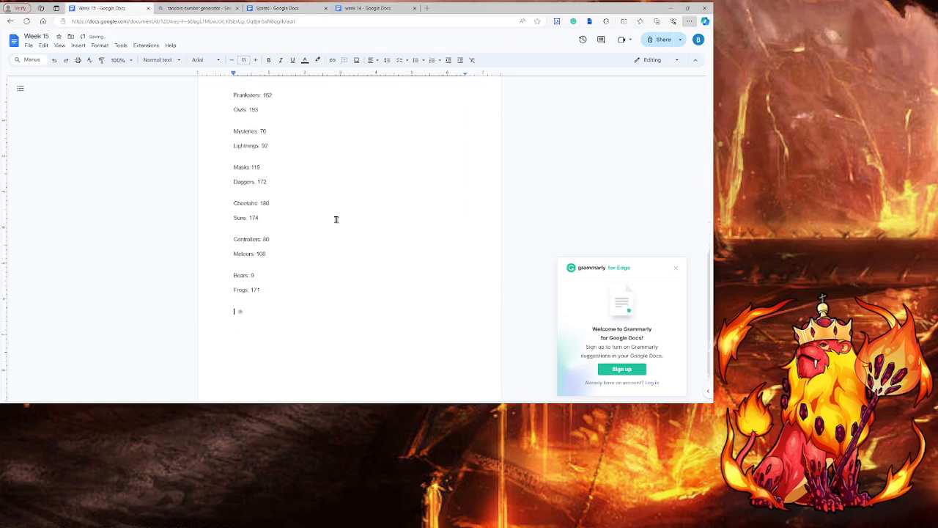
Add 'Singers:' and 'Ghosts' lines and enter the Singers' generated score of 135.
text(Singers:)
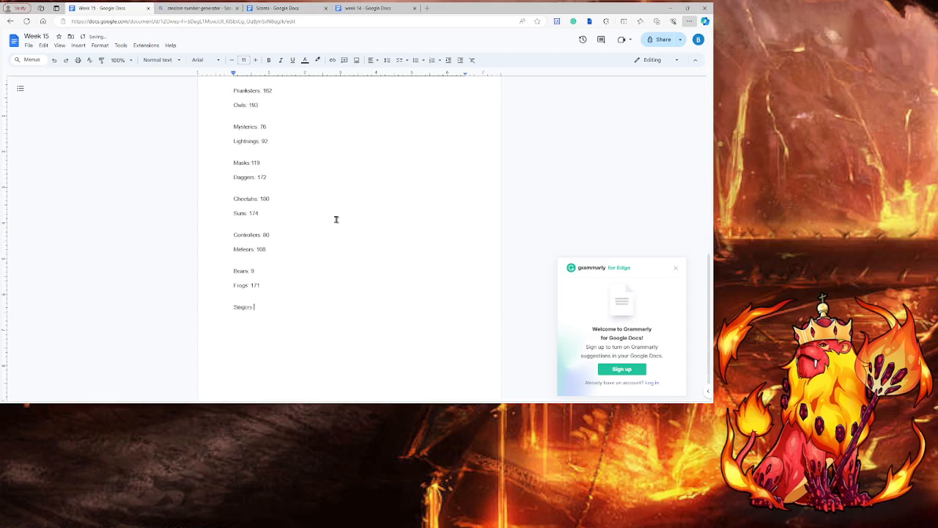
text(Ghosts)
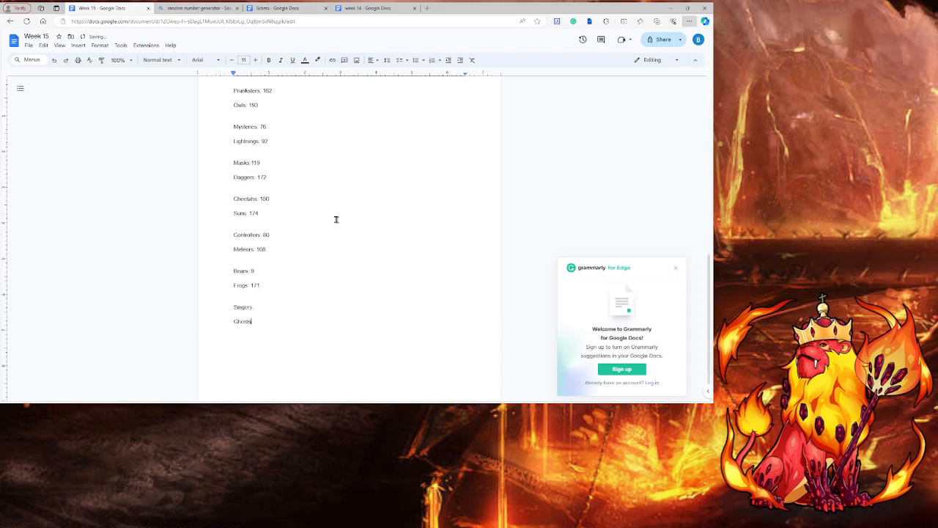
mouse_move(558, 401)
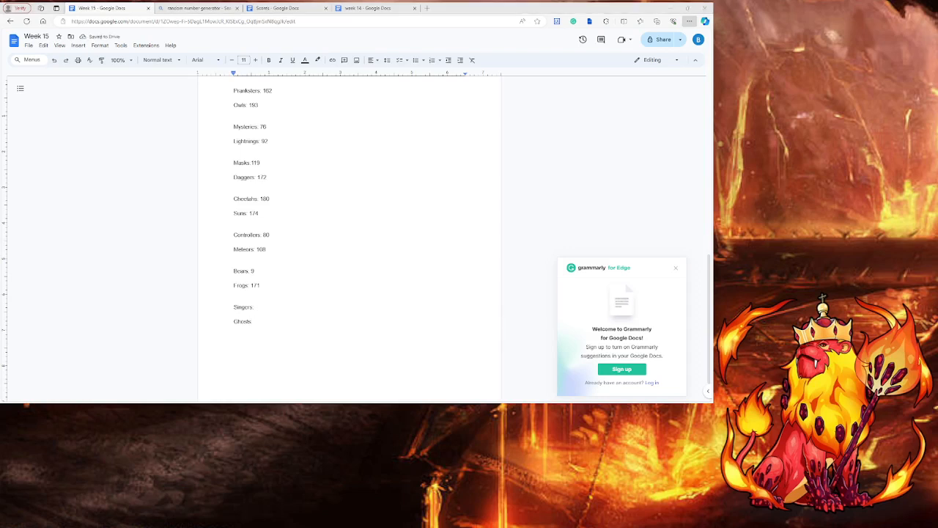
double_click(242, 306)
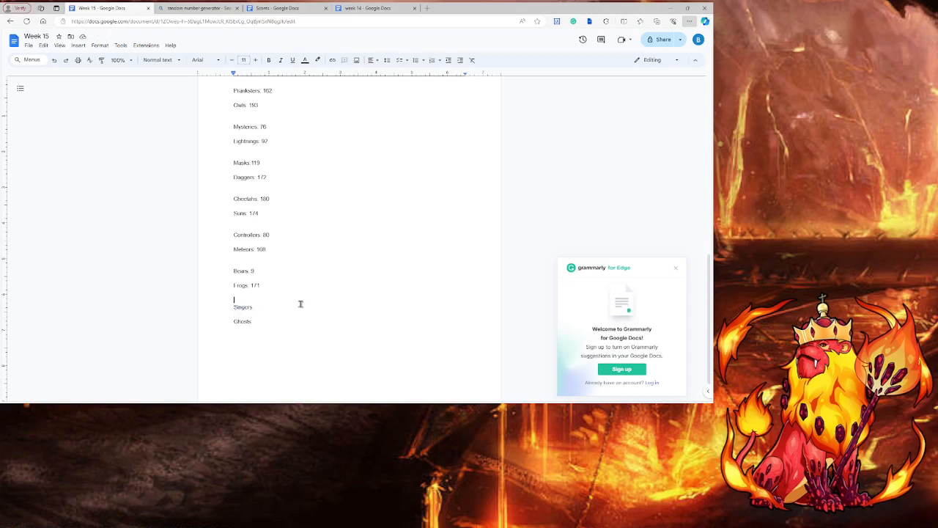
click(213, 8)
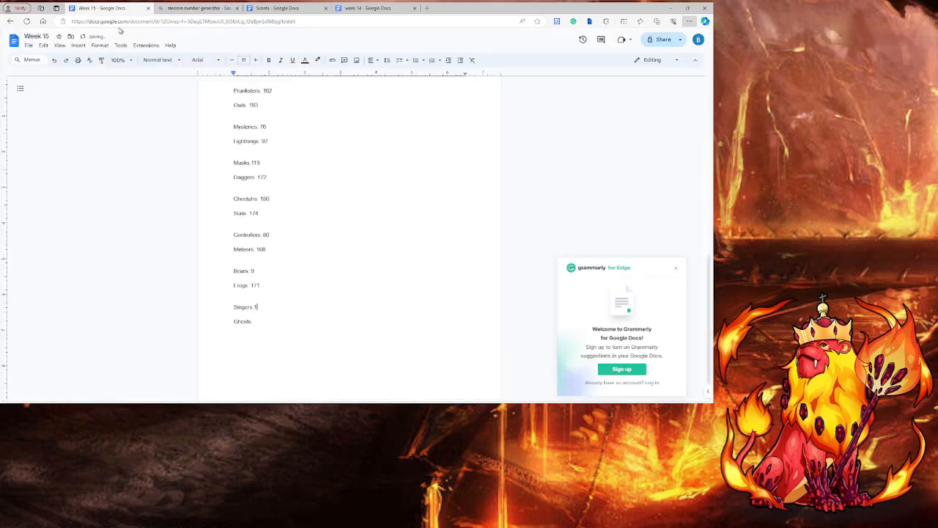
text(35)
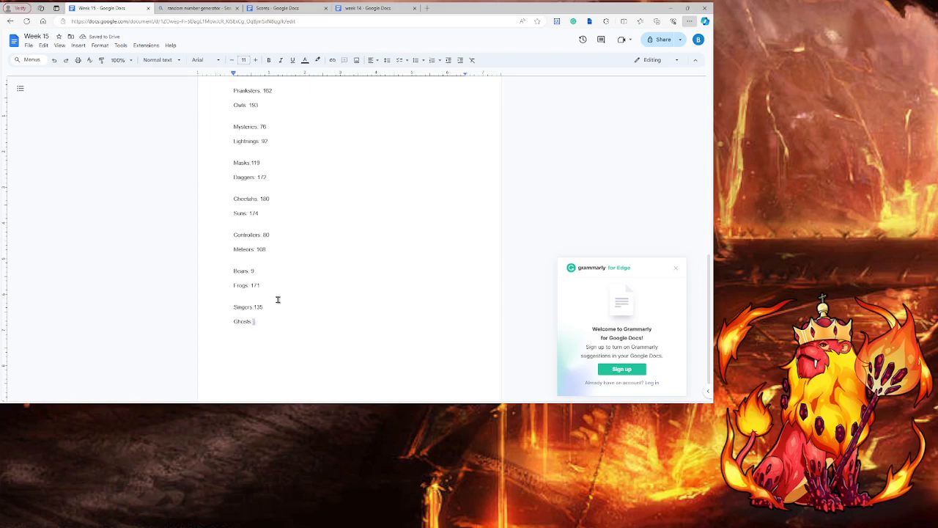
click(198, 8)
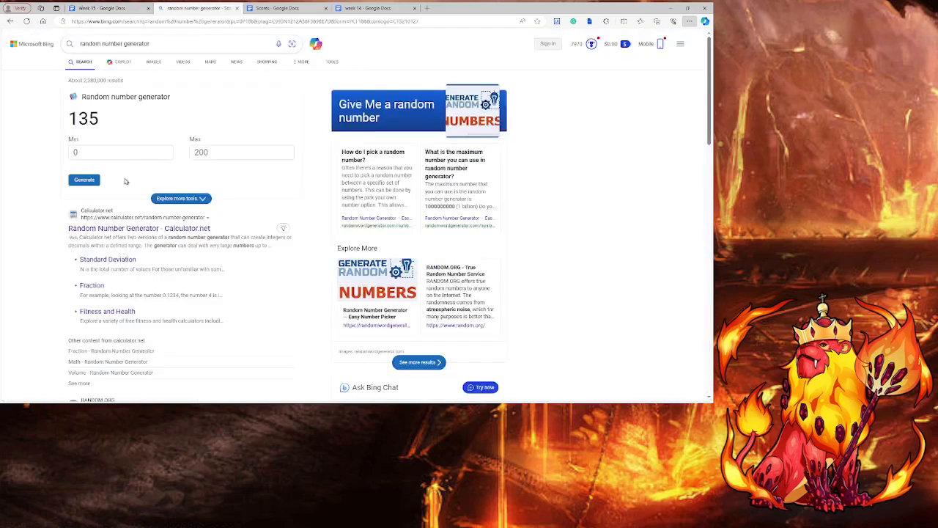
click(95, 8)
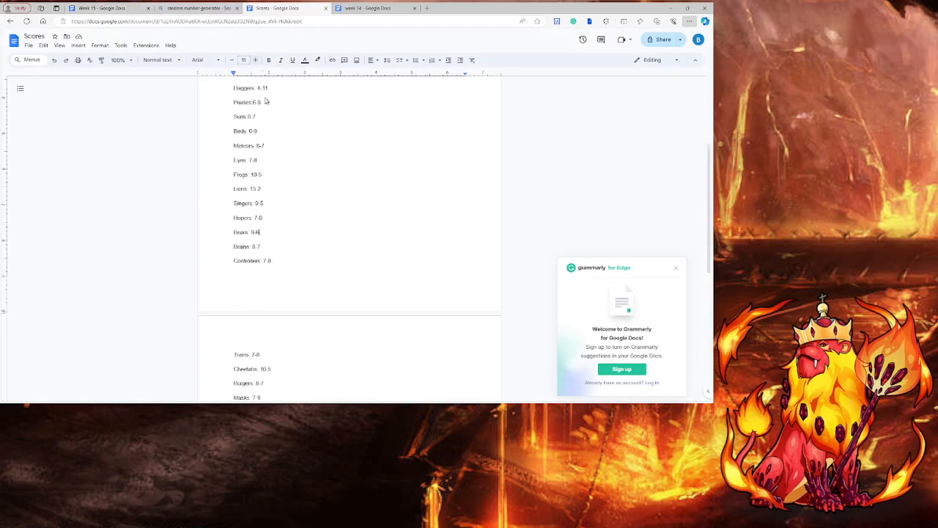
Scroll through the Scores standings to the Singers' 10-5 record.
scroll(down, 3)
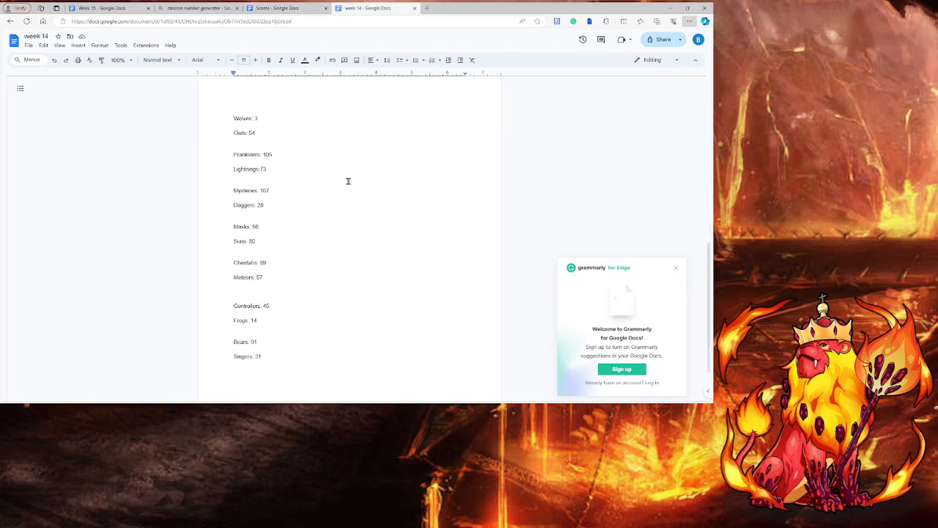
scroll(down, 3)
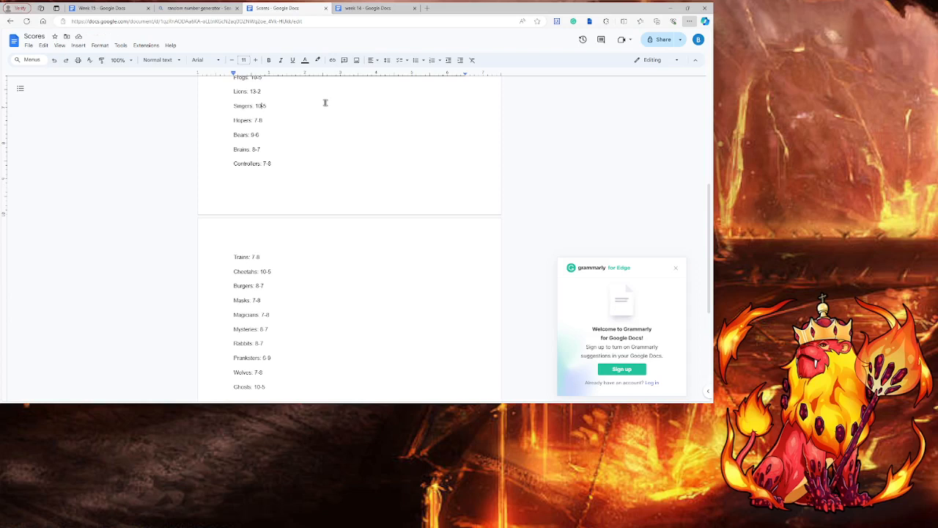
scroll(down, 3)
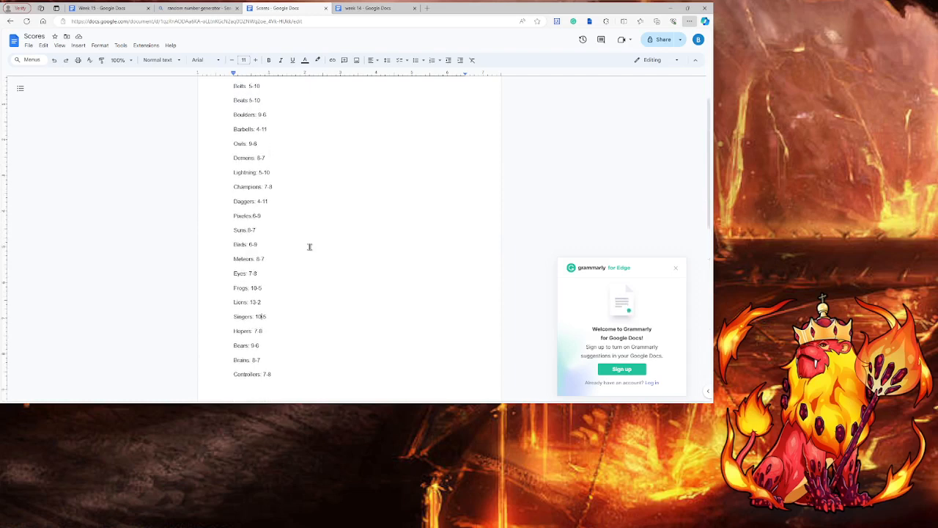
scroll(up, 3)
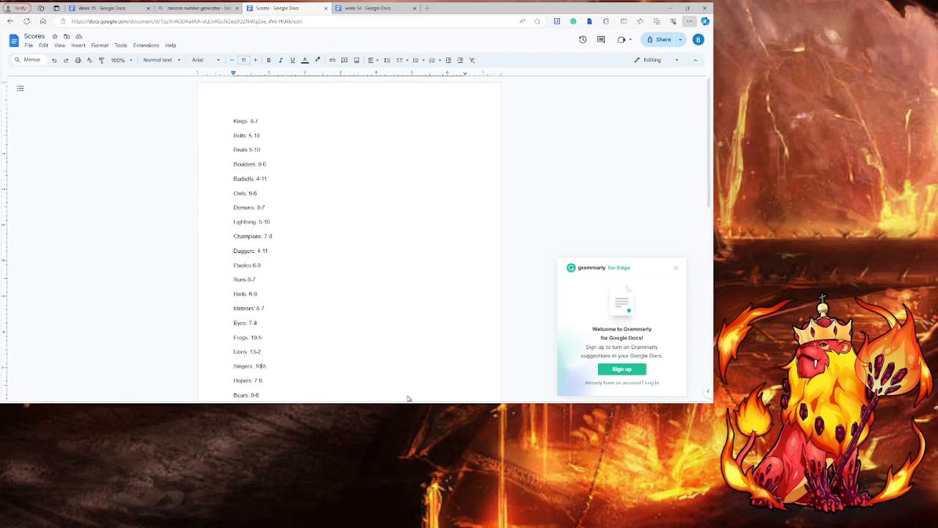